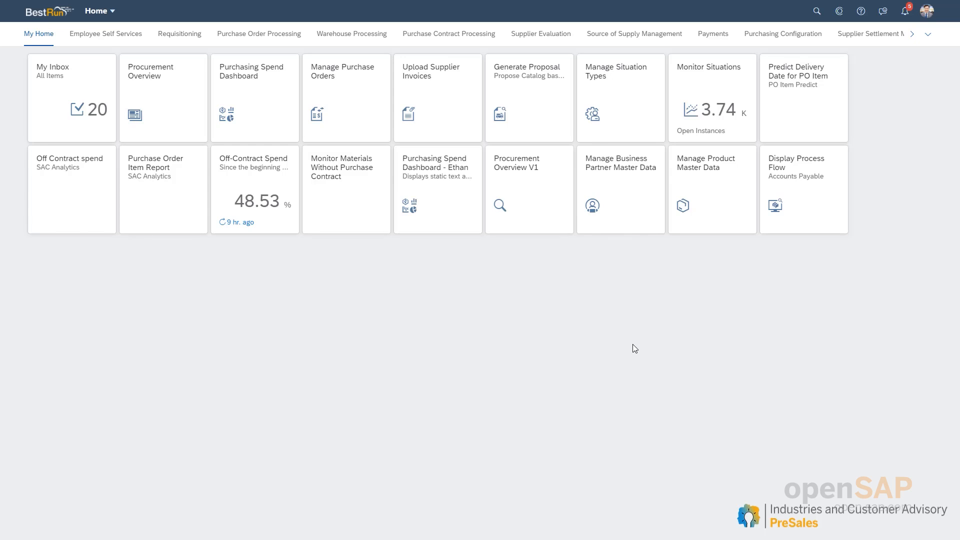
mouse_move(916, 82)
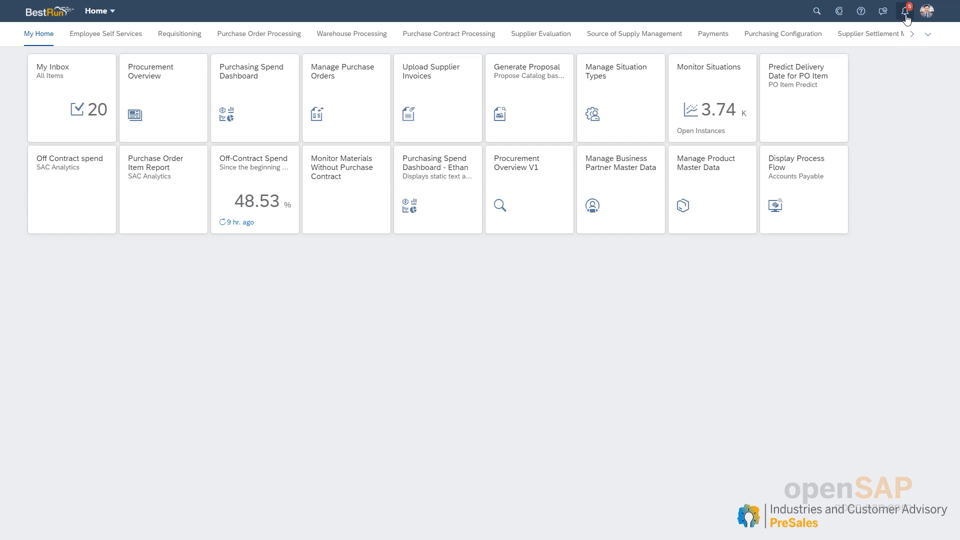
mouse_move(908, 11)
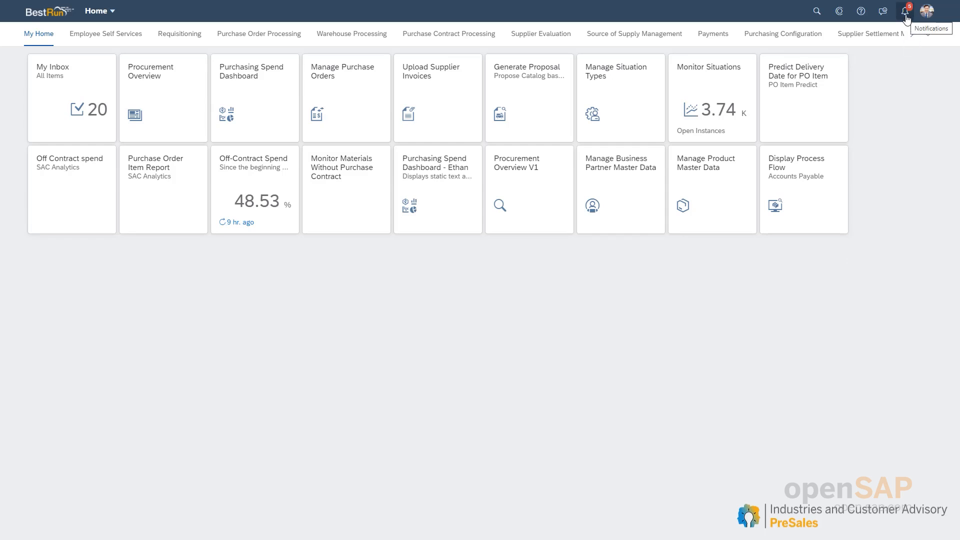
Show the notifications grouped by type with the Catalog item proposal group expanded.
left_click(907, 11)
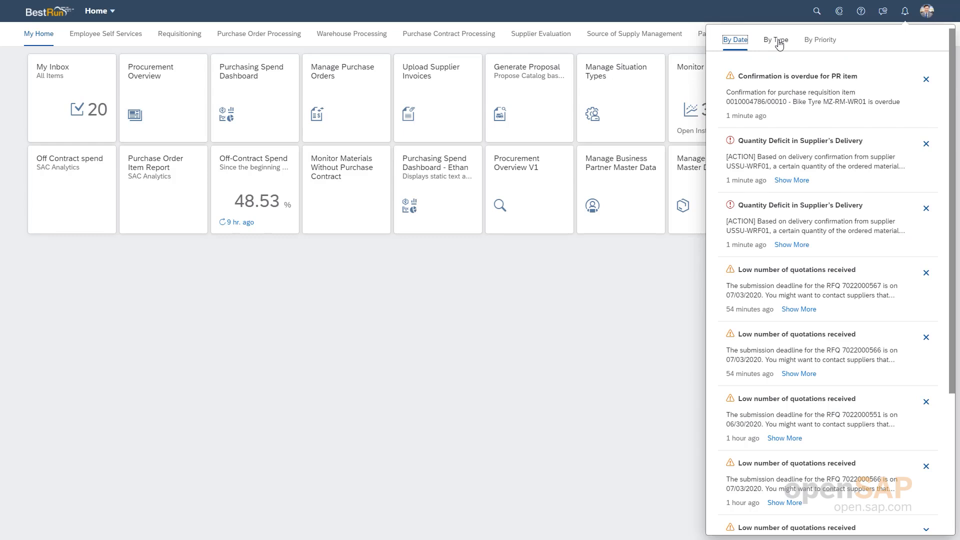
left_click(774, 39)
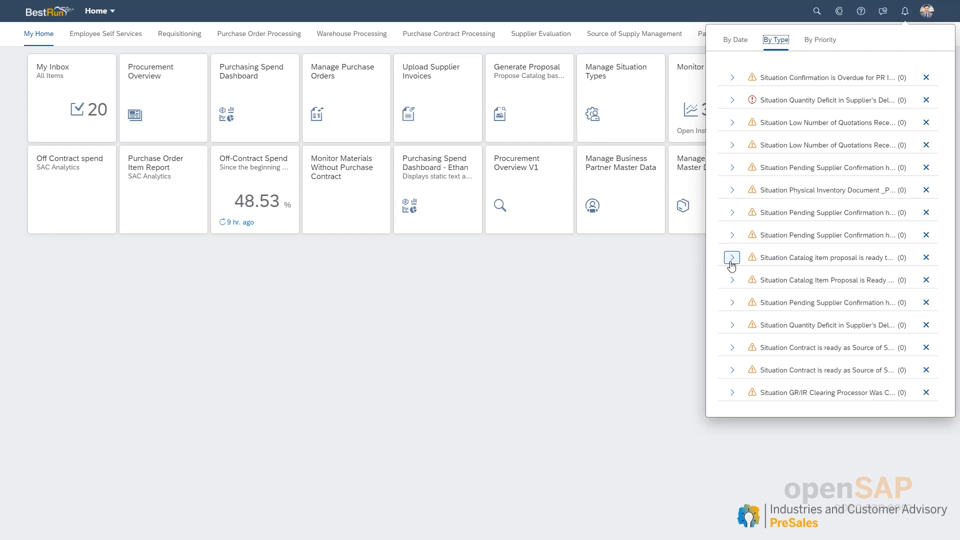
left_click(731, 257)
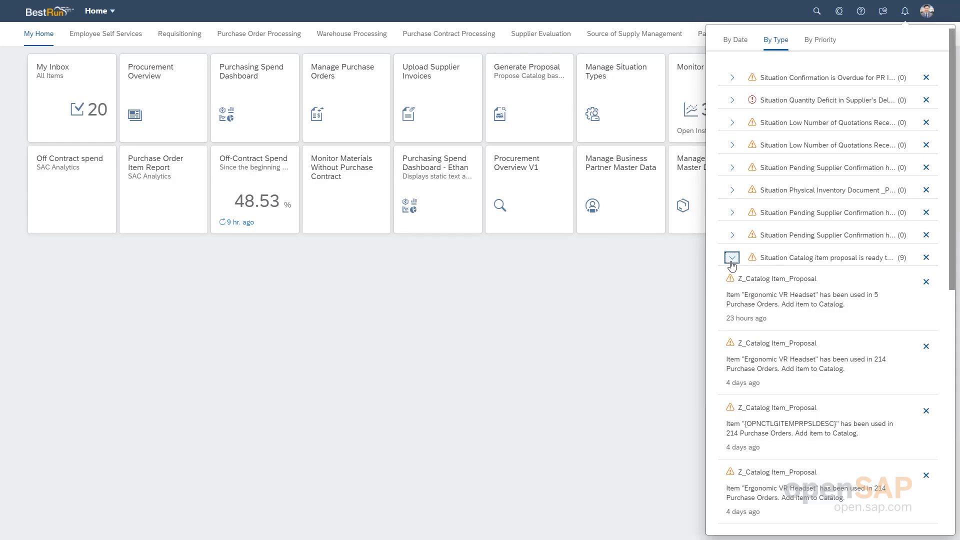
mouse_move(732, 257)
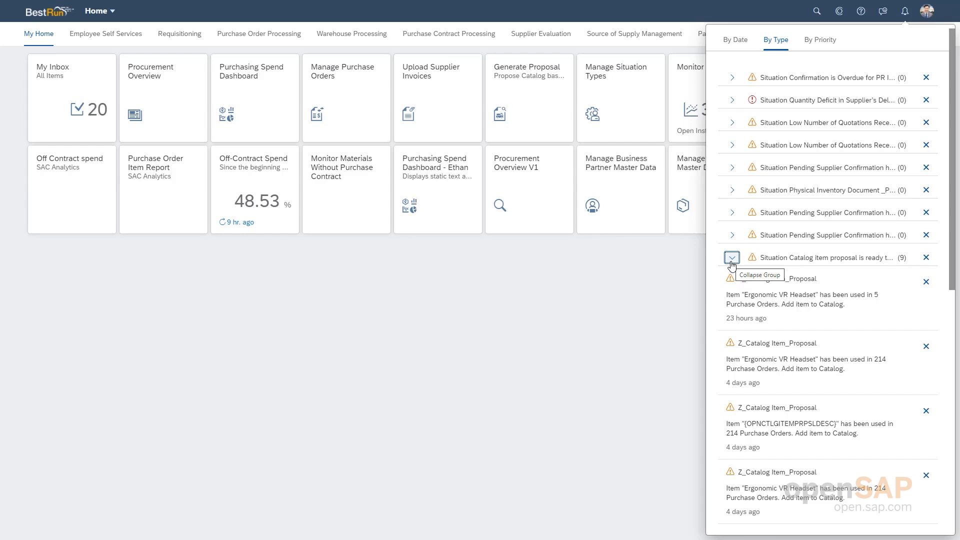
mouse_move(826, 413)
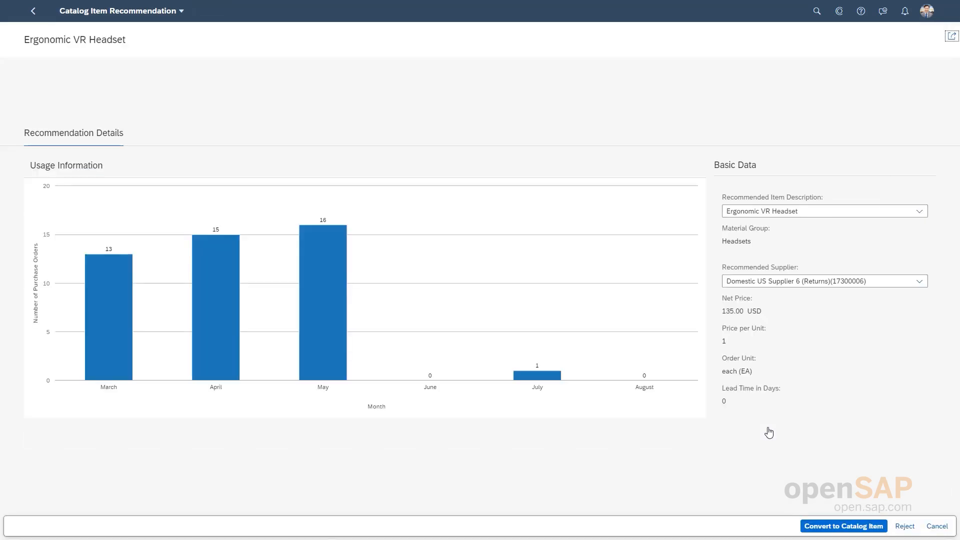
left_click(39, 69)
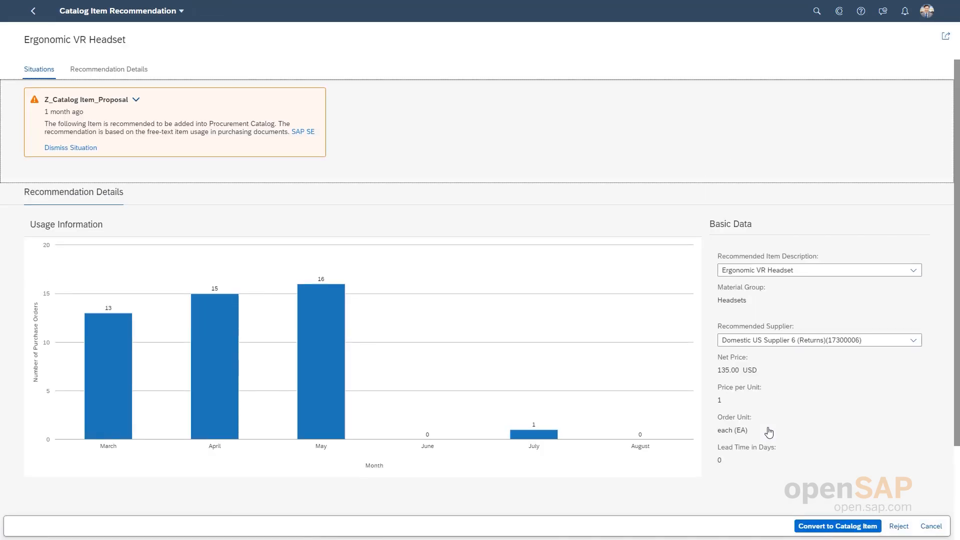
mouse_move(666, 190)
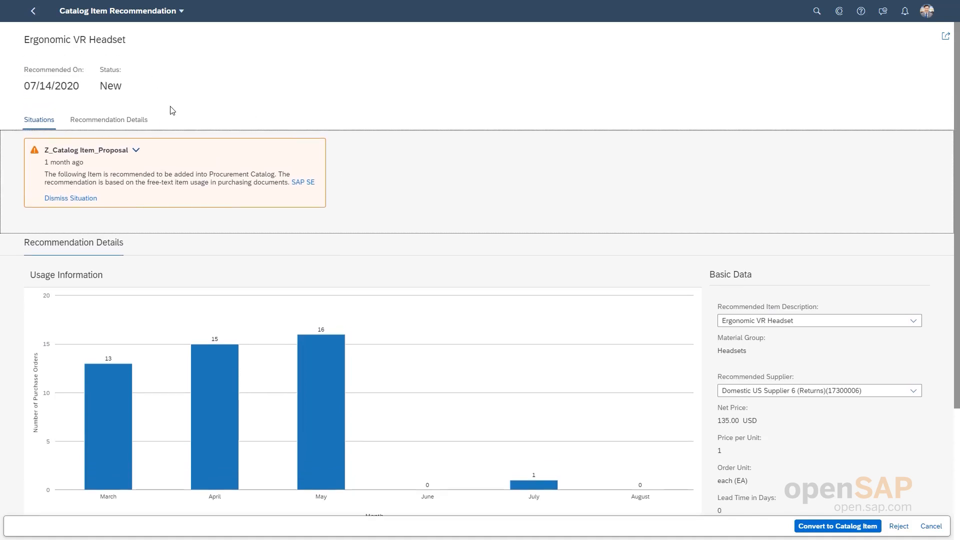
scroll("down", 3)
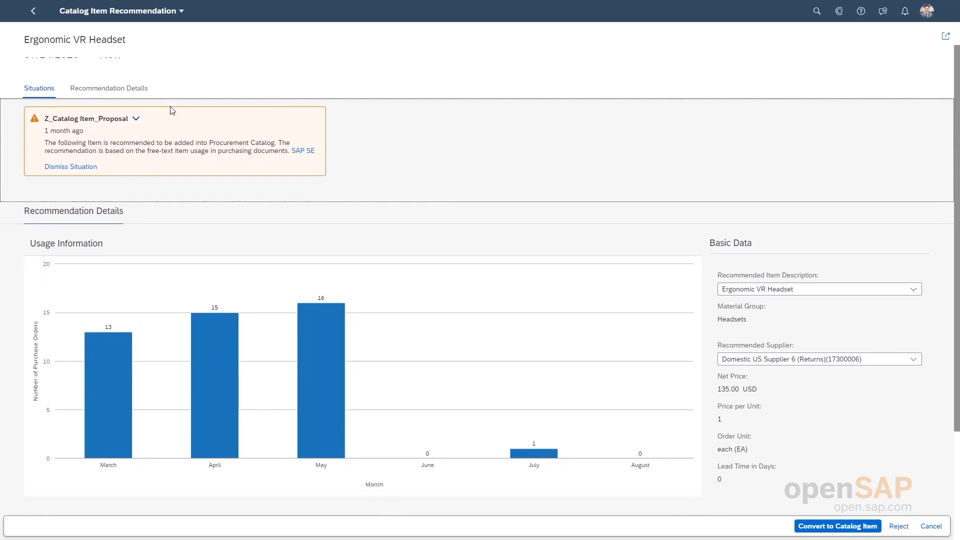
scroll("up", 3)
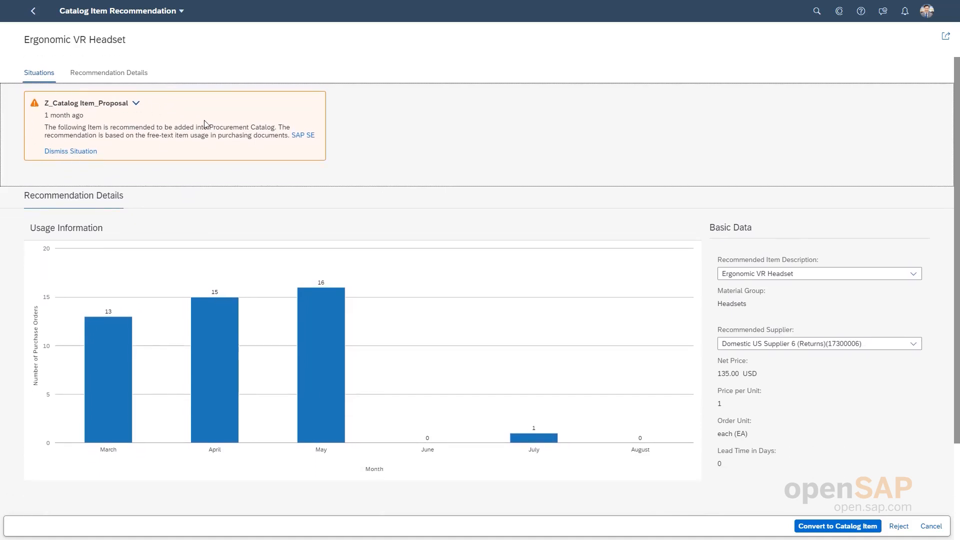
mouse_move(231, 144)
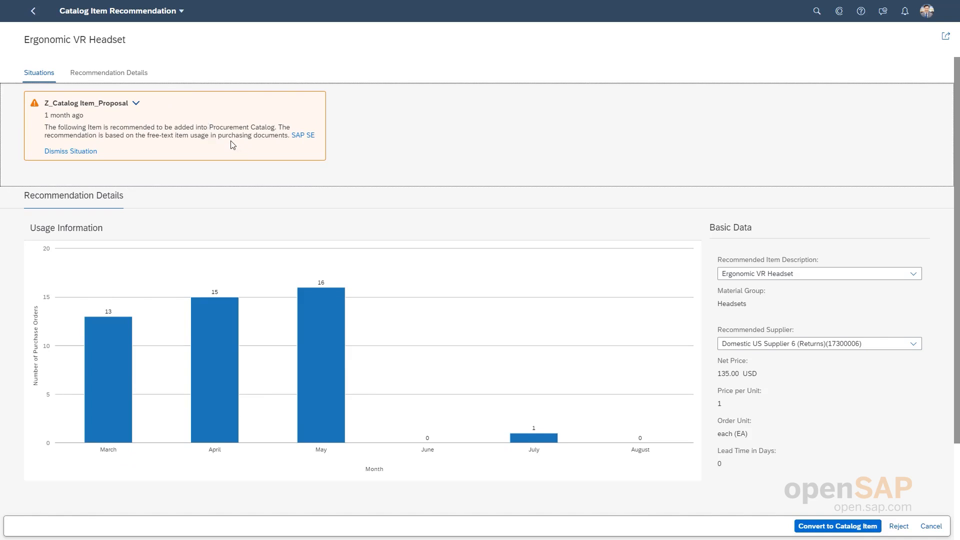
mouse_move(227, 147)
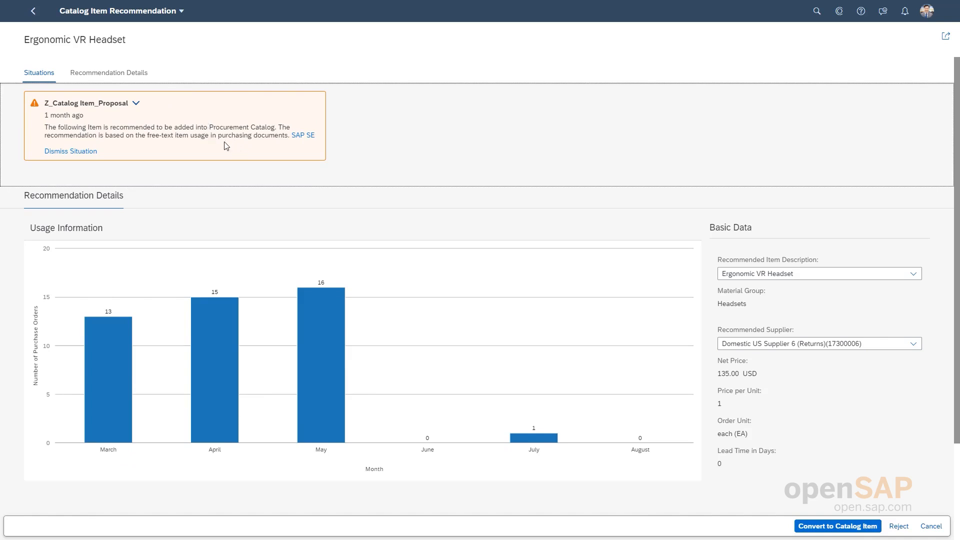
mouse_move(181, 224)
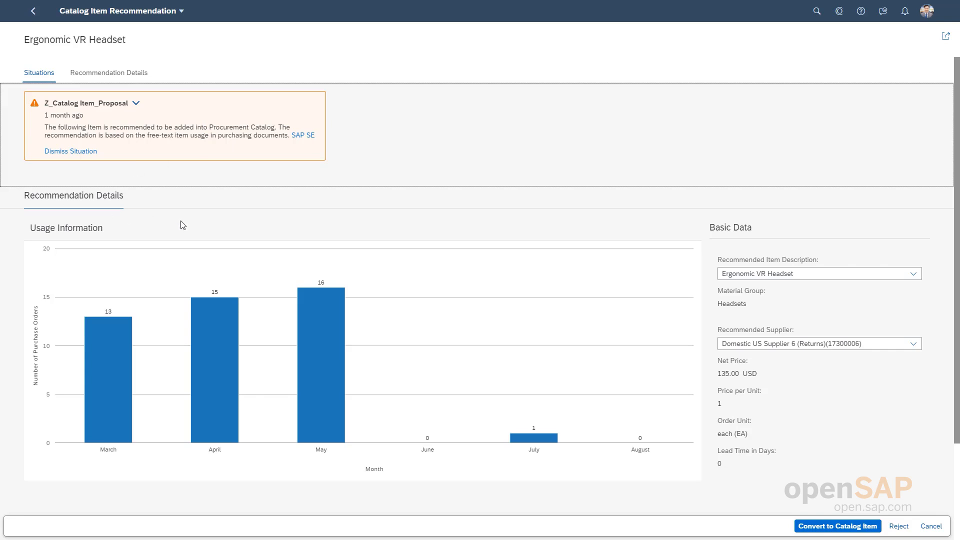
mouse_move(50, 434)
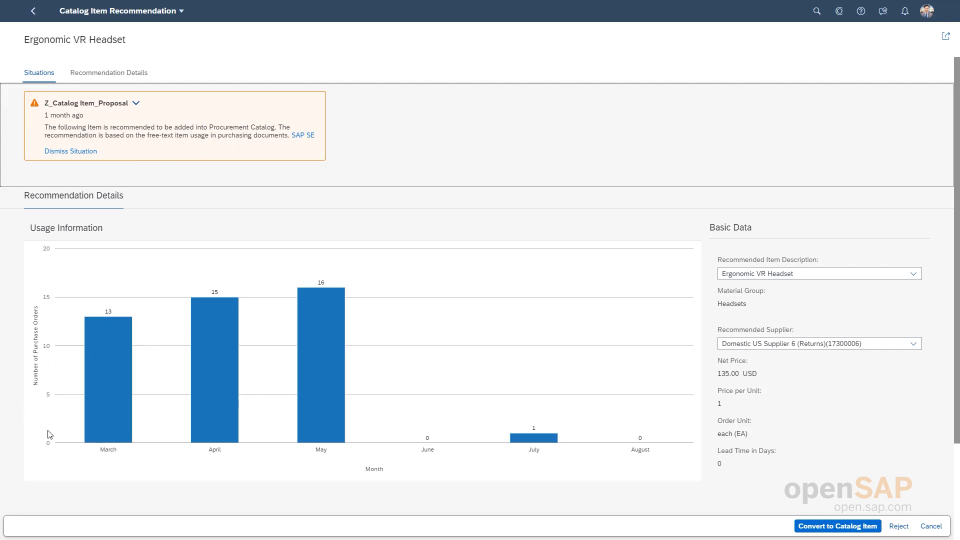
mouse_move(332, 362)
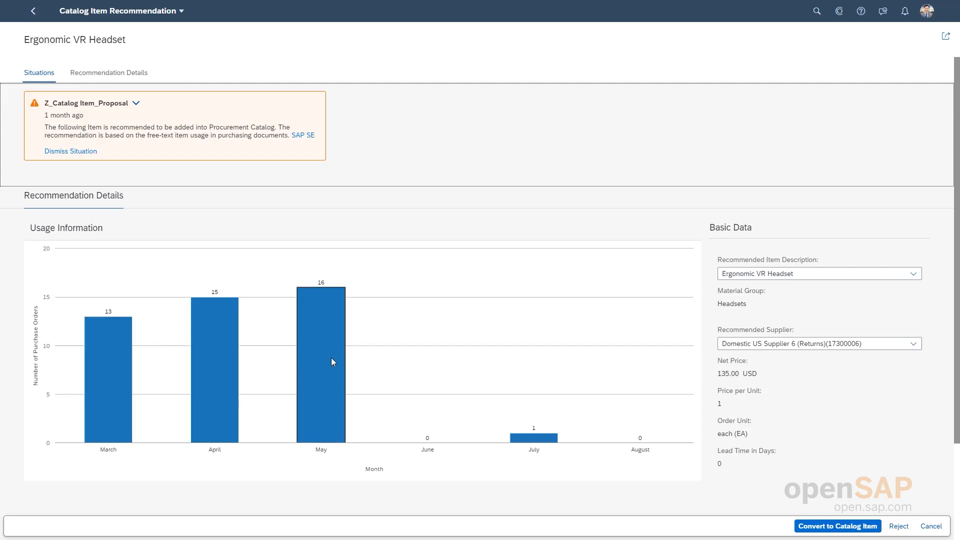
mouse_move(412, 293)
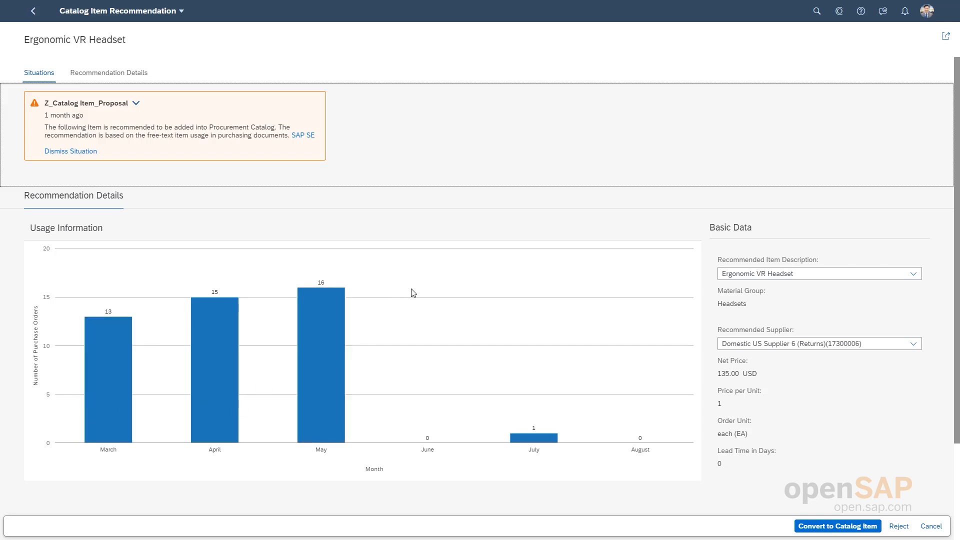
mouse_move(130, 50)
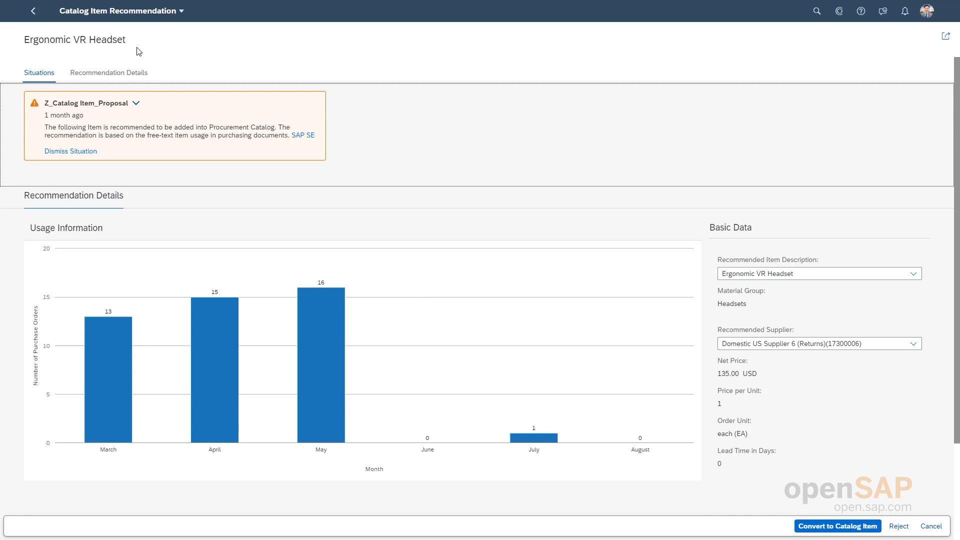
mouse_move(518, 137)
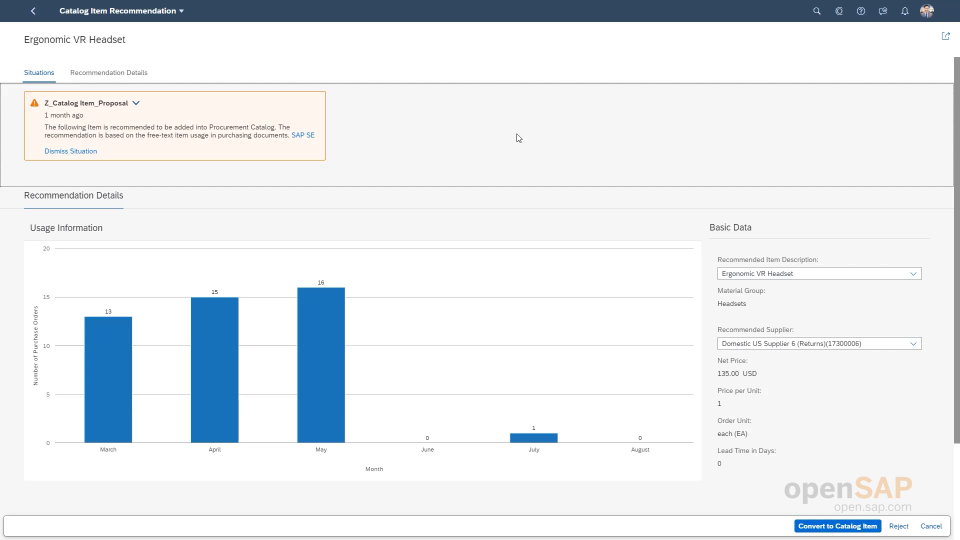
mouse_move(751, 162)
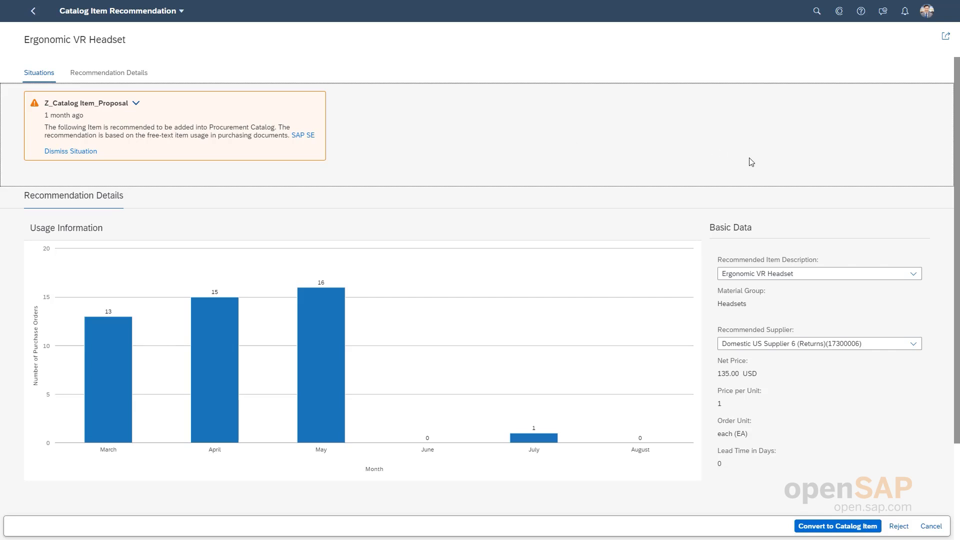
mouse_move(830, 252)
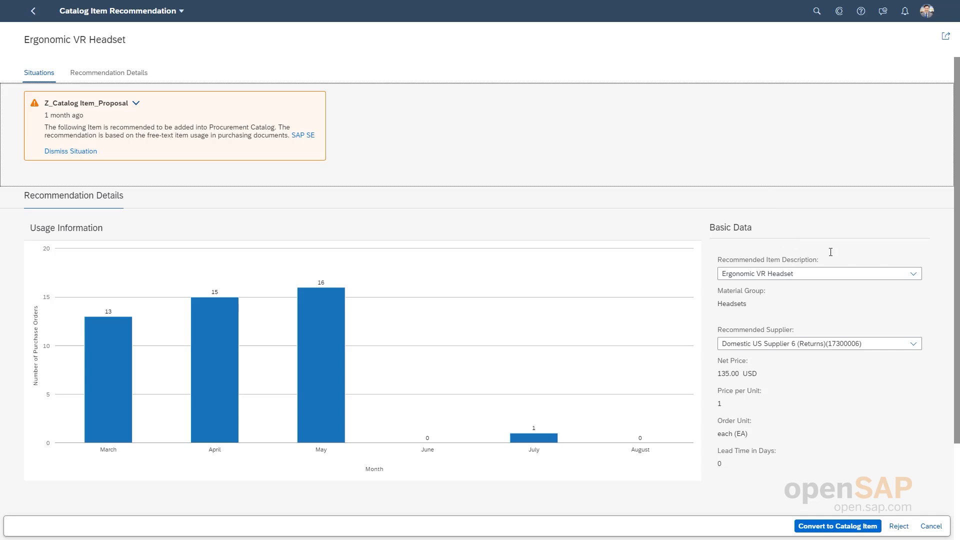
mouse_move(774, 252)
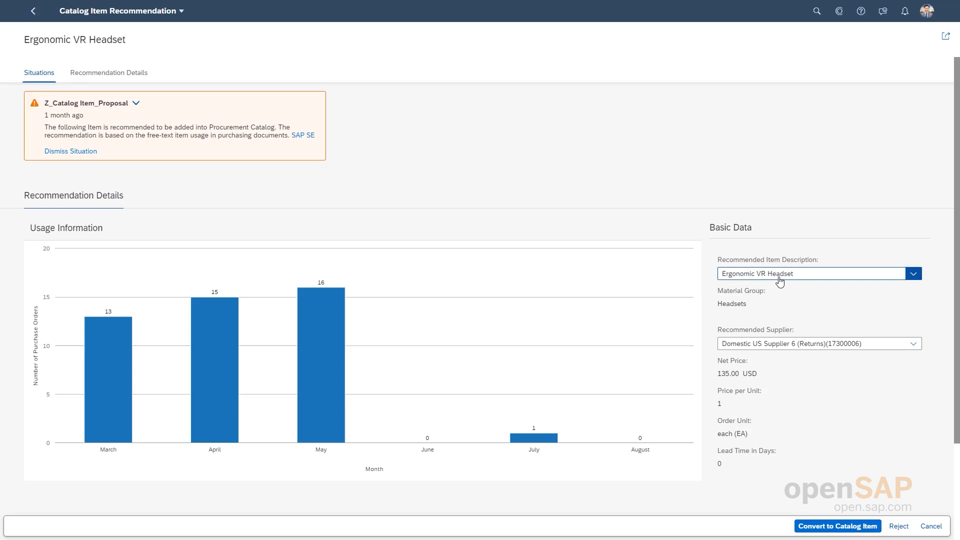
Review alternative descriptions and suppliers, keeping Ergonomic VR Headset and Domestic US Supplier 6 (Returns).
left_click(913, 273)
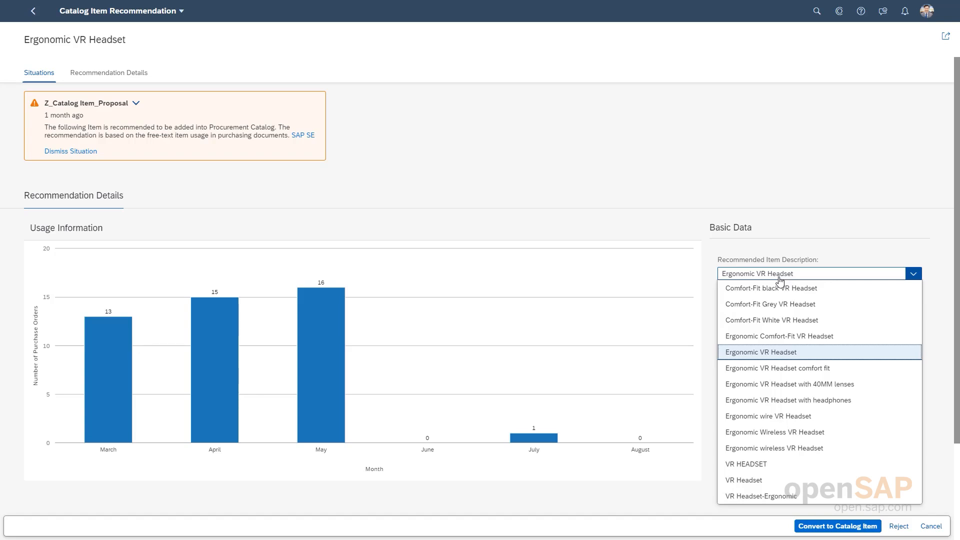
left_click(761, 352)
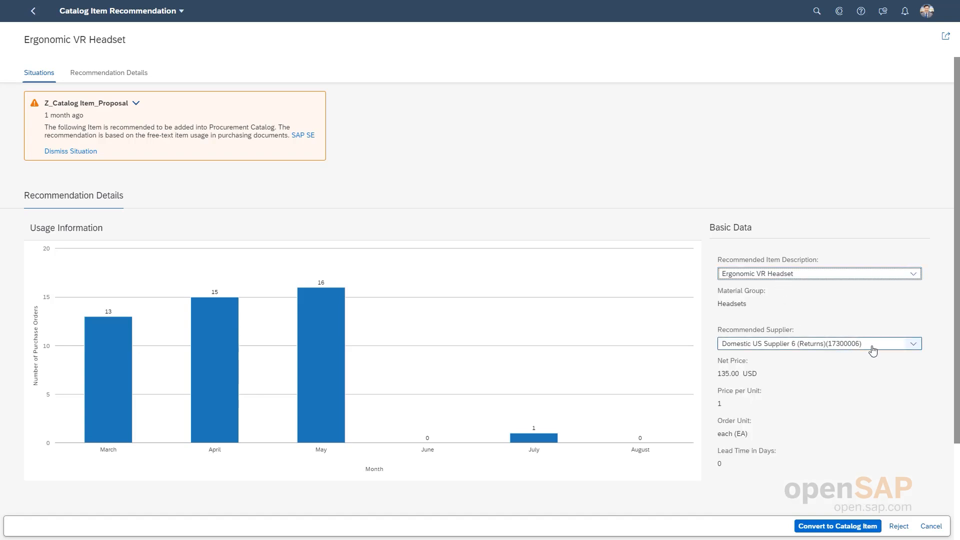
mouse_move(889, 353)
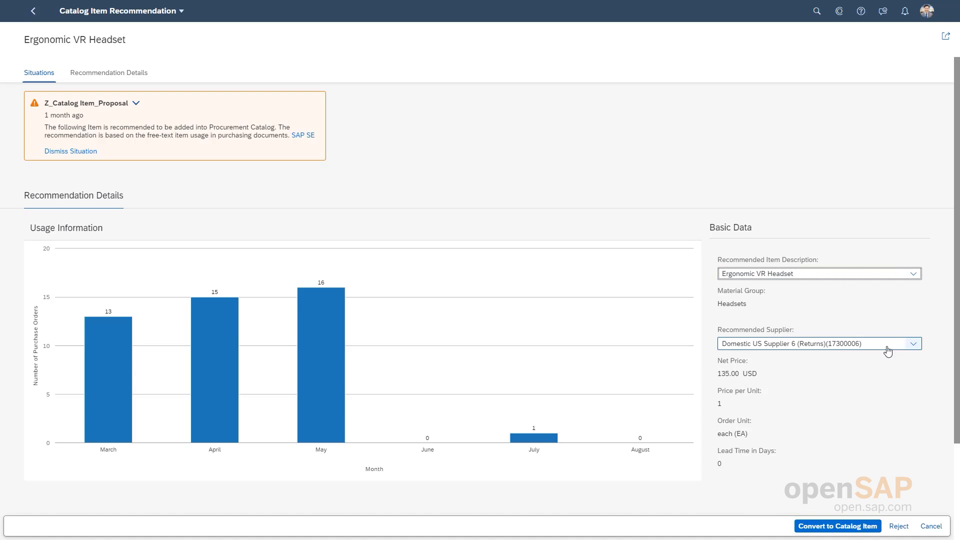
left_click(914, 343)
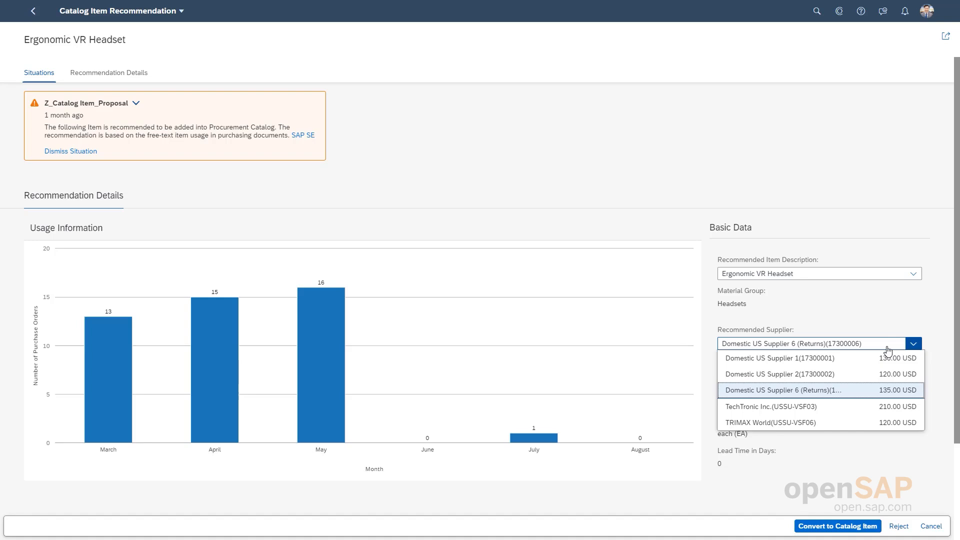
mouse_move(891, 427)
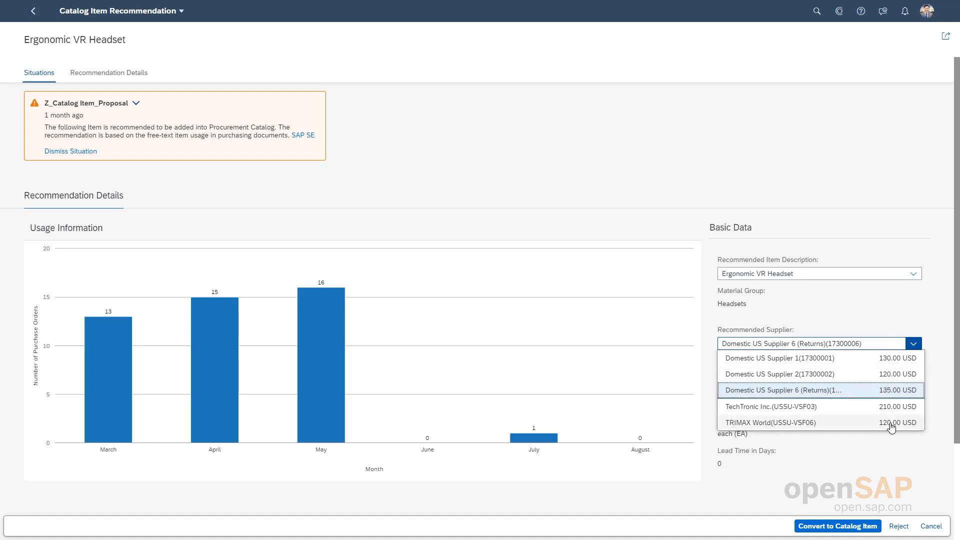
mouse_move(891, 433)
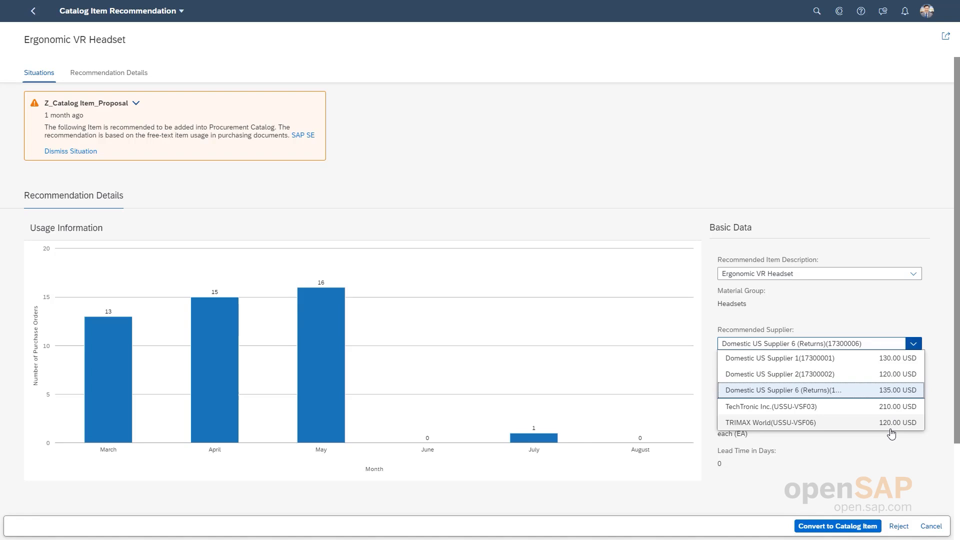
mouse_move(817, 431)
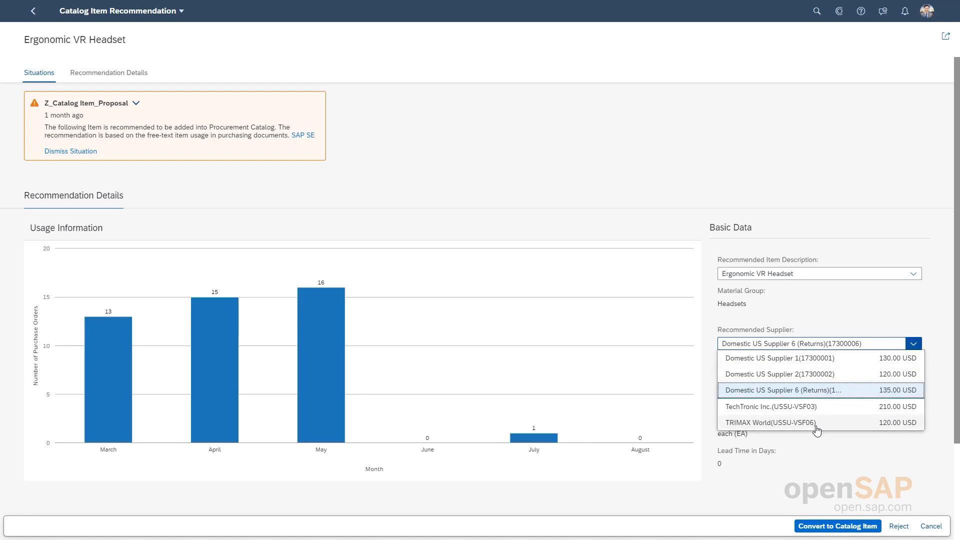
mouse_move(934, 339)
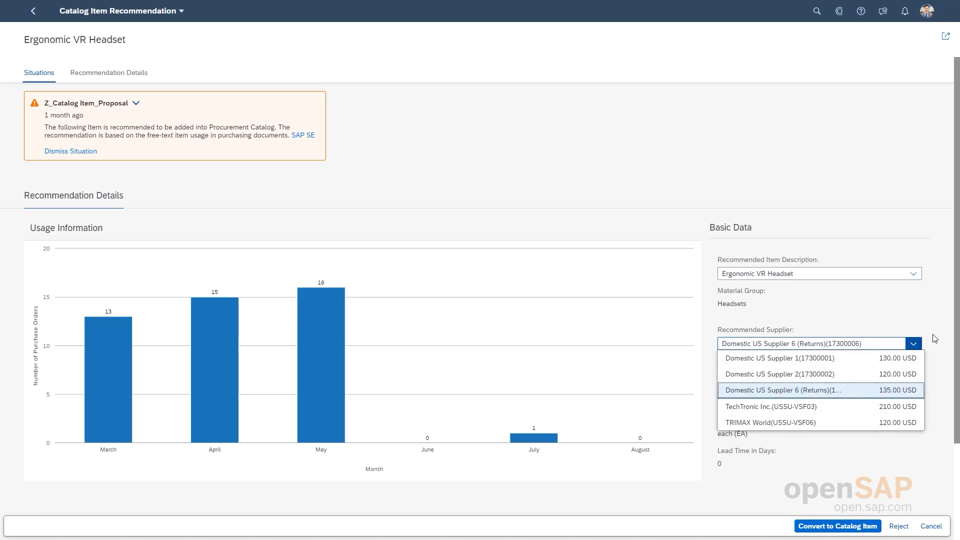
left_click(818, 391)
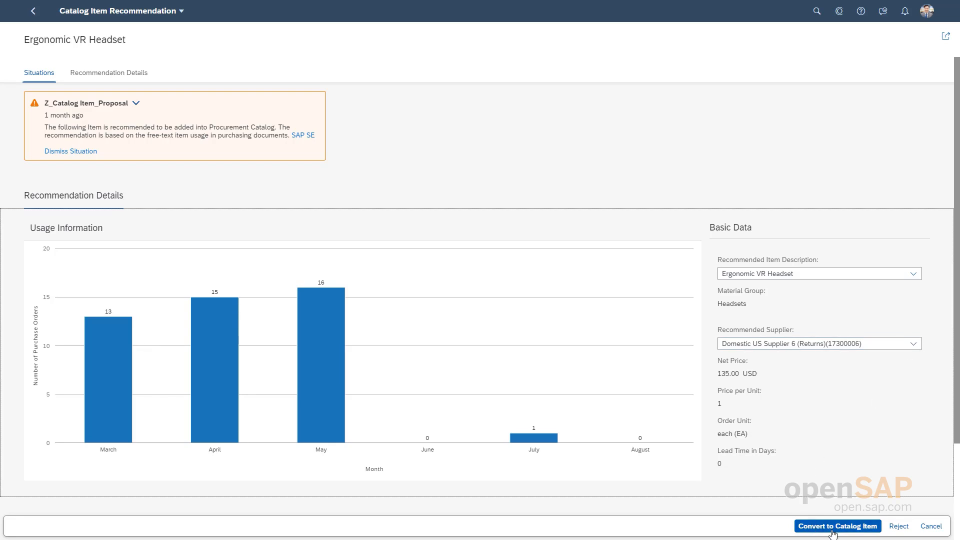
mouse_move(741, 456)
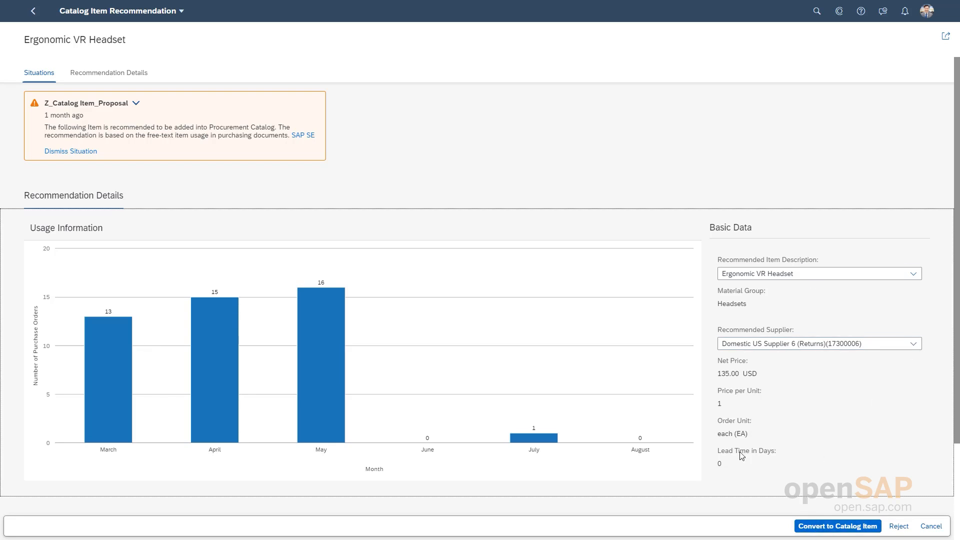
mouse_move(830, 421)
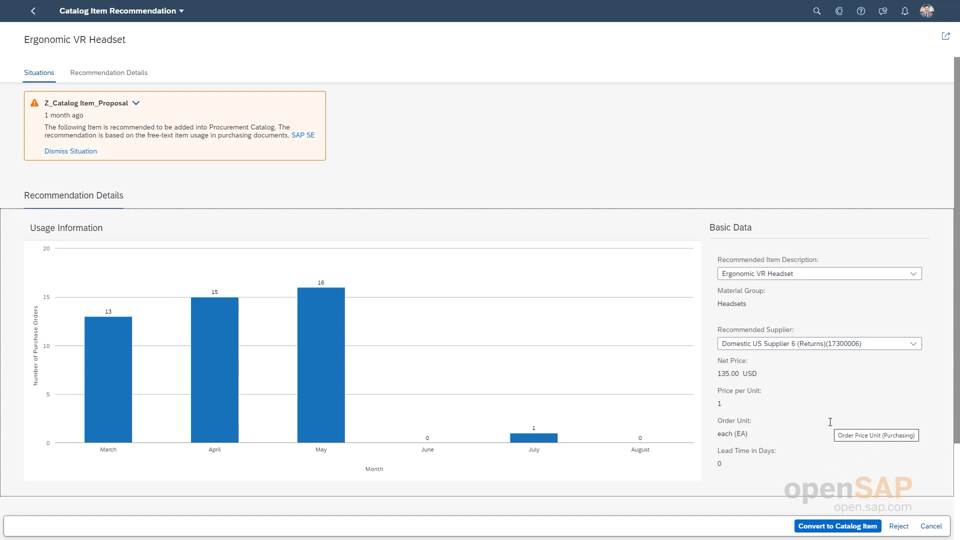
mouse_move(836, 505)
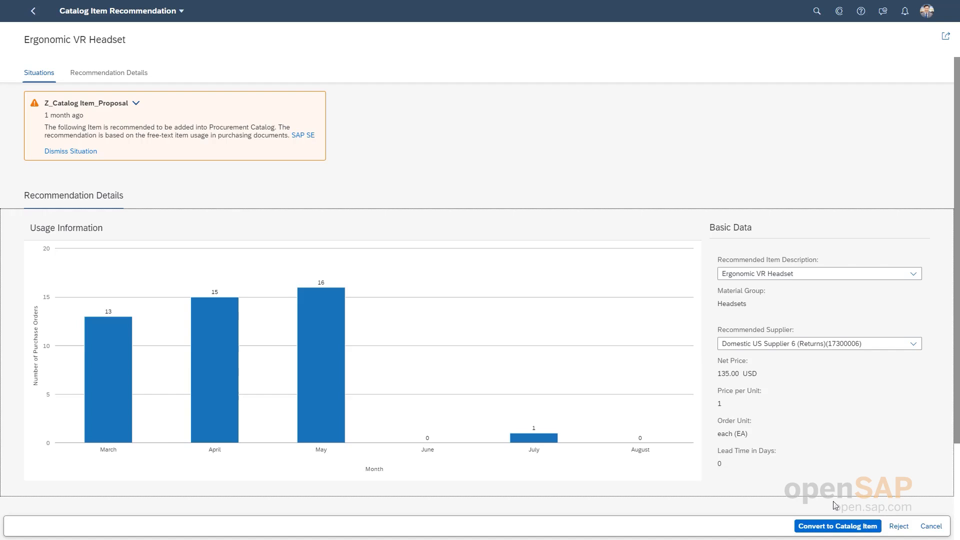
mouse_move(590, 174)
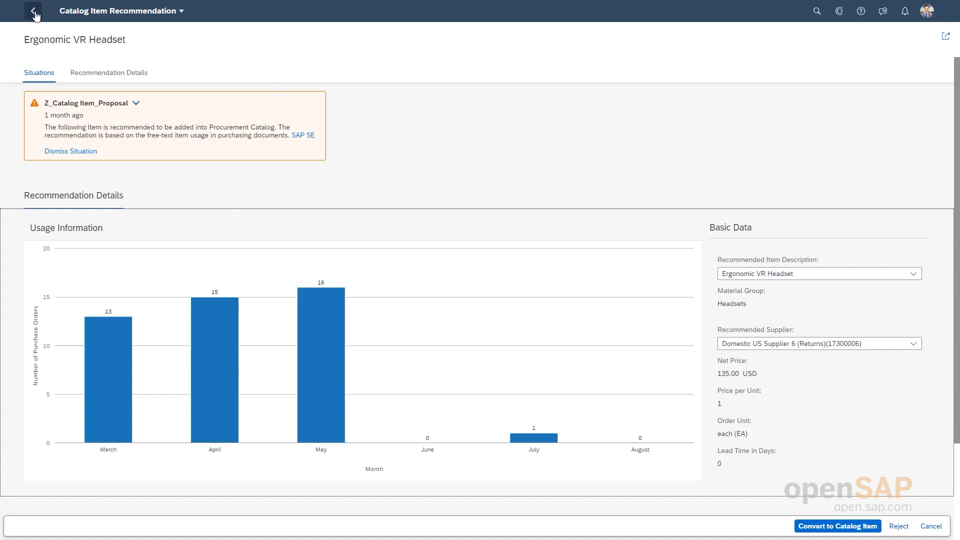
From the home page, show notifications by type and collapse the catalog proposal group.
left_click(34, 13)
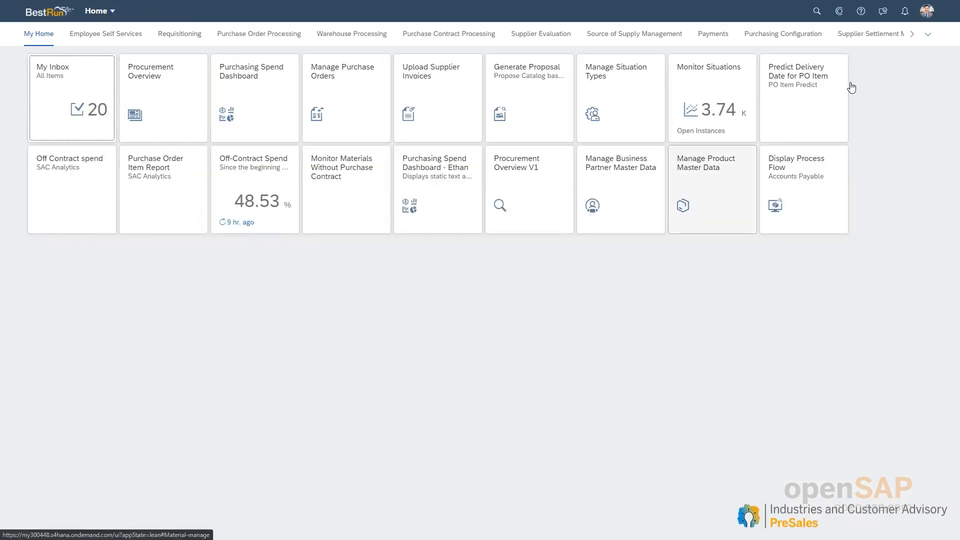
left_click(904, 11)
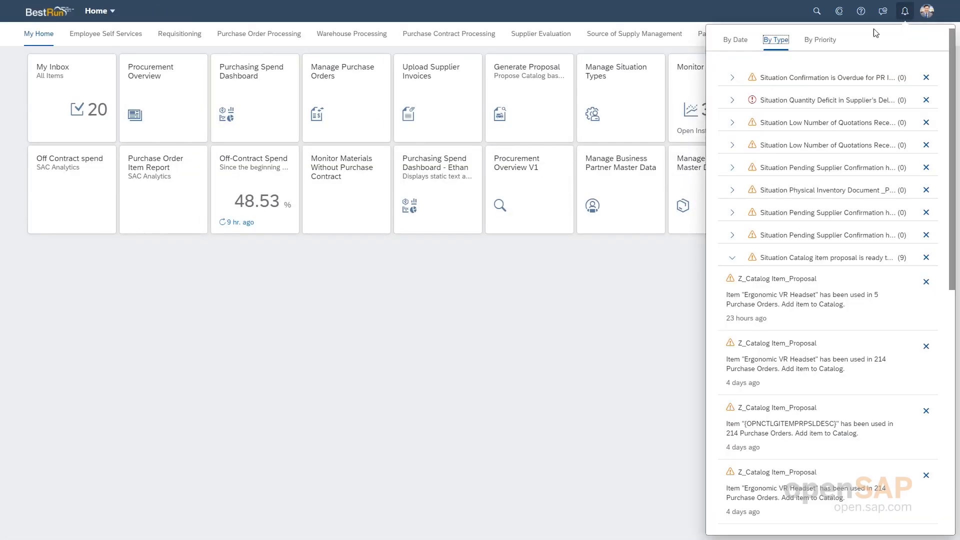
left_click(732, 257)
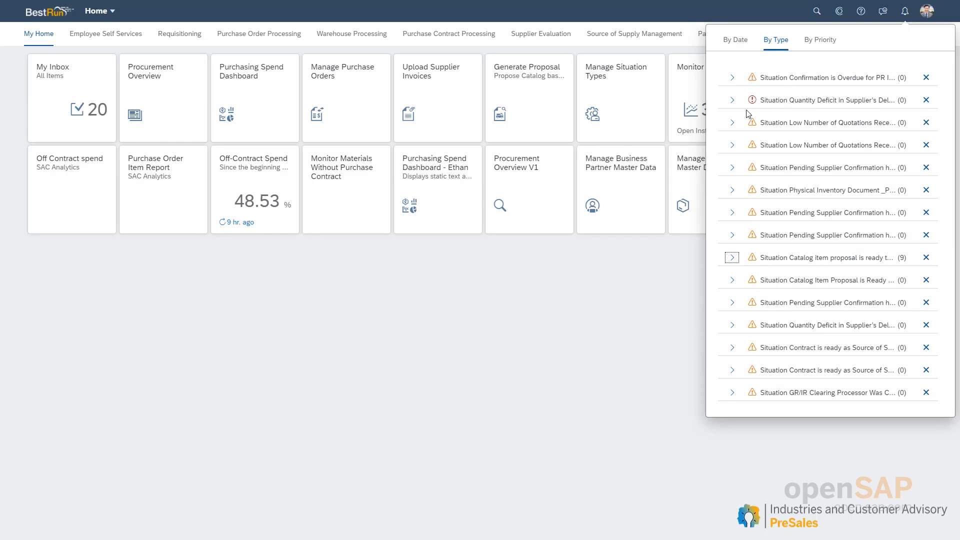
mouse_move(752, 102)
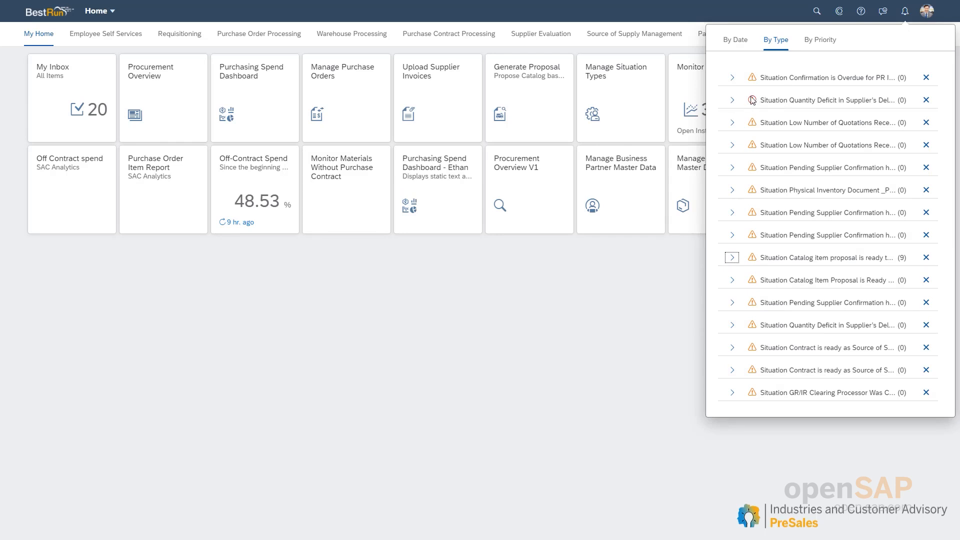
mouse_move(819, 108)
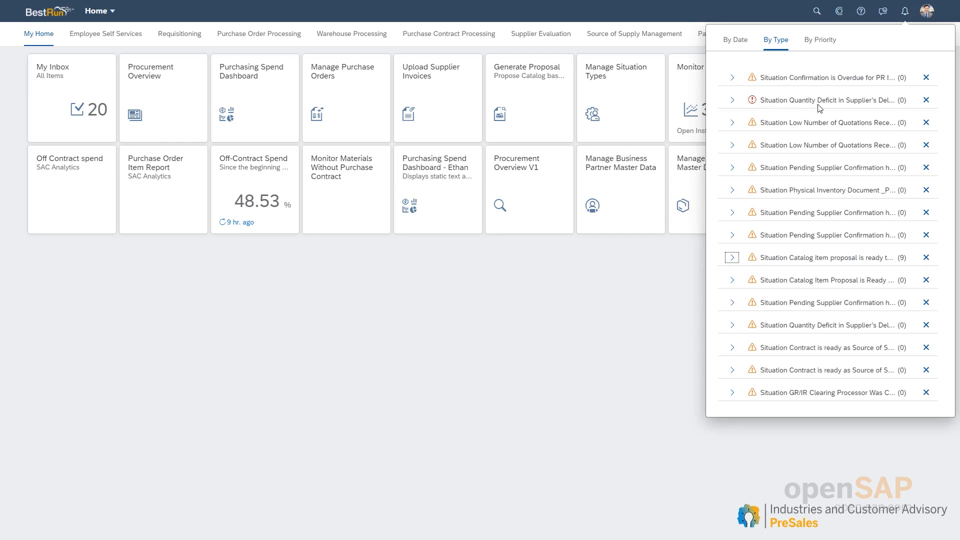
mouse_move(743, 111)
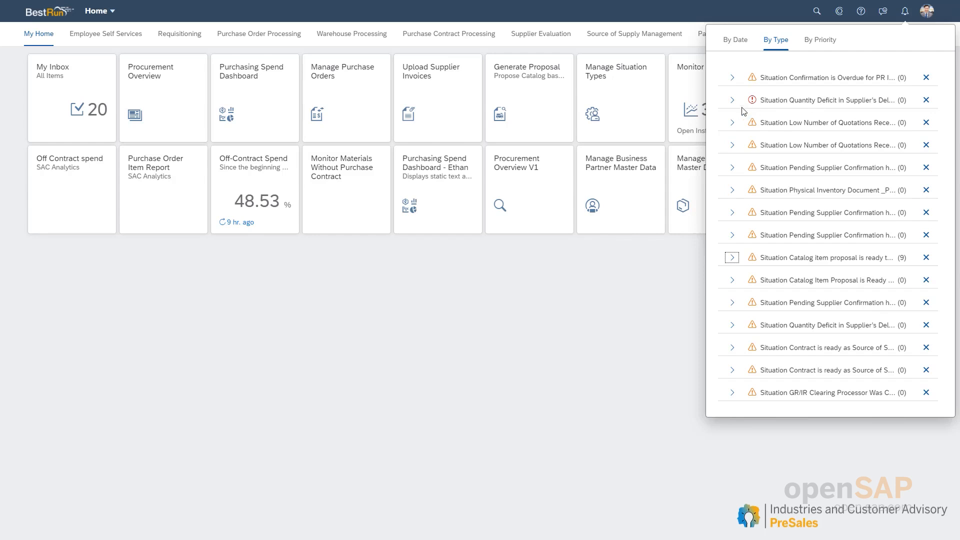
left_click(731, 100)
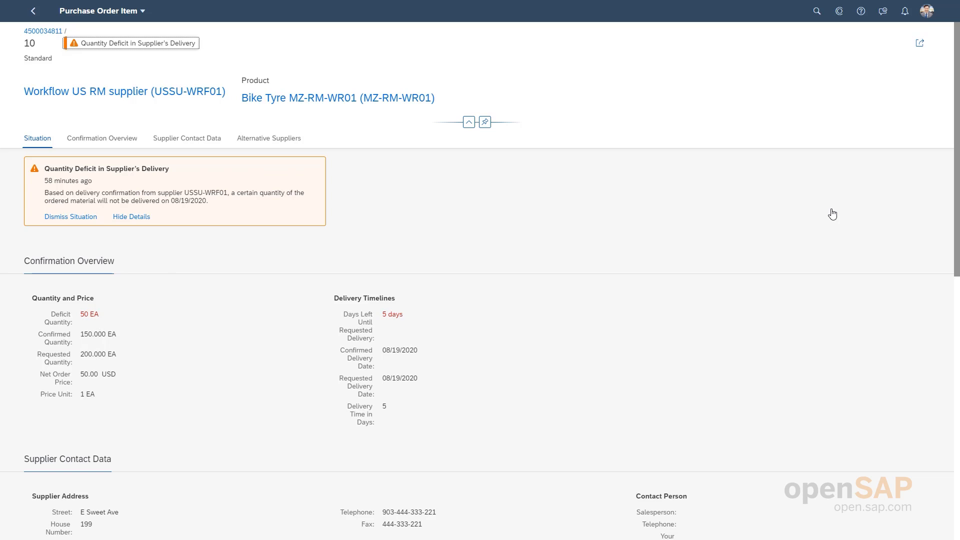
mouse_move(525, 72)
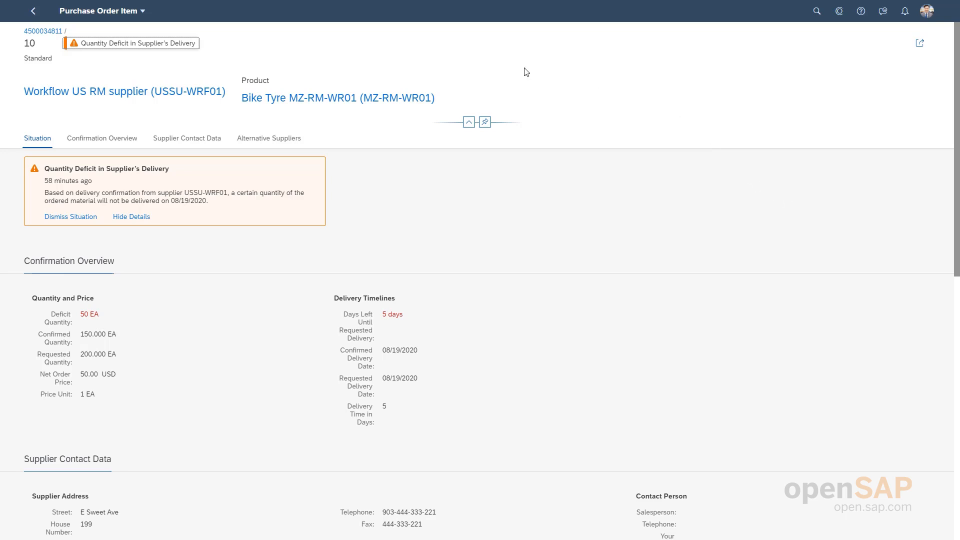
mouse_move(318, 129)
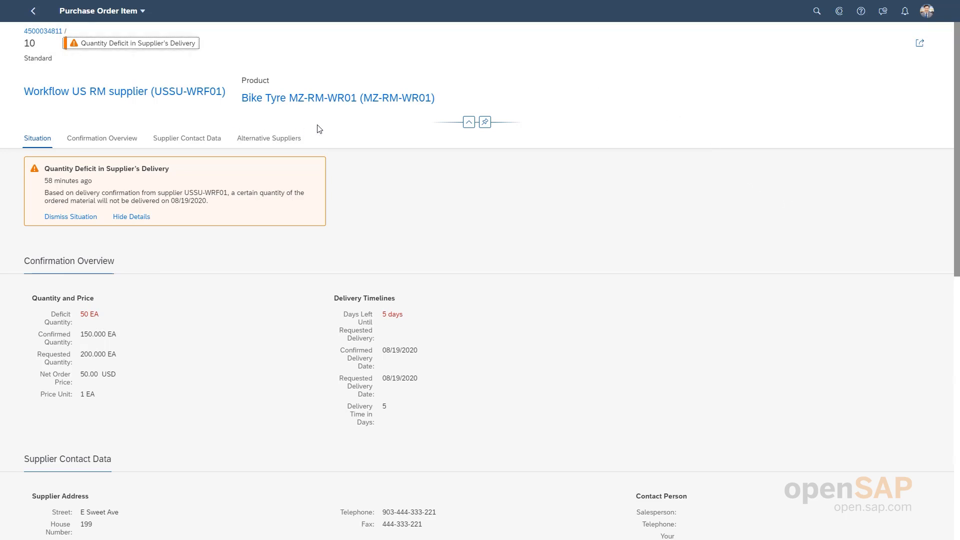
mouse_move(258, 138)
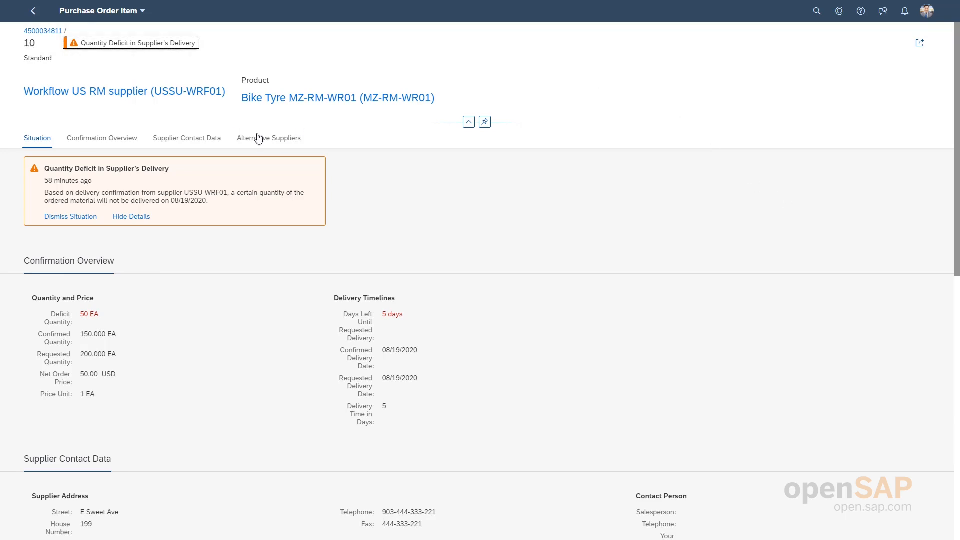
mouse_move(268, 206)
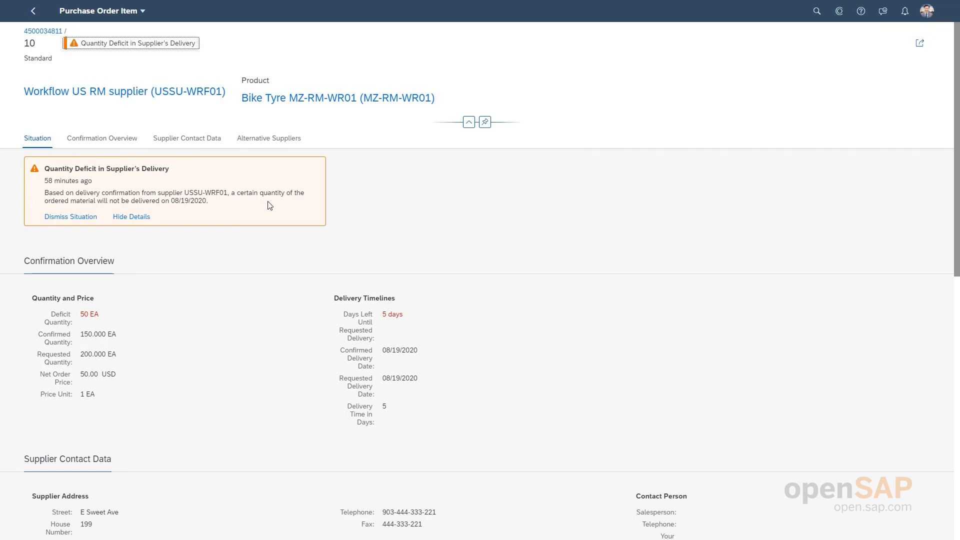
mouse_move(205, 210)
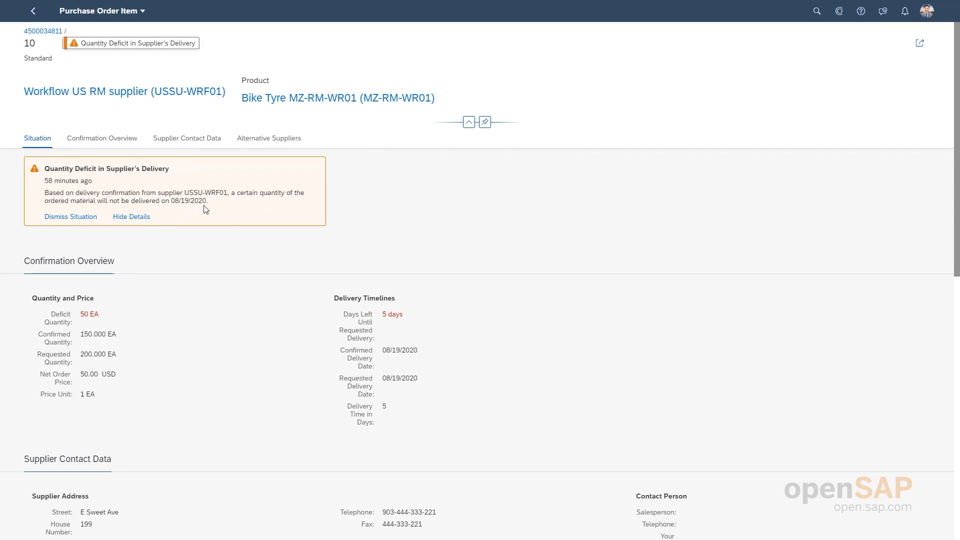
mouse_move(203, 226)
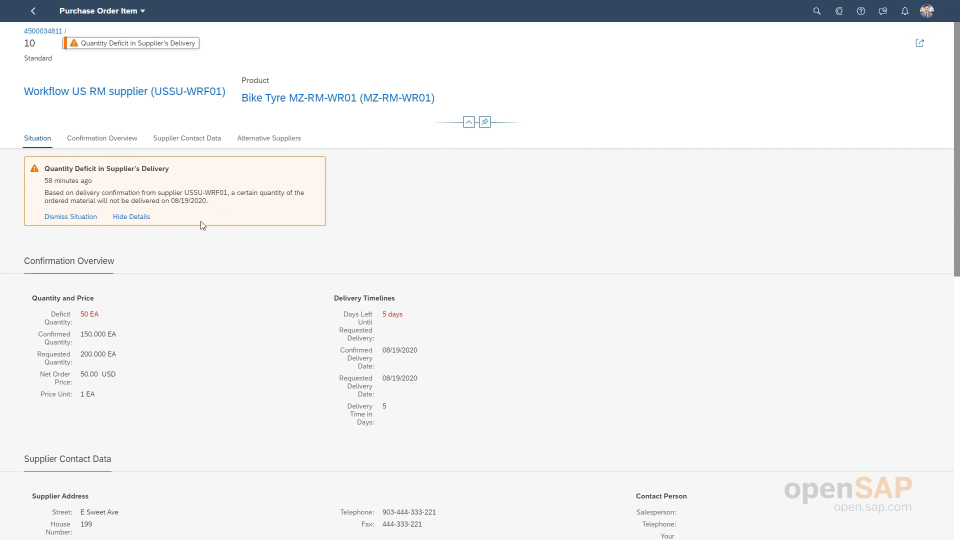
mouse_move(141, 301)
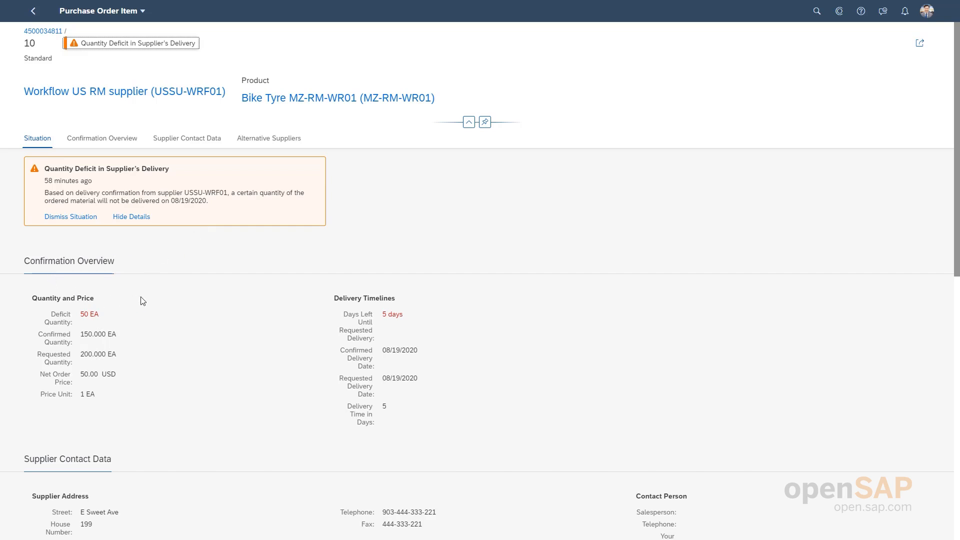
mouse_move(41, 313)
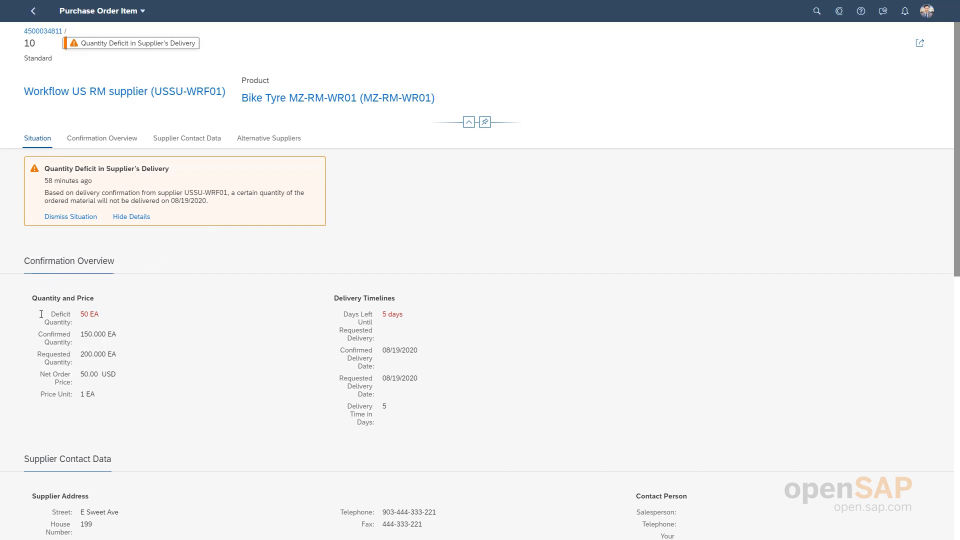
mouse_move(162, 408)
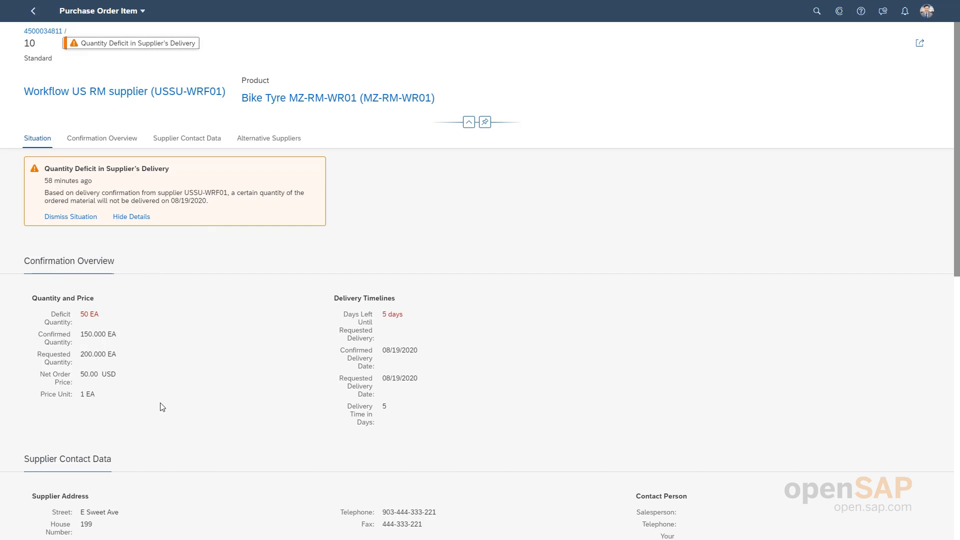
mouse_move(268, 321)
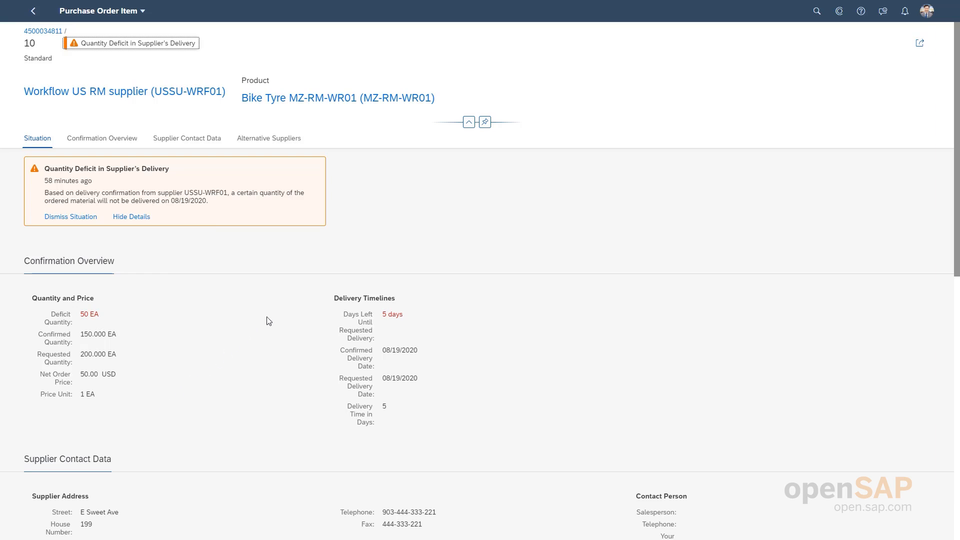
mouse_move(175, 326)
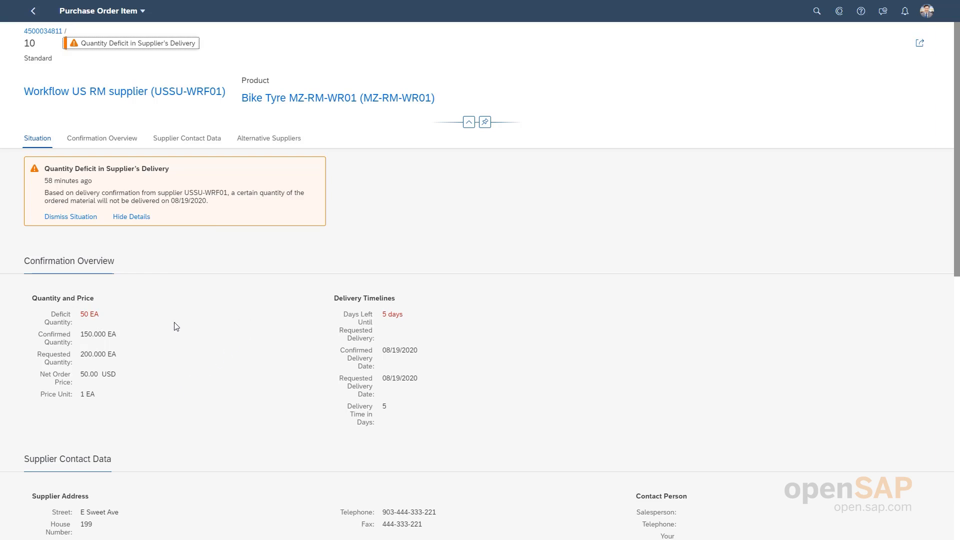
mouse_move(89, 298)
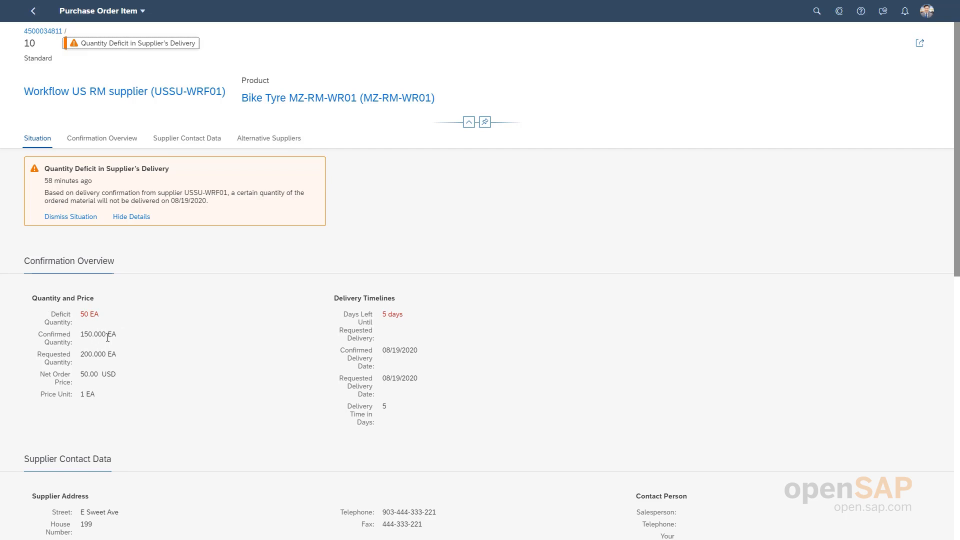
mouse_move(78, 337)
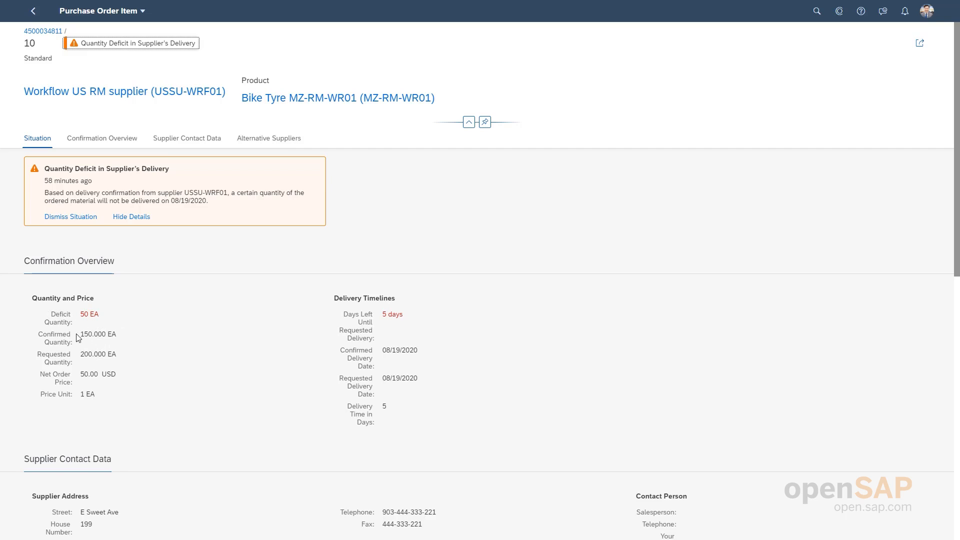
mouse_move(53, 332)
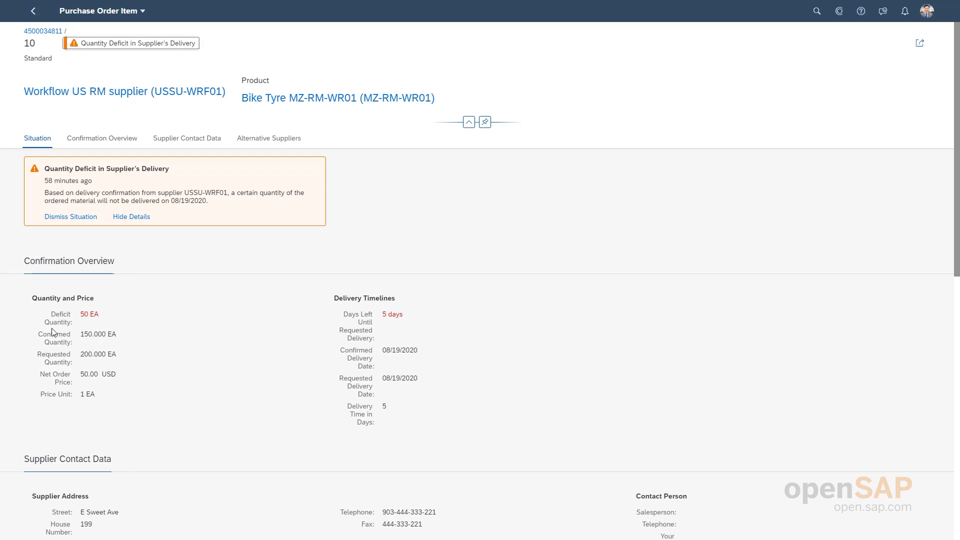
mouse_move(124, 353)
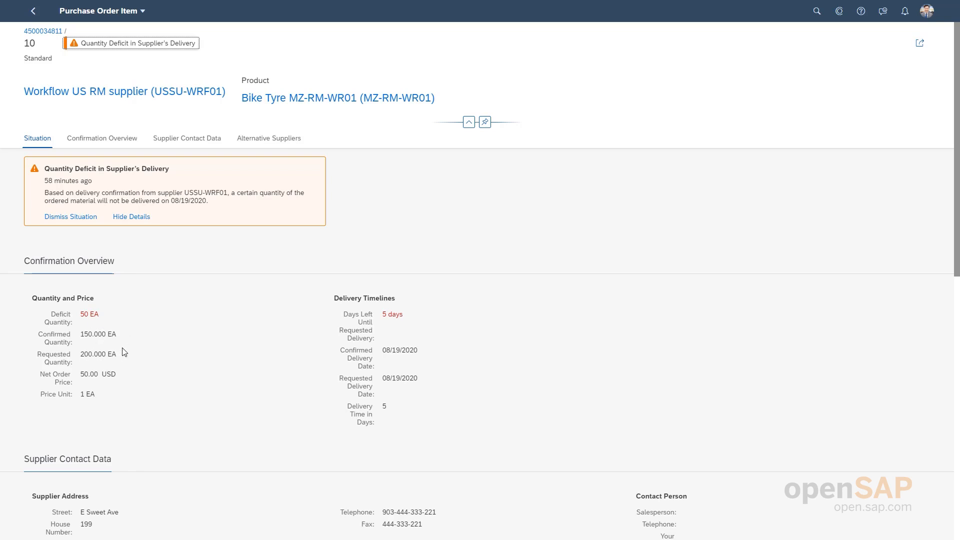
mouse_move(133, 359)
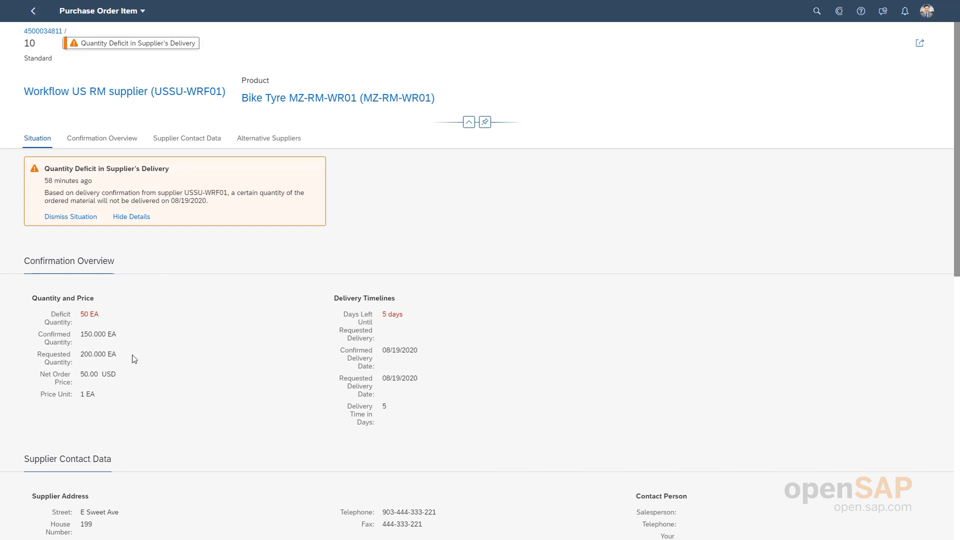
mouse_move(72, 314)
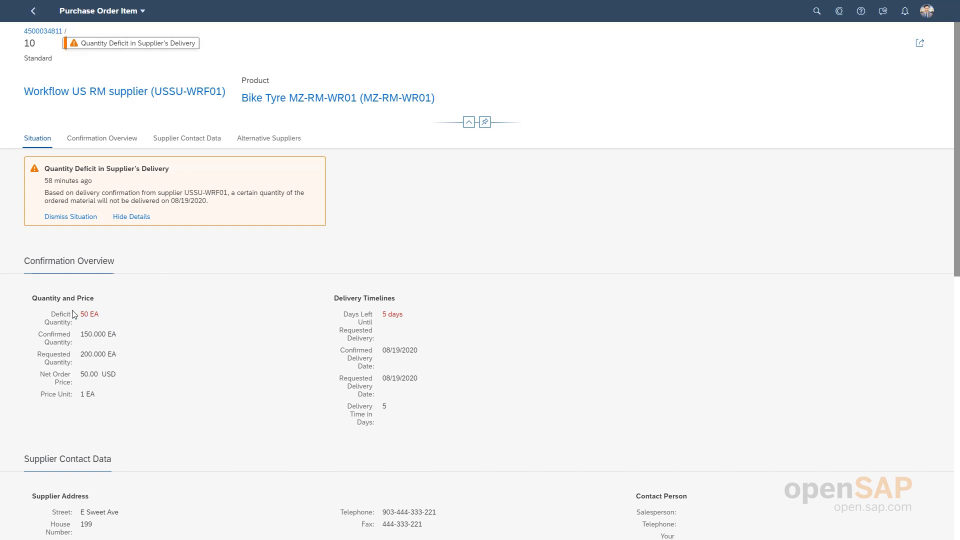
mouse_move(380, 314)
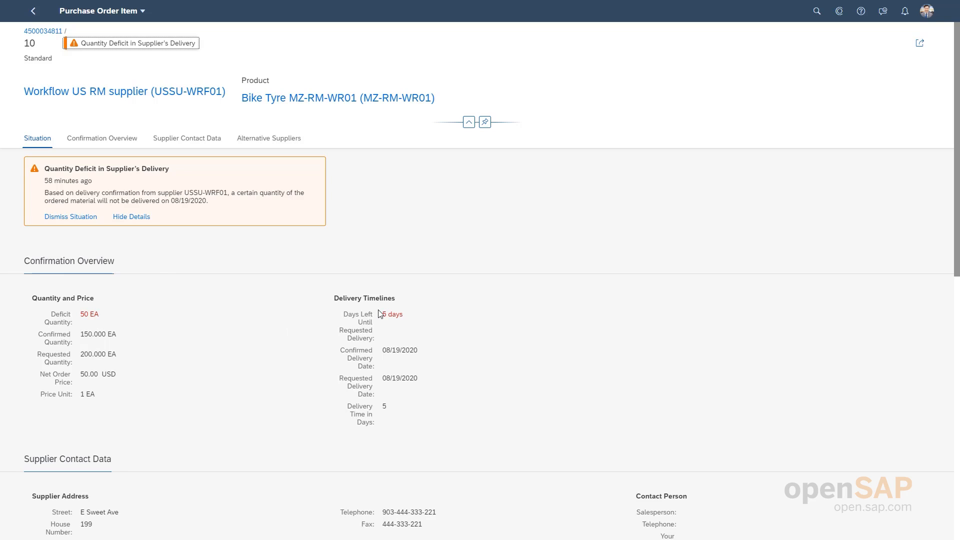
mouse_move(393, 411)
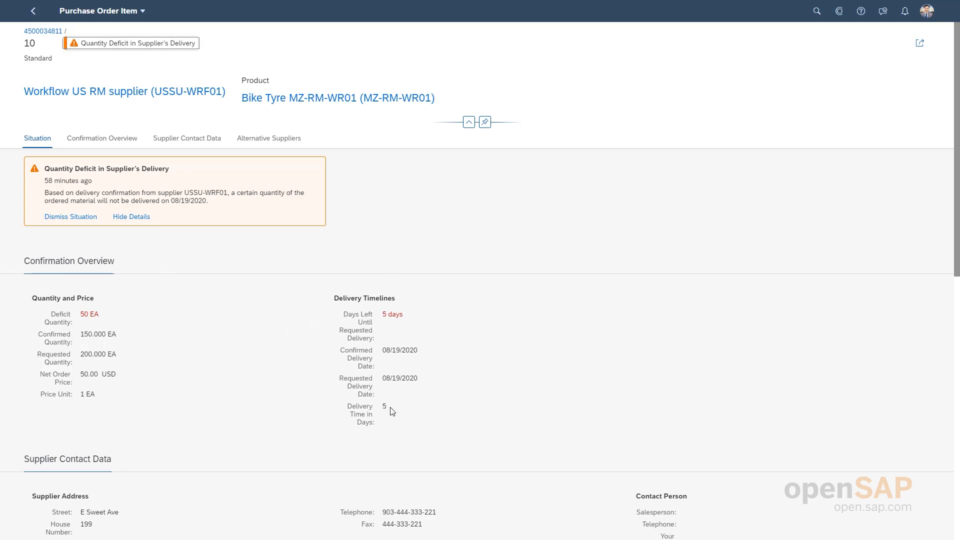
mouse_move(405, 320)
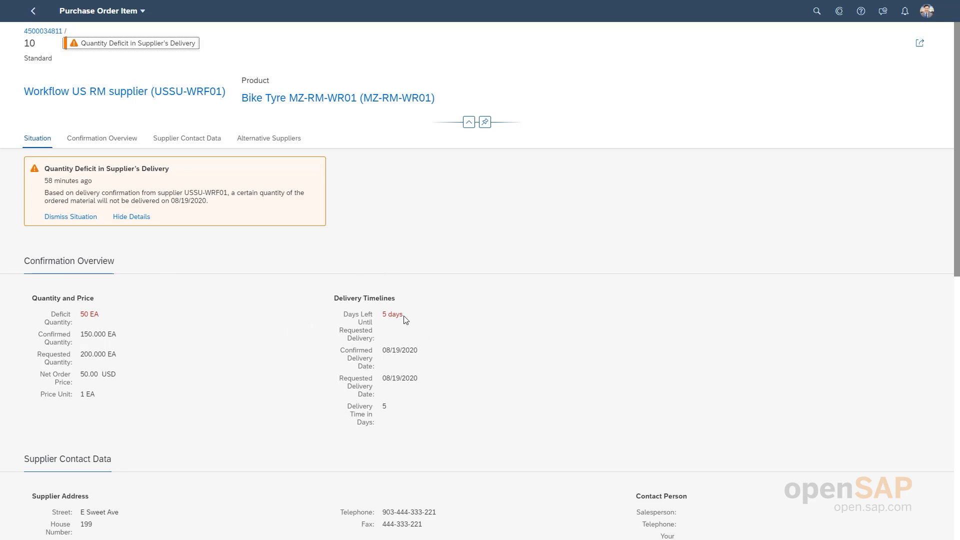
mouse_move(389, 391)
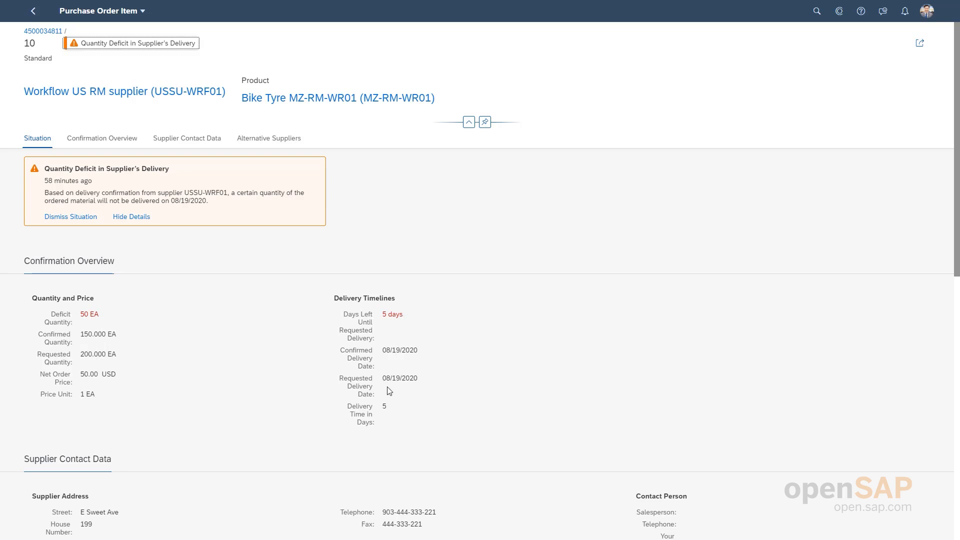
mouse_move(154, 354)
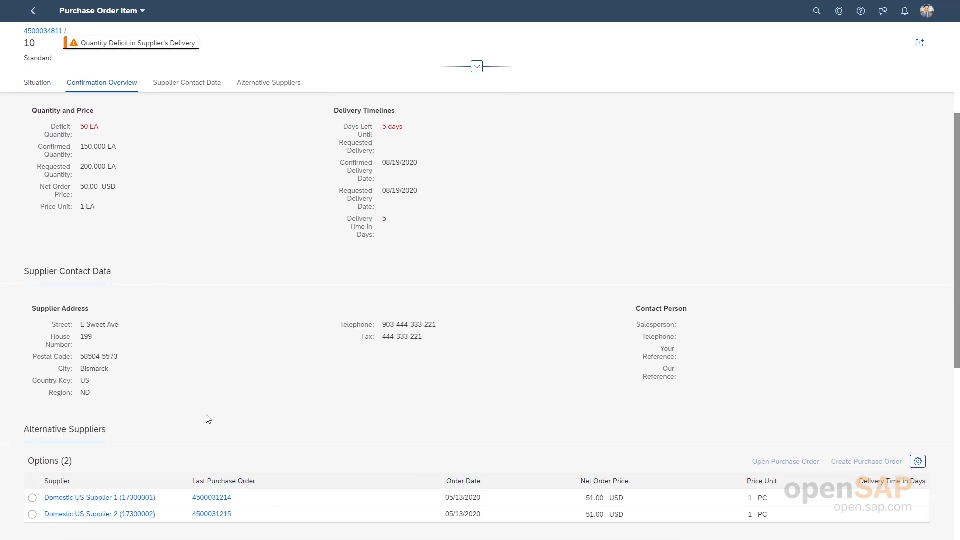
scroll("down", 3)
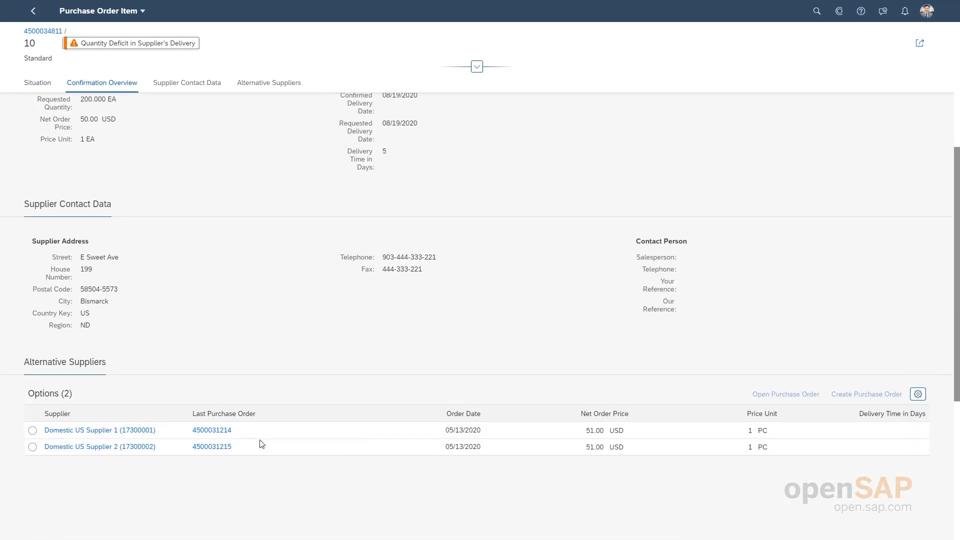
scroll("down", 3)
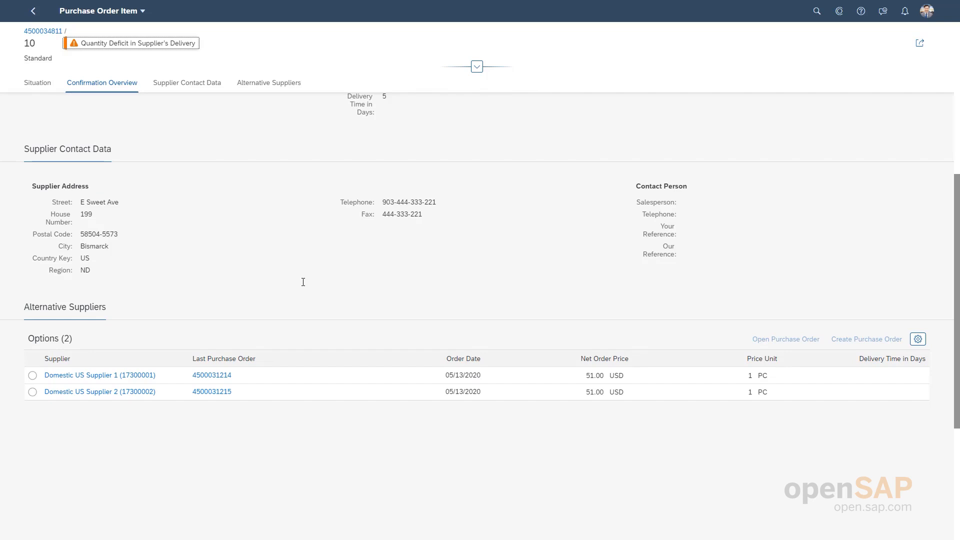
mouse_move(140, 321)
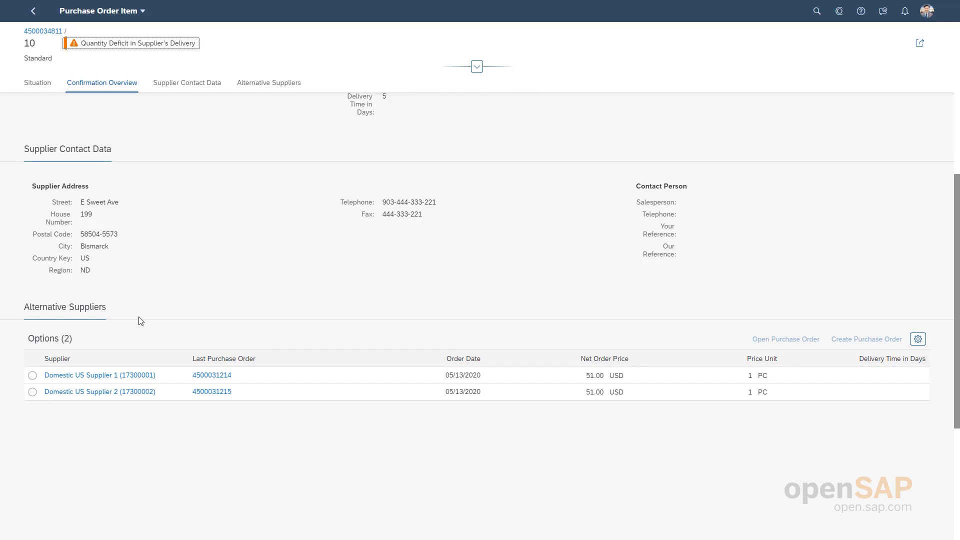
mouse_move(446, 305)
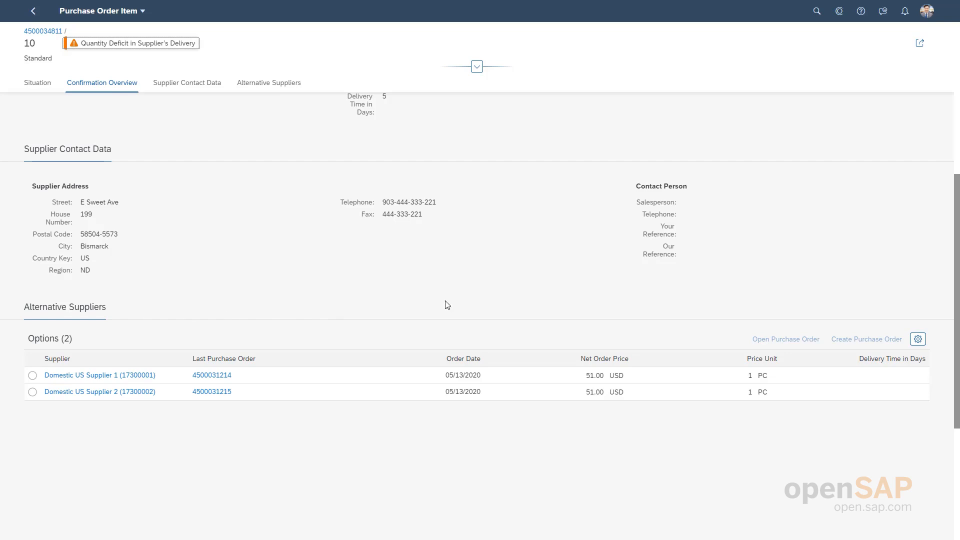
mouse_move(727, 321)
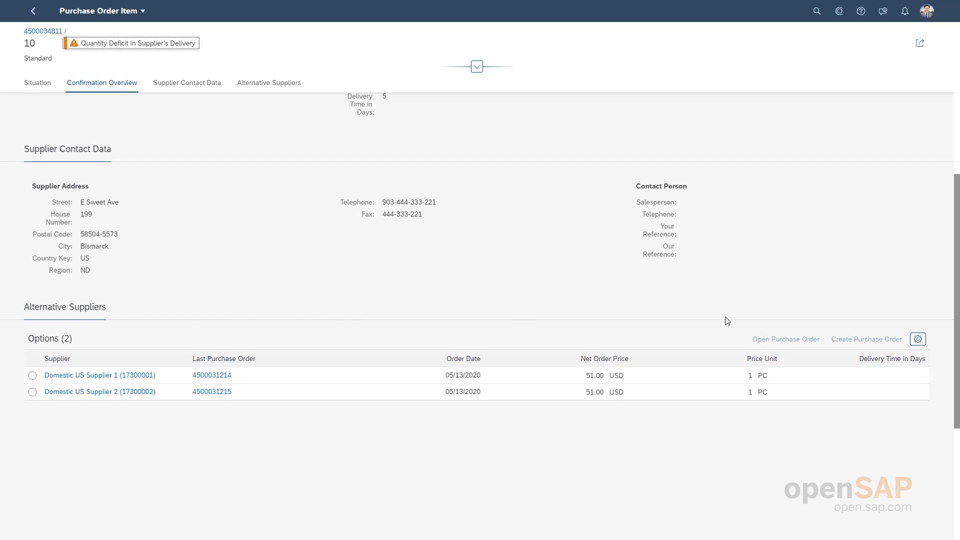
mouse_move(27, 361)
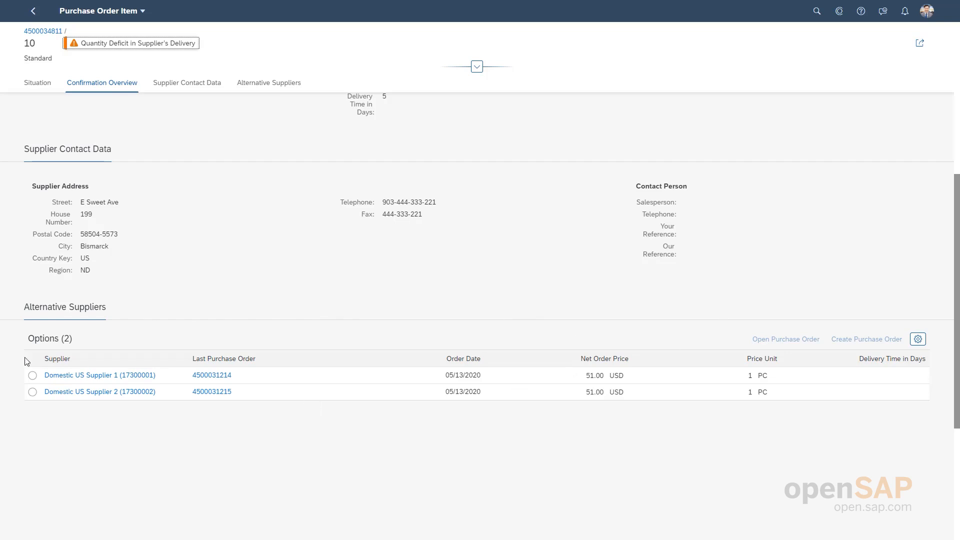
Select Domestic US Supplier 1 as alternative supplier and return to the Situation section with full header.
left_click(32, 375)
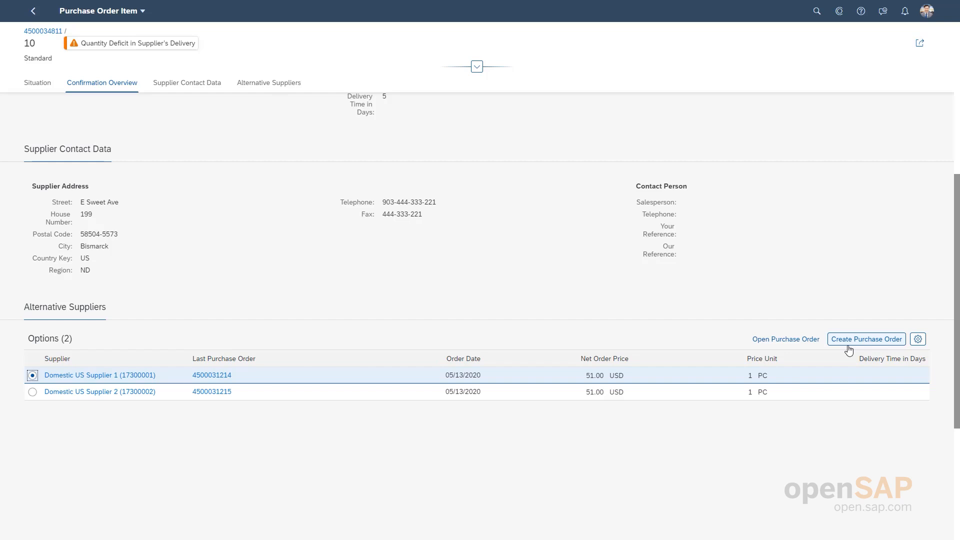
mouse_move(731, 324)
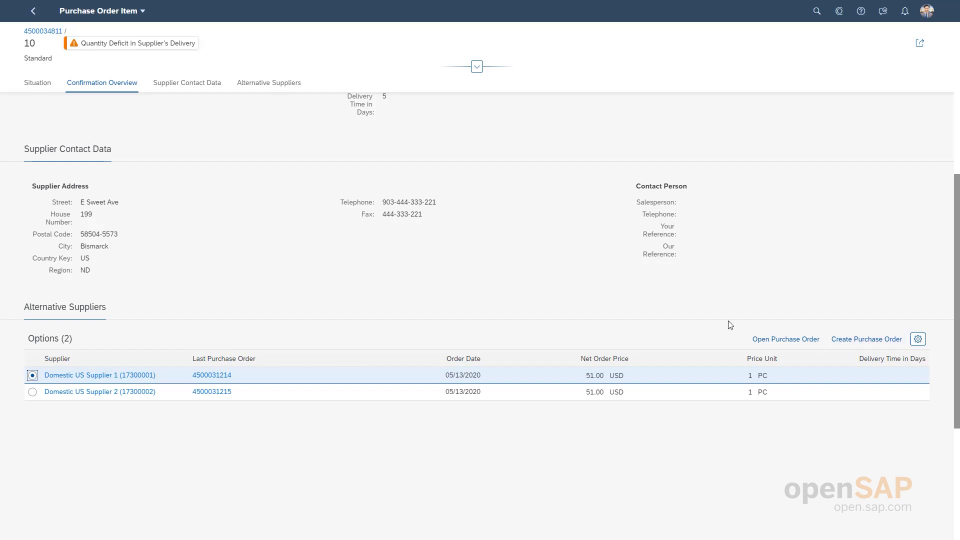
mouse_move(712, 326)
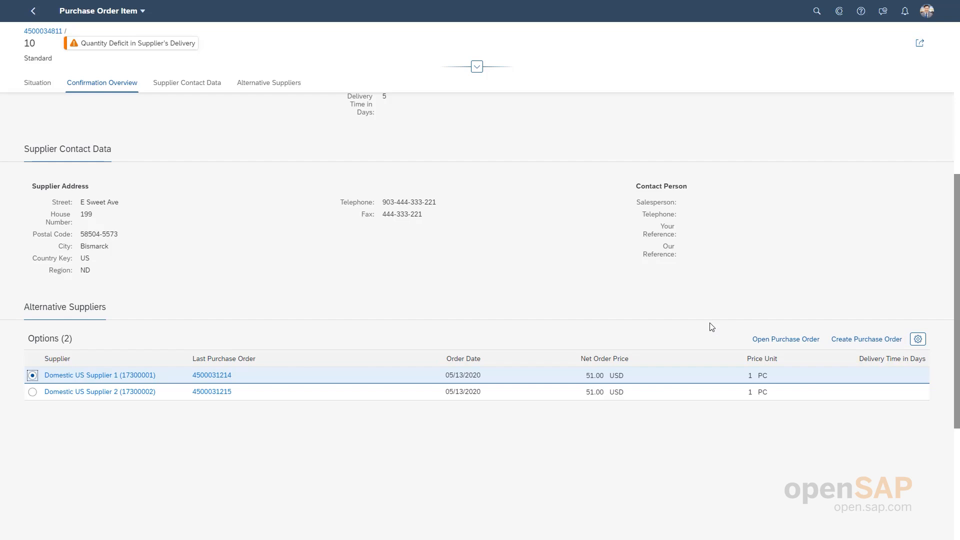
mouse_move(530, 309)
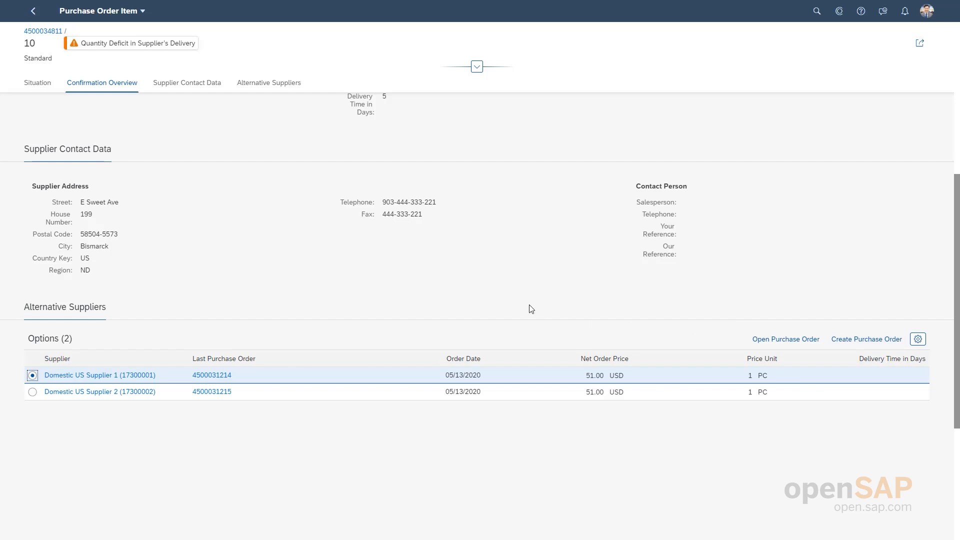
scroll("up", 3)
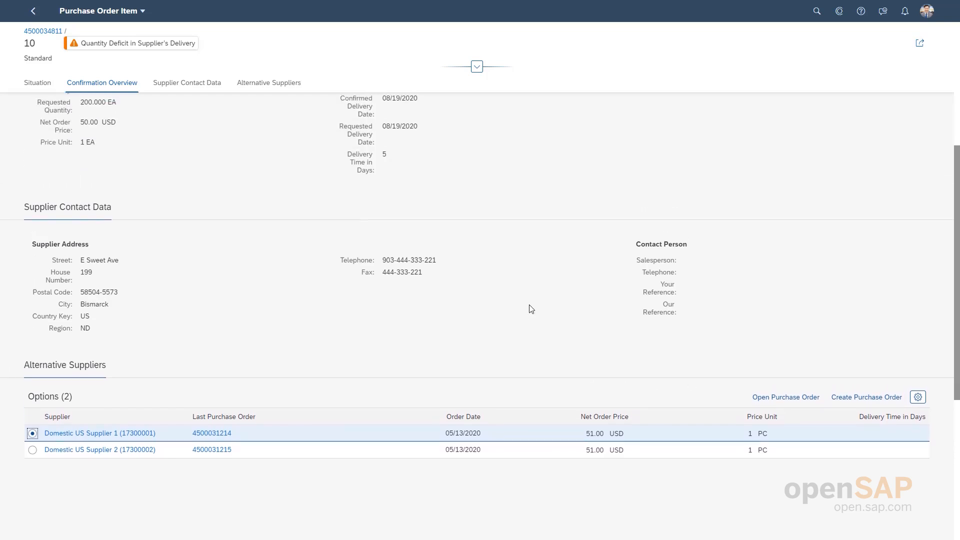
scroll("up", 3)
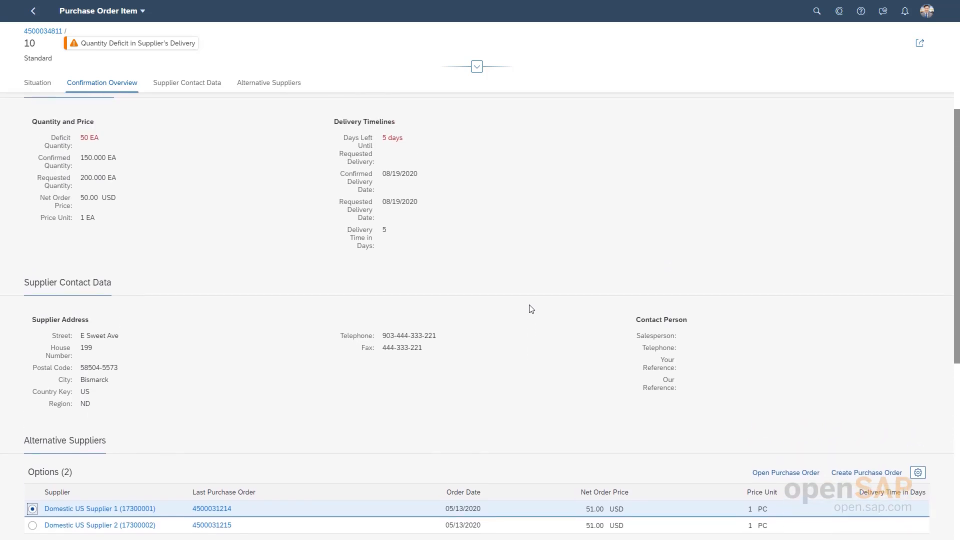
left_click(37, 83)
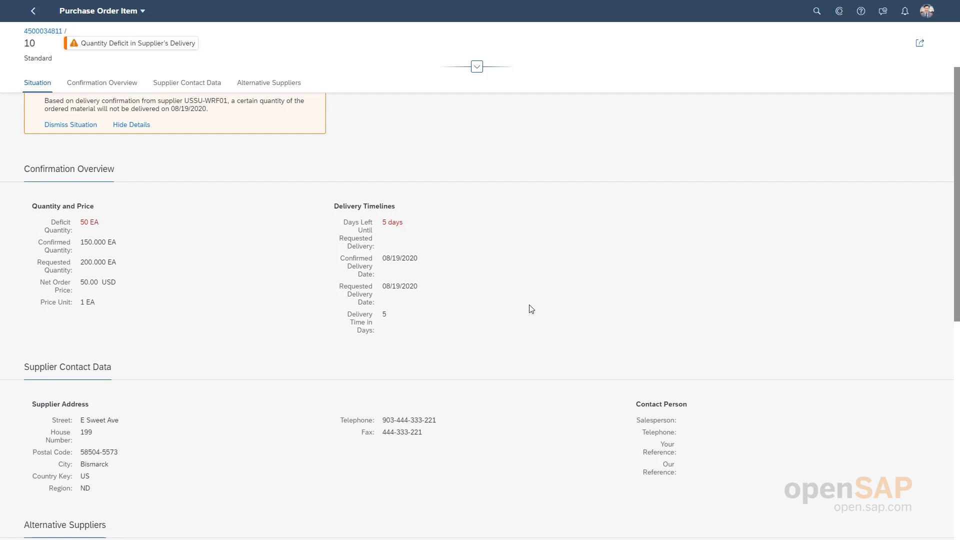
mouse_move(413, 223)
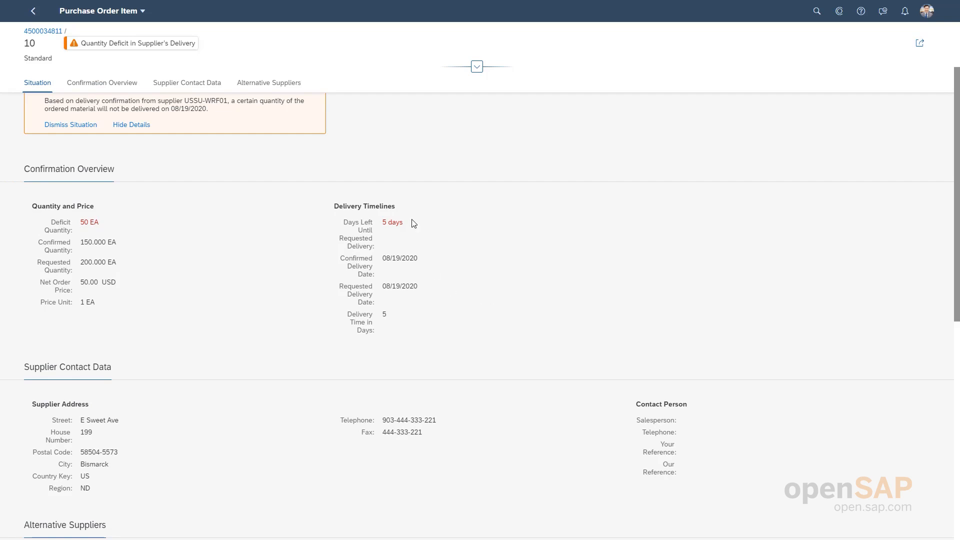
left_click(476, 66)
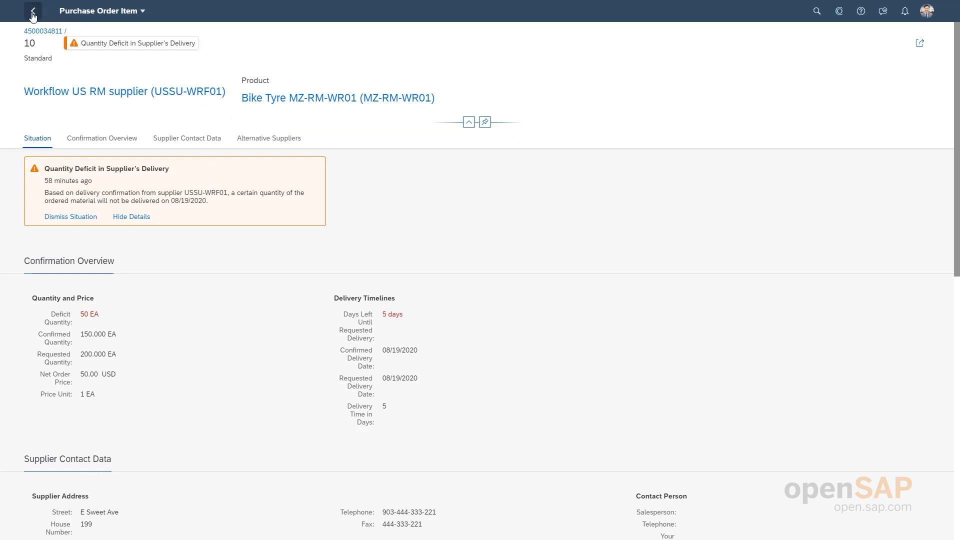
Go back to the home page and show the Situation Handling for Purchasing group.
left_click(32, 11)
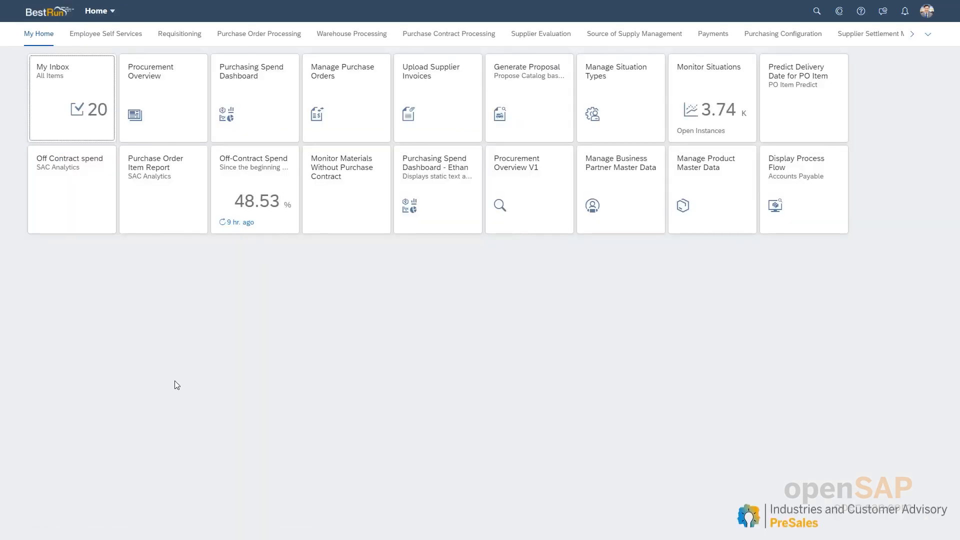
mouse_move(610, 433)
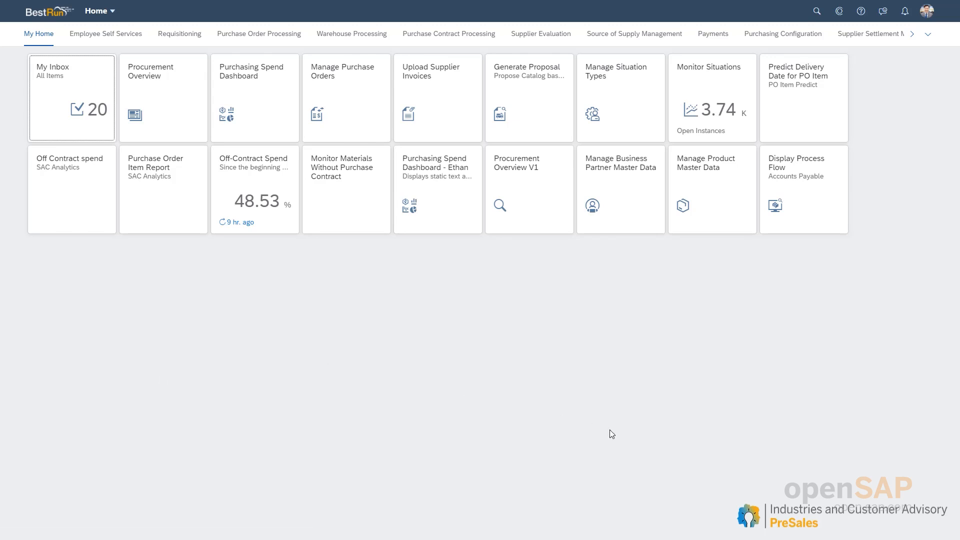
mouse_move(925, 68)
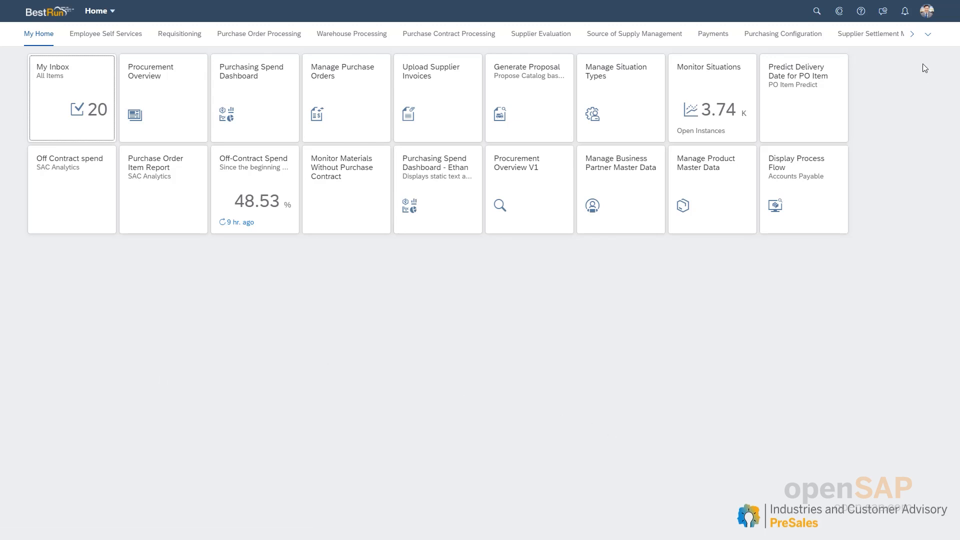
mouse_move(912, 34)
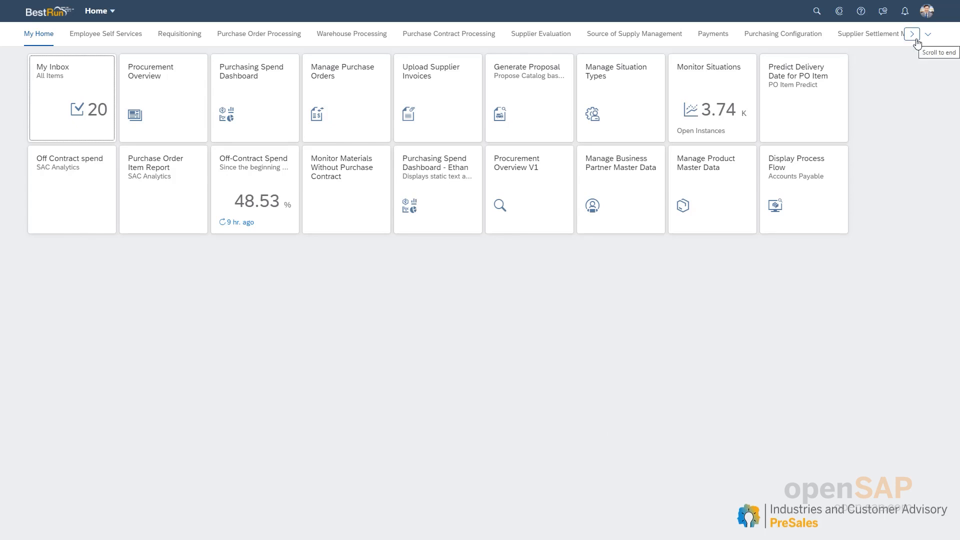
left_click(912, 34)
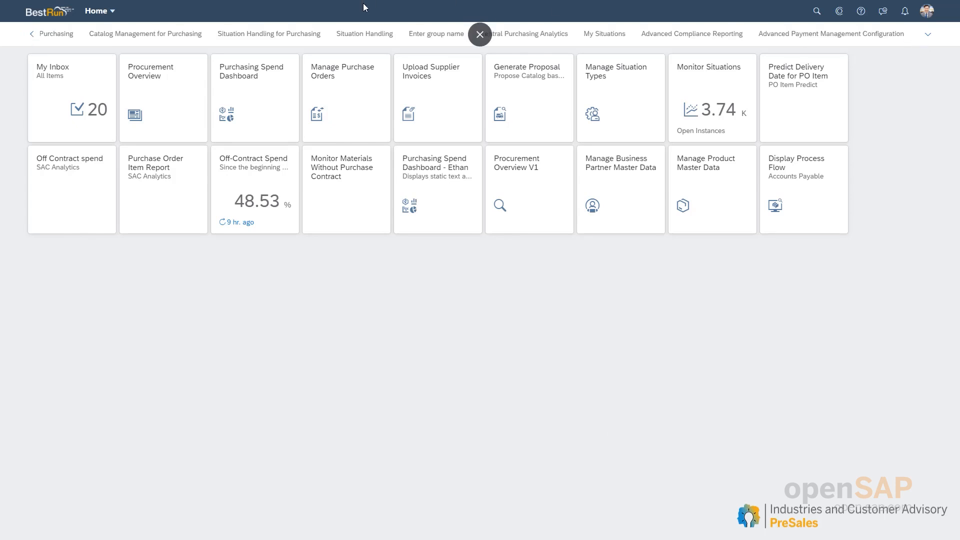
left_click(268, 35)
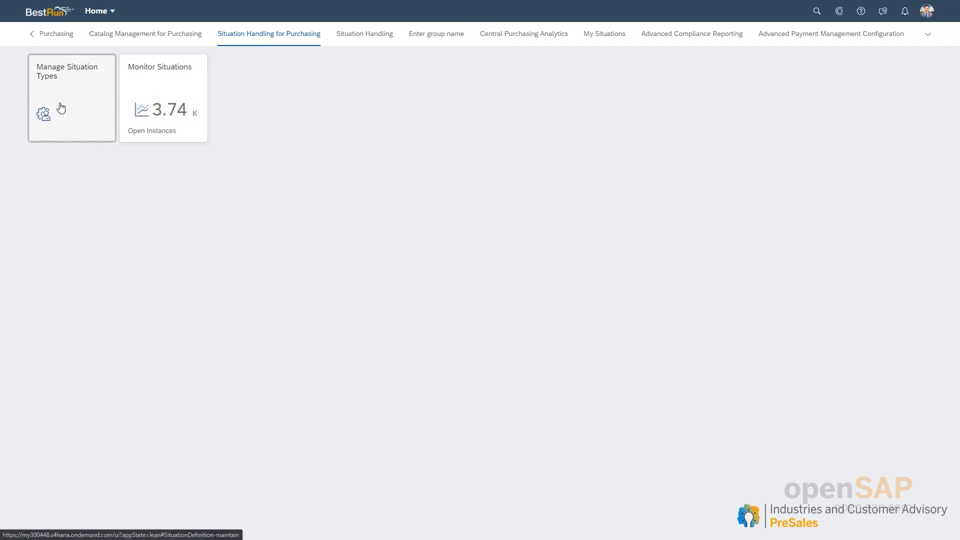
In Manage Situation Types, load all 47 standard situation templates.
left_click(71, 98)
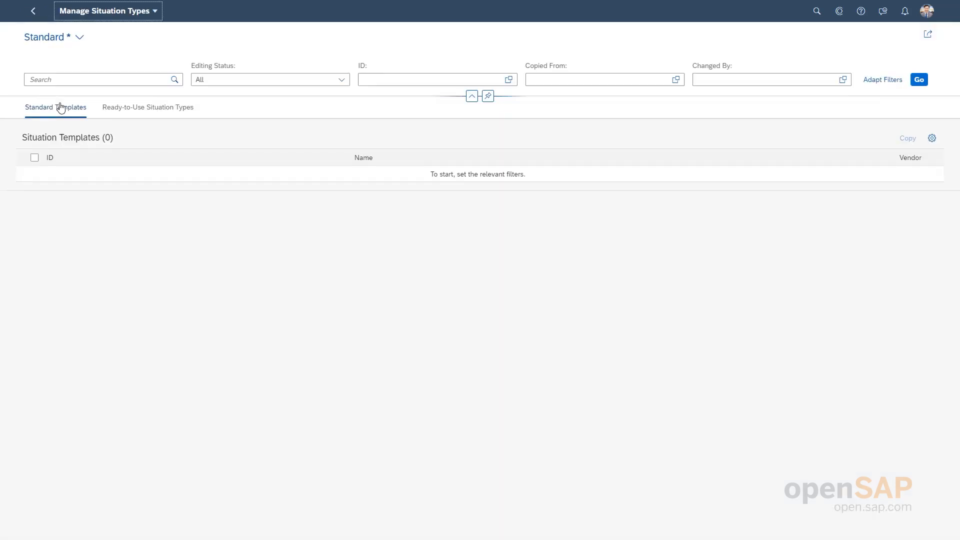
left_click(98, 79)
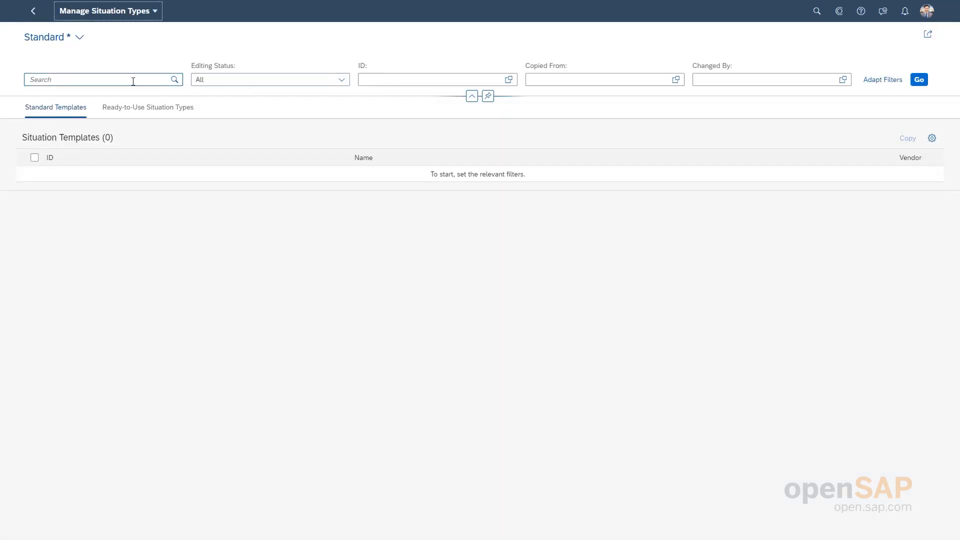
left_click(919, 79)
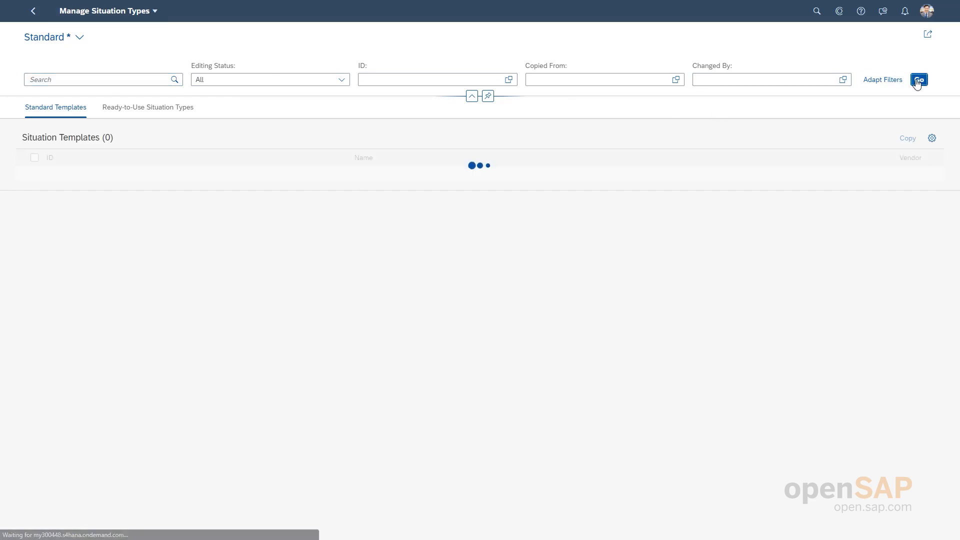
left_click(913, 79)
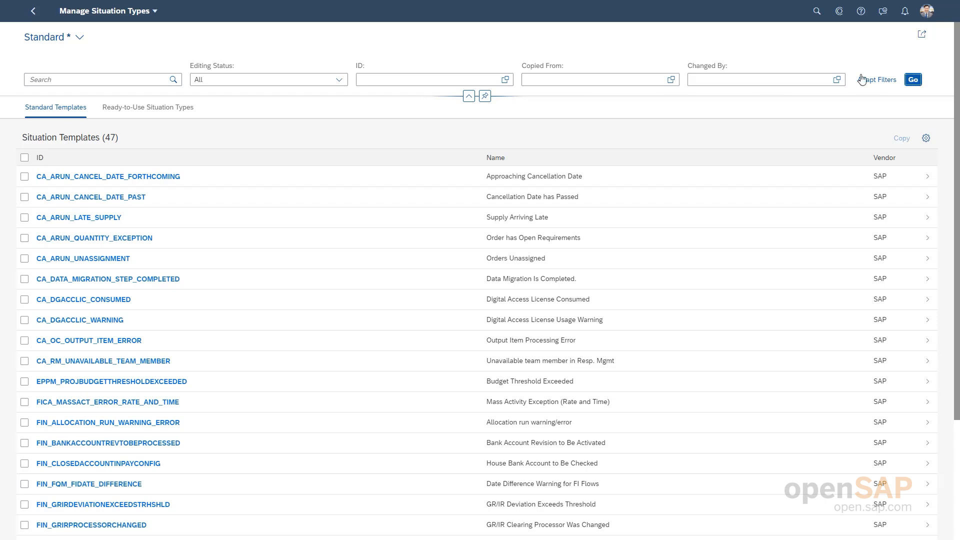
mouse_move(168, 220)
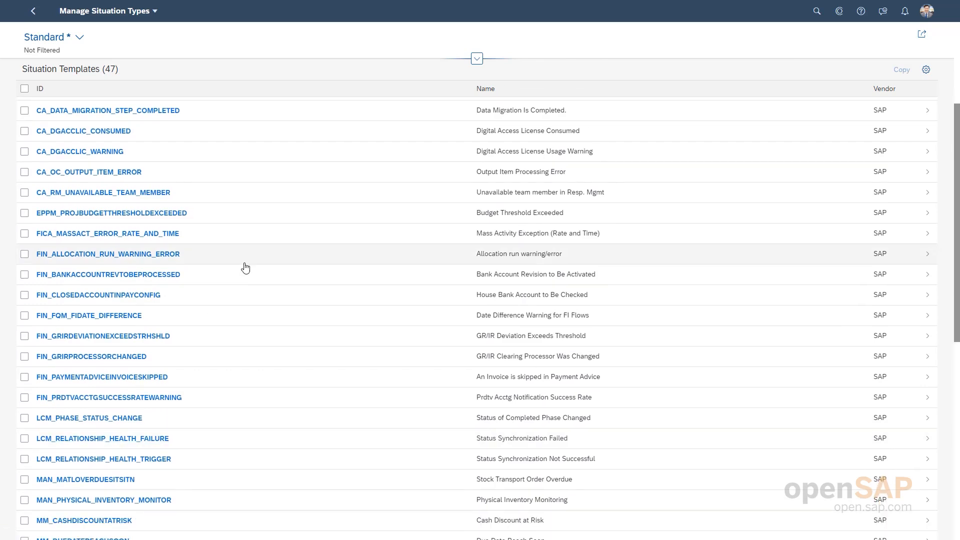
left_click(476, 58)
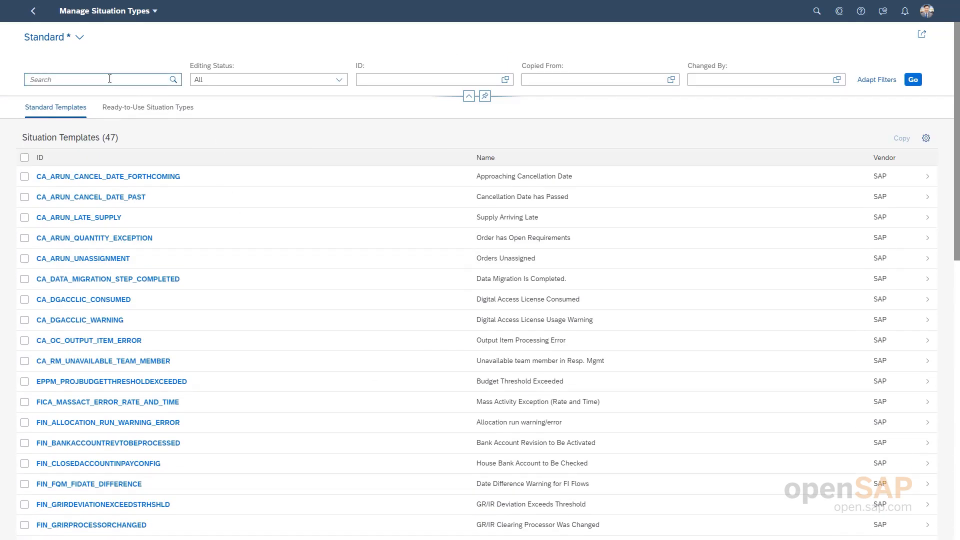
Filter the standard templates with the search 'Proc*' to the 11 procurement templates.
type("Proc")
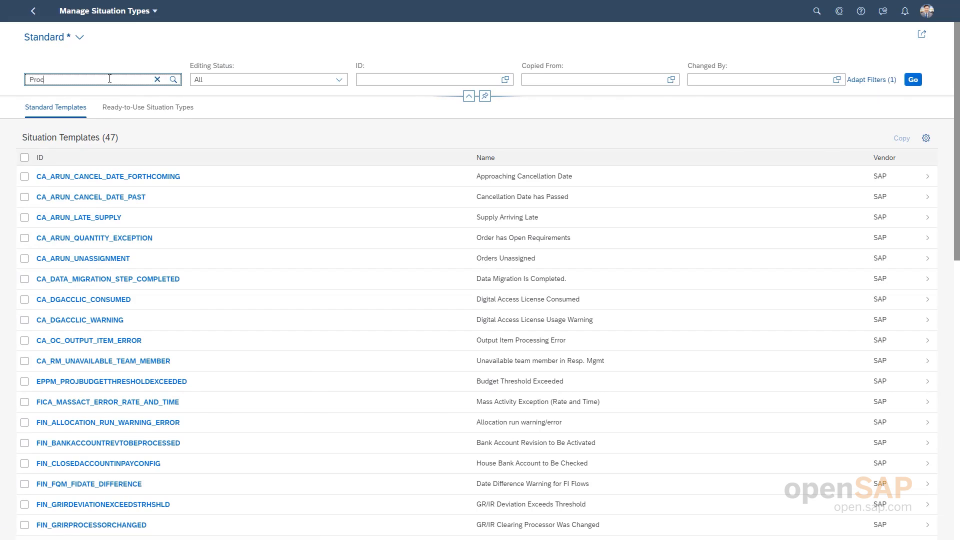
type("*")
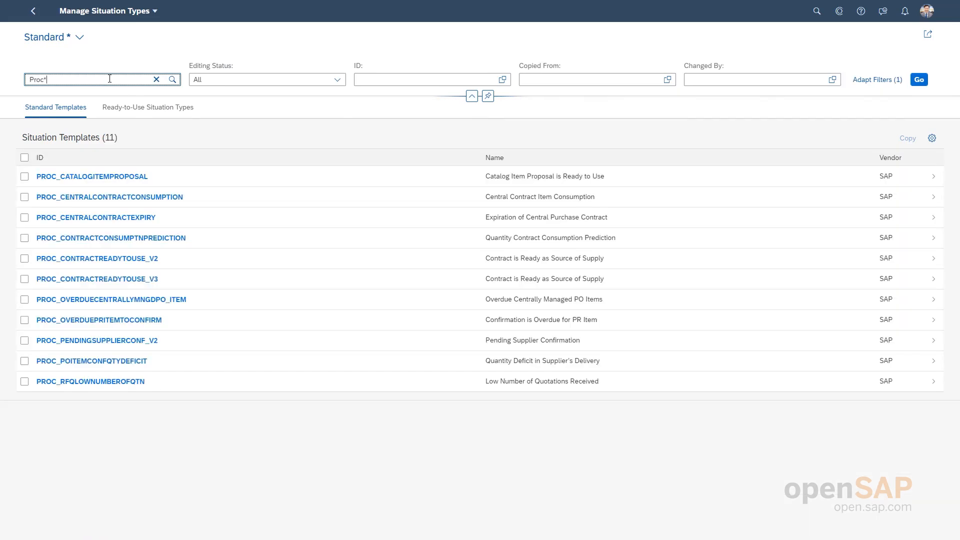
mouse_move(409, 155)
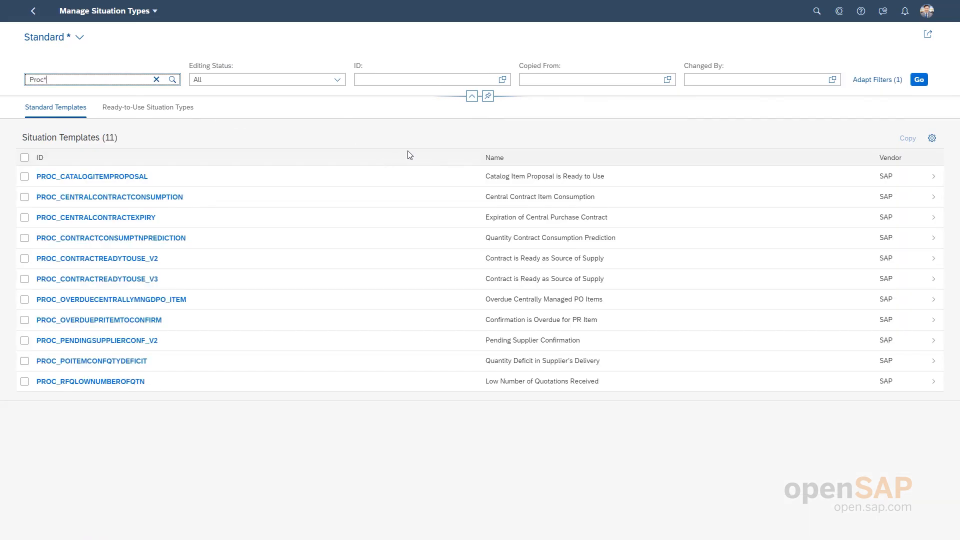
mouse_move(443, 141)
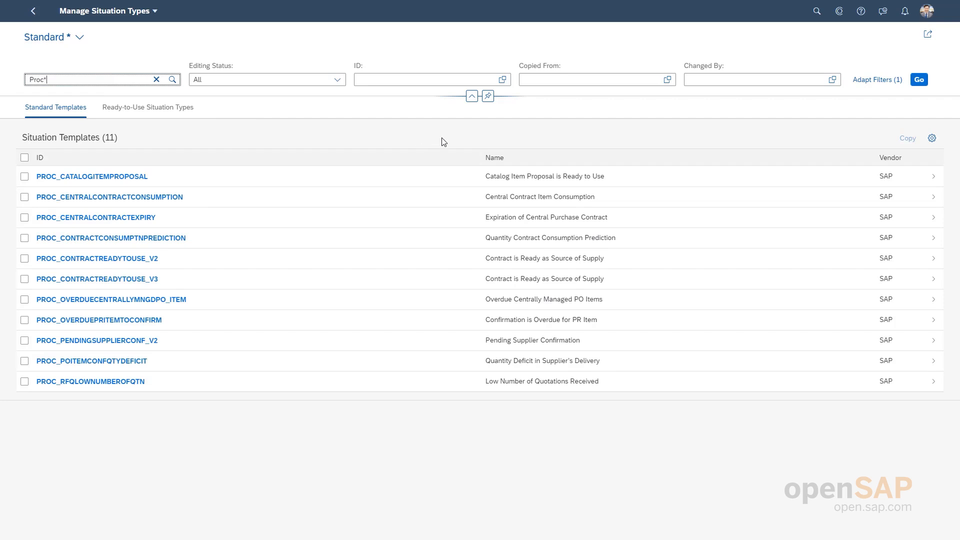
mouse_move(503, 368)
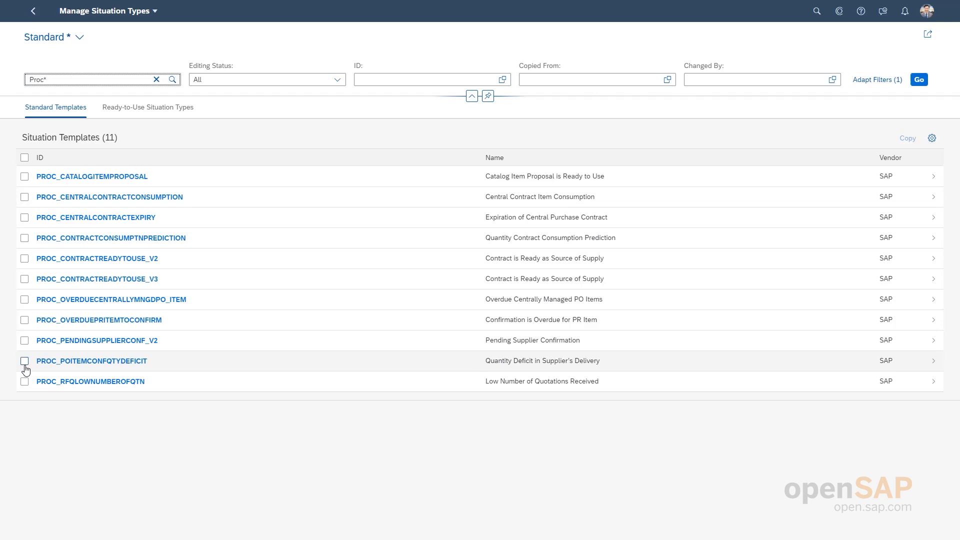
Copy the PROC_POITEMCONFQTYDEFICIT template into a new situation type.
left_click(24, 361)
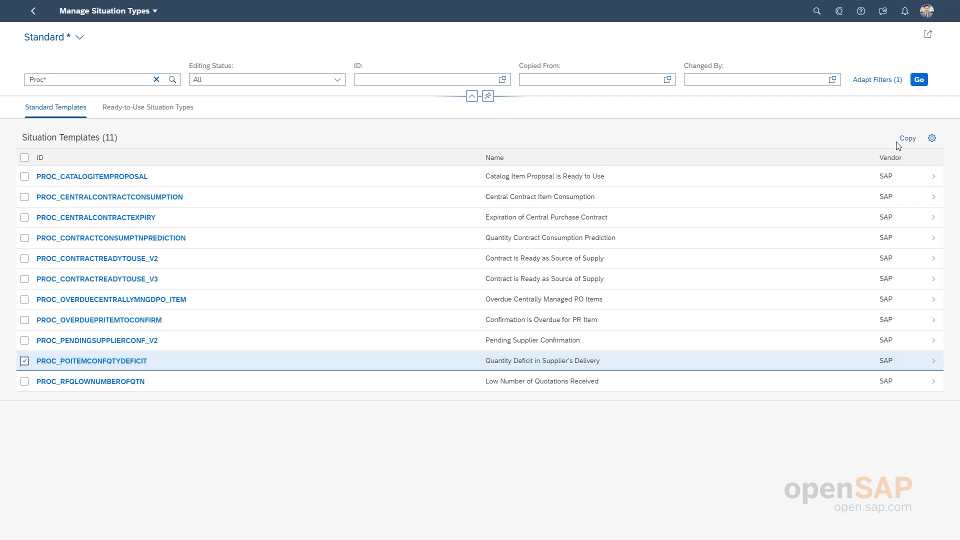
mouse_move(928, 92)
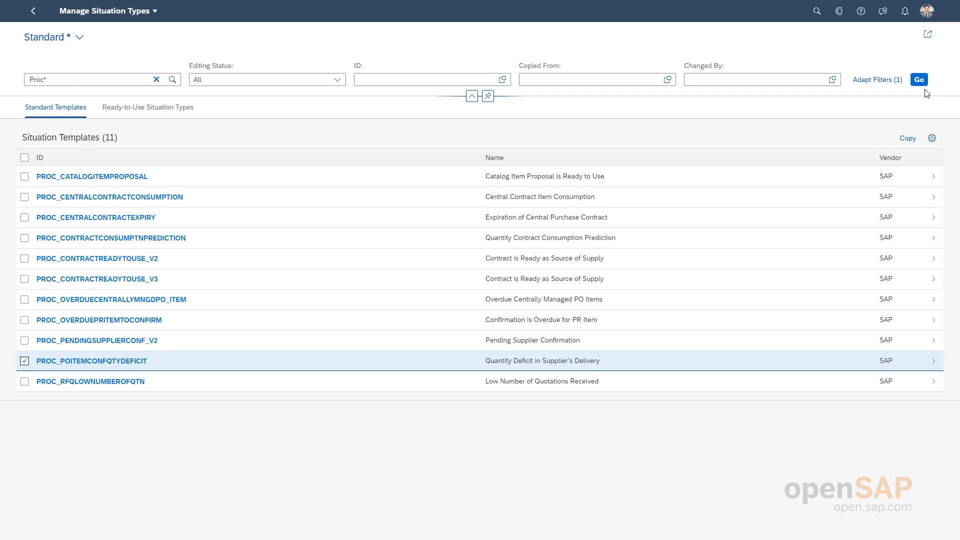
left_click(907, 138)
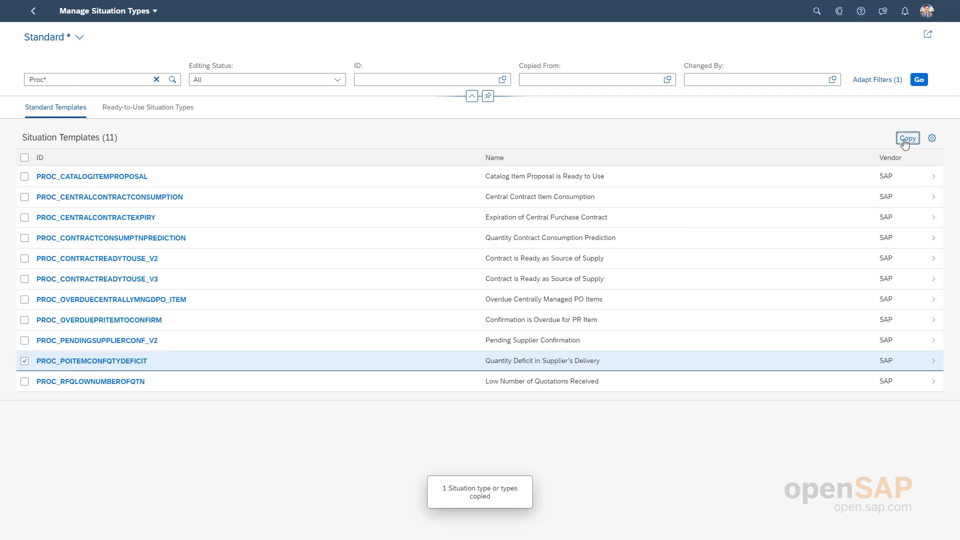
left_click(908, 138)
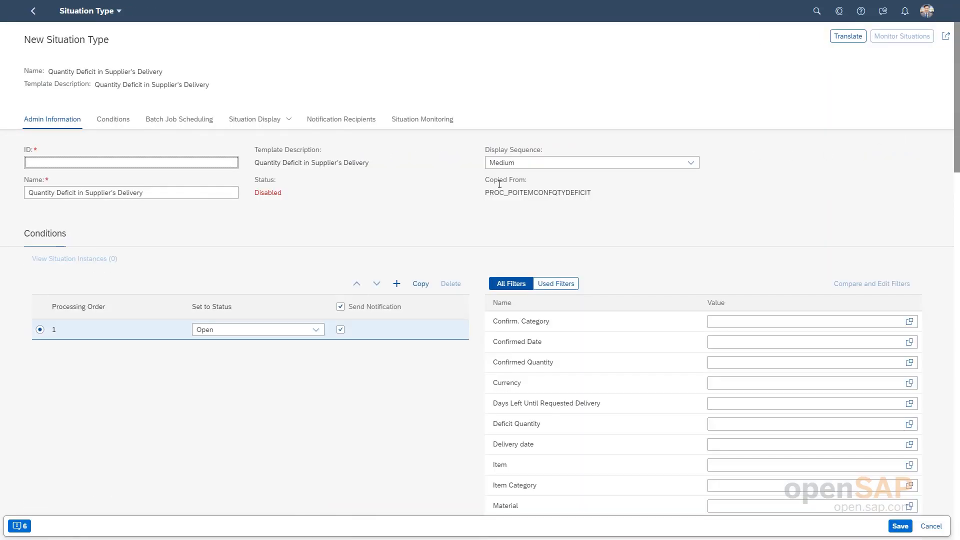
left_click(130, 163)
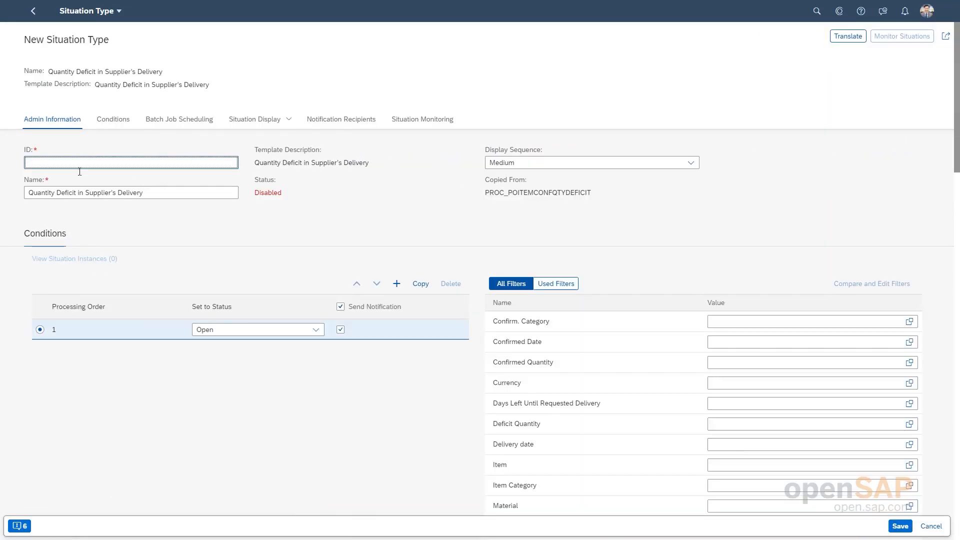
left_click(130, 192)
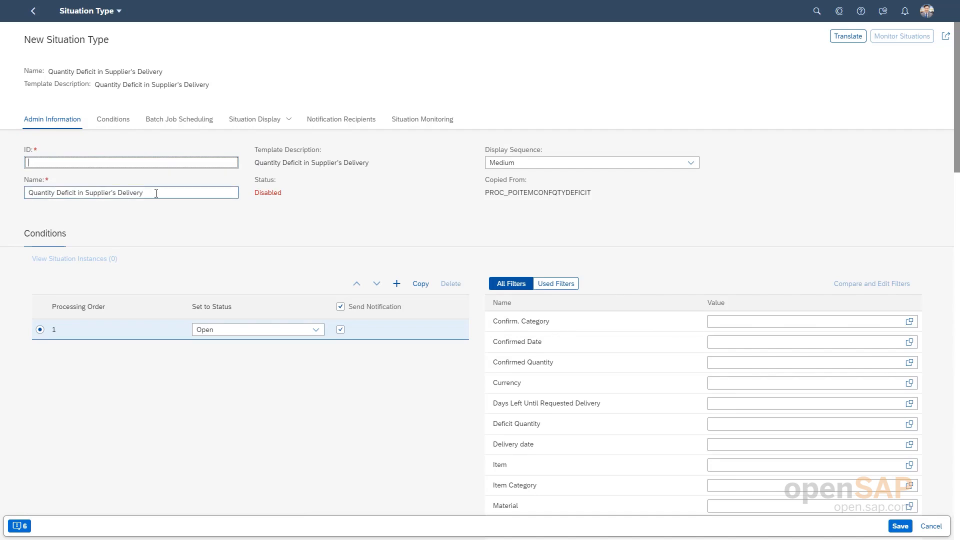
mouse_move(317, 220)
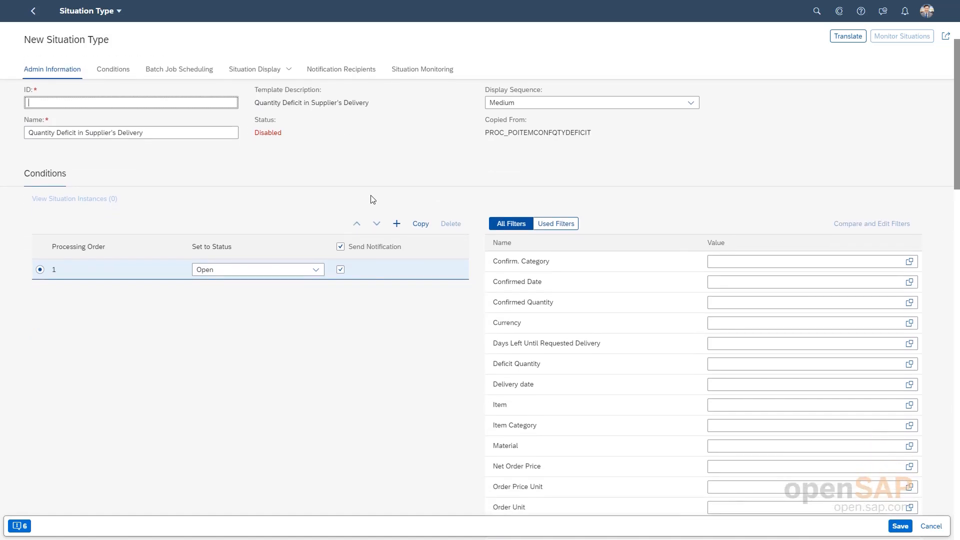
scroll("down", 3)
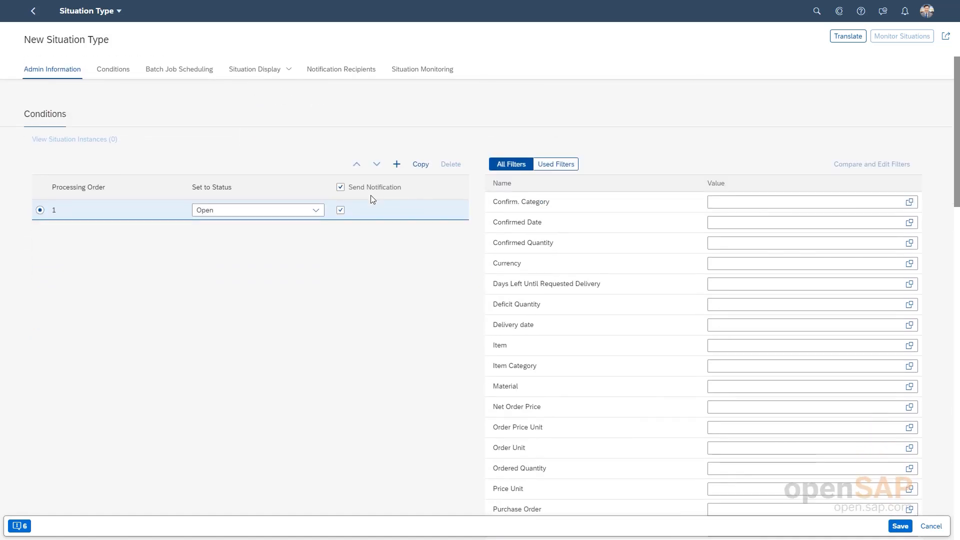
mouse_move(545, 105)
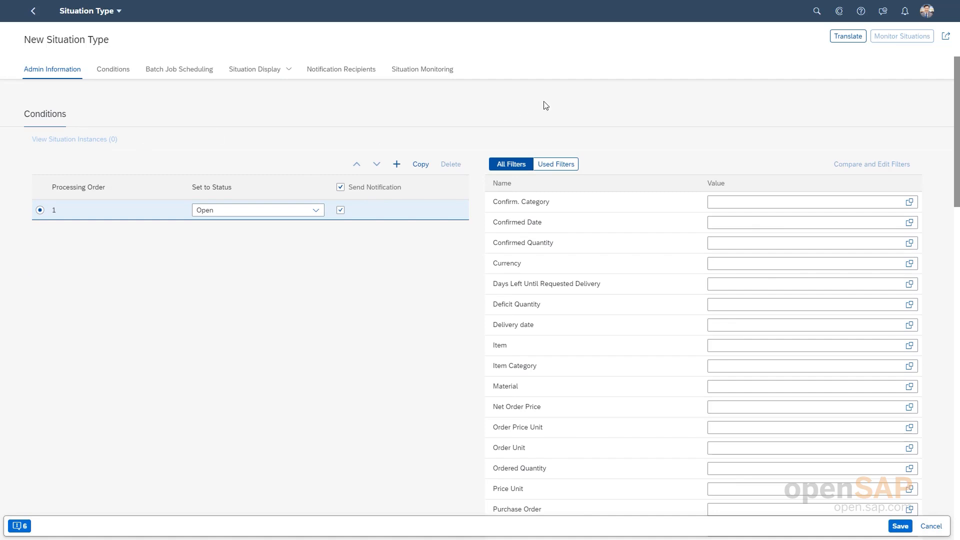
mouse_move(681, 188)
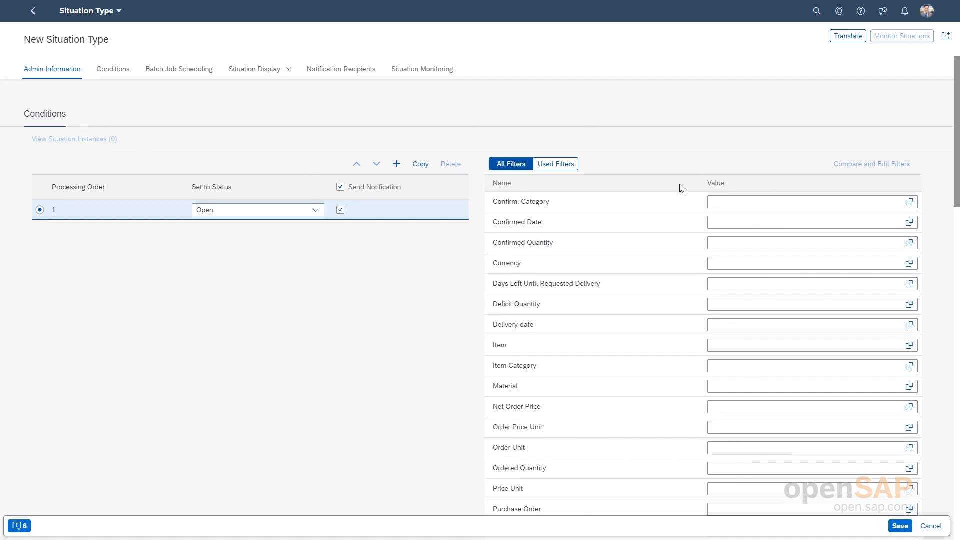
mouse_move(668, 151)
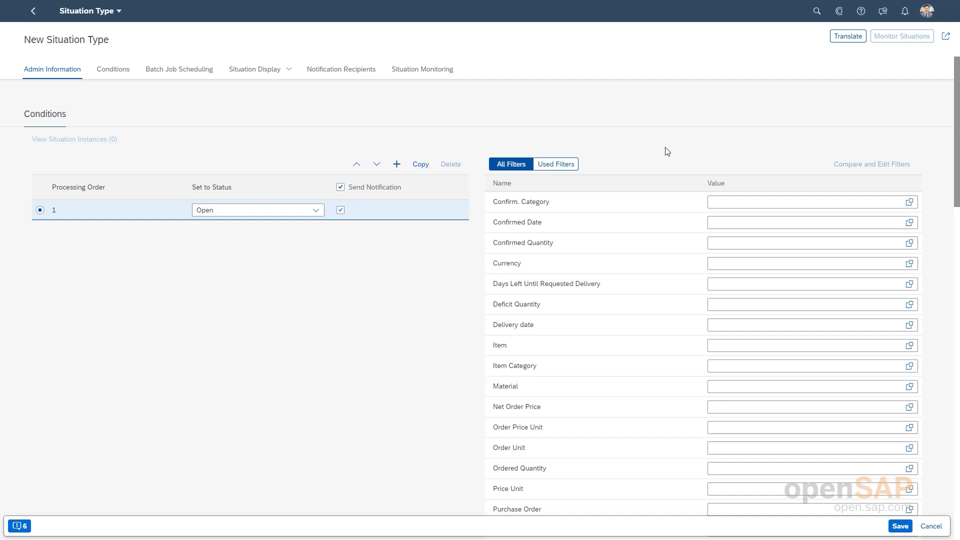
Set the Deficit Quantity condition value to '>5'.
left_click(812, 304)
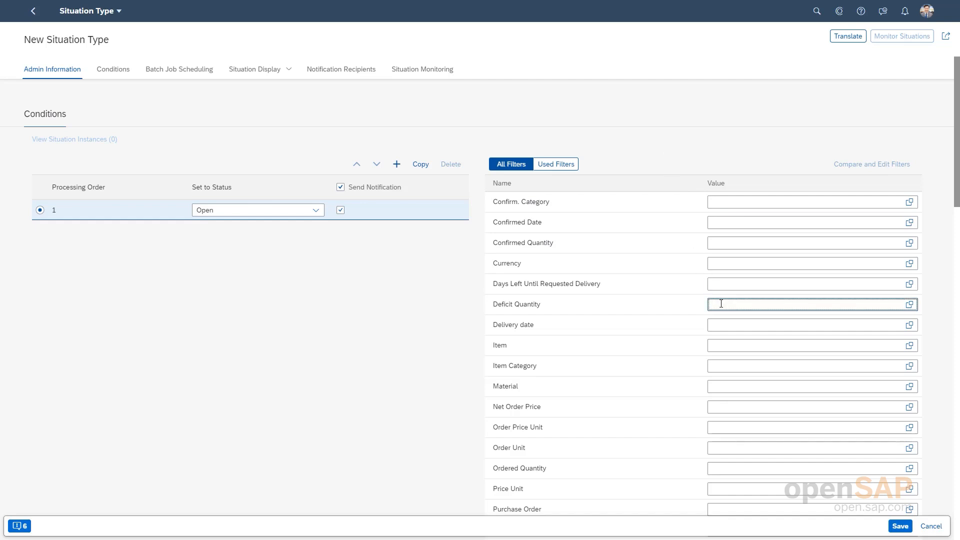
type("<")
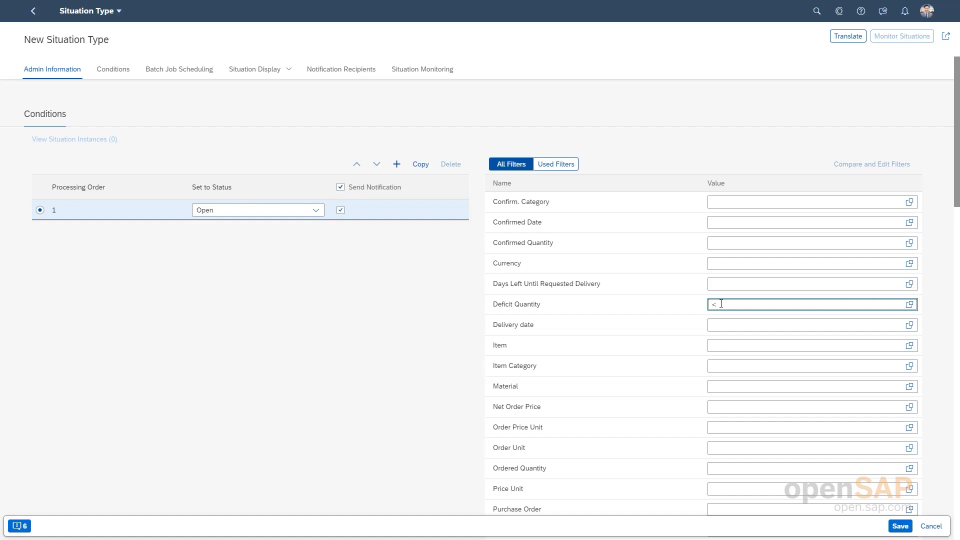
type(">")
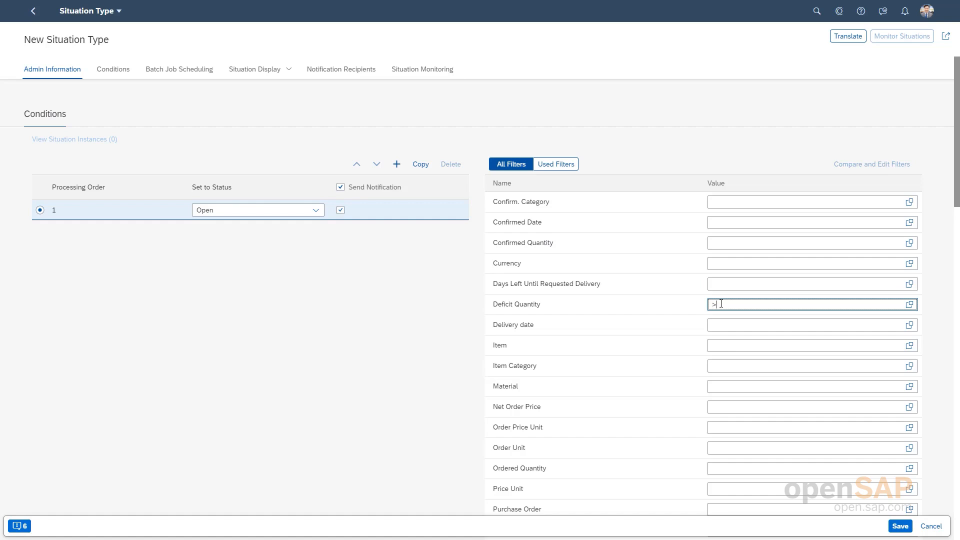
type("5")
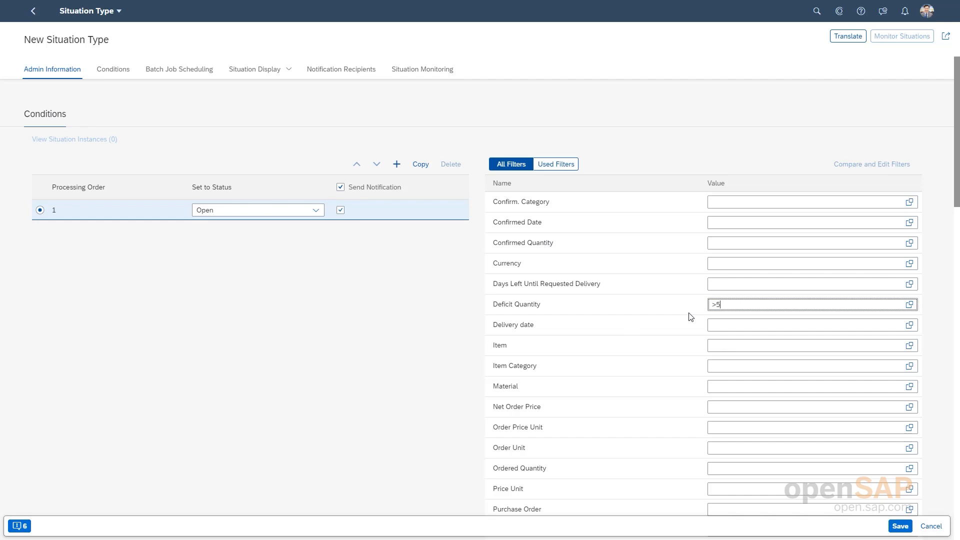
mouse_move(479, 323)
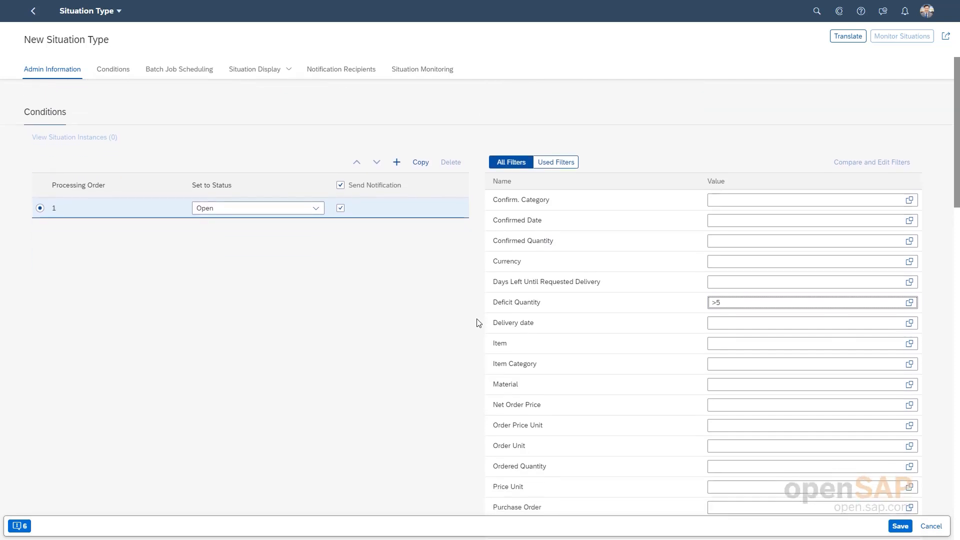
scroll("down", 3)
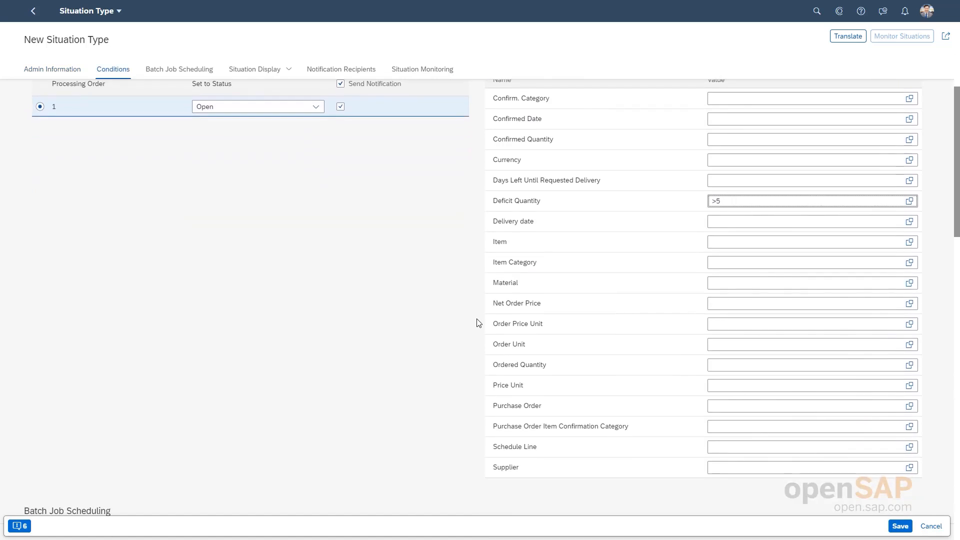
mouse_move(448, 434)
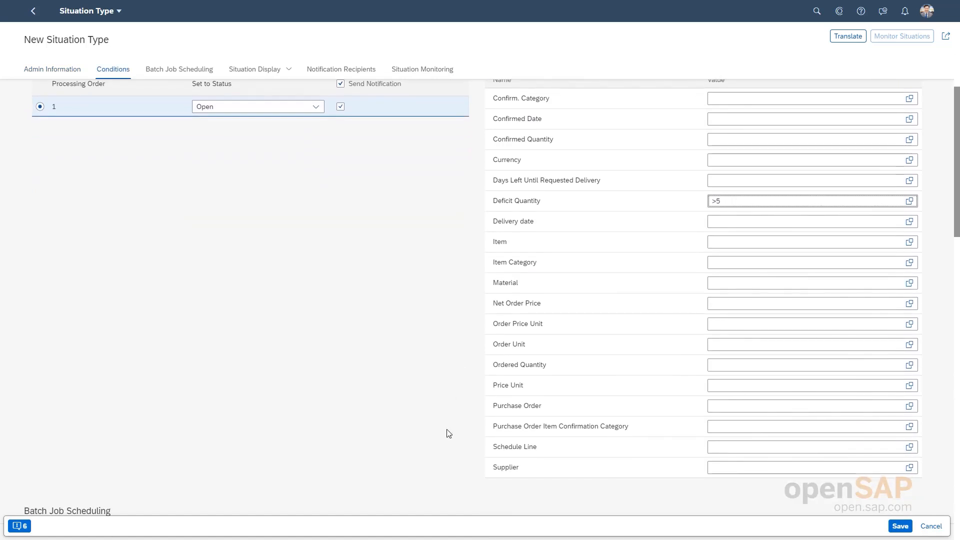
mouse_move(601, 496)
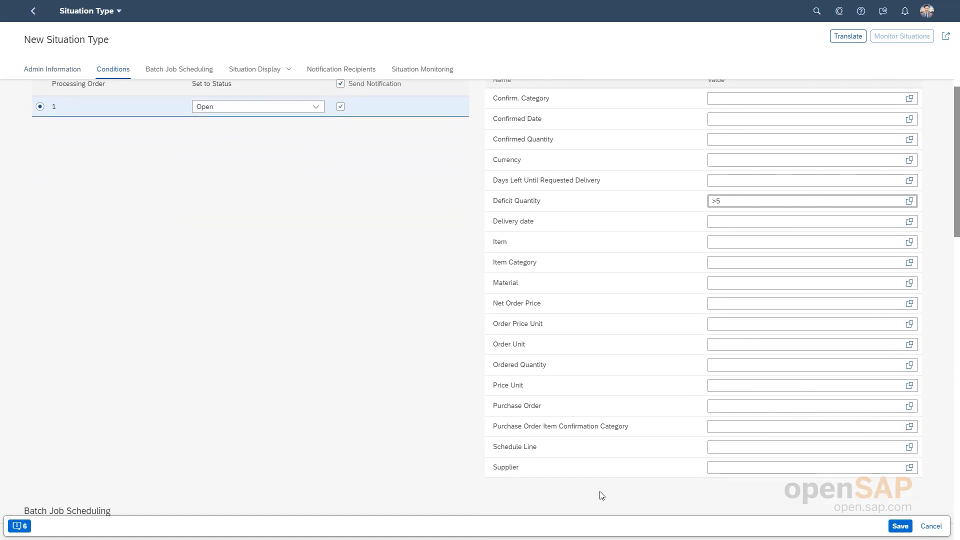
mouse_move(363, 431)
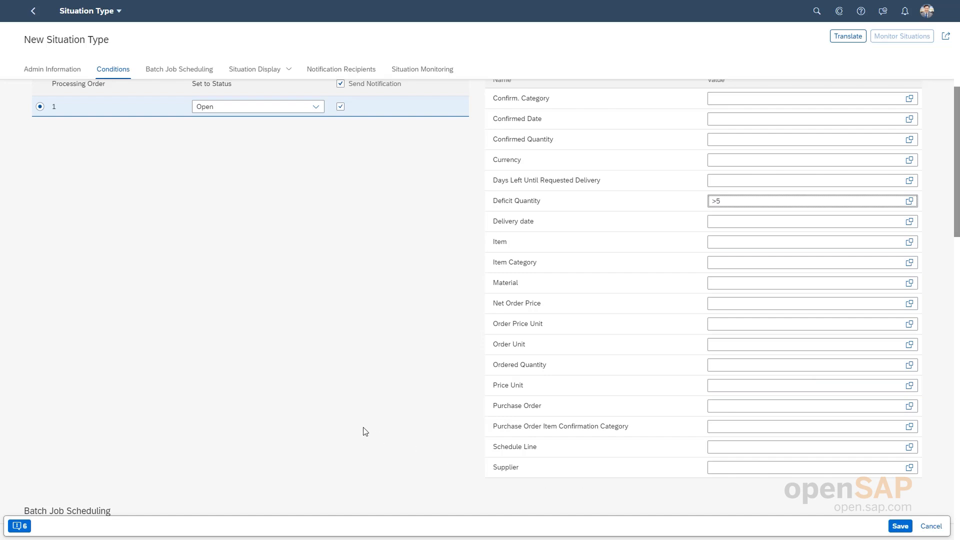
Scroll to the Batch Job Scheduling and Situation Display sections to review them.
scroll("down", 3)
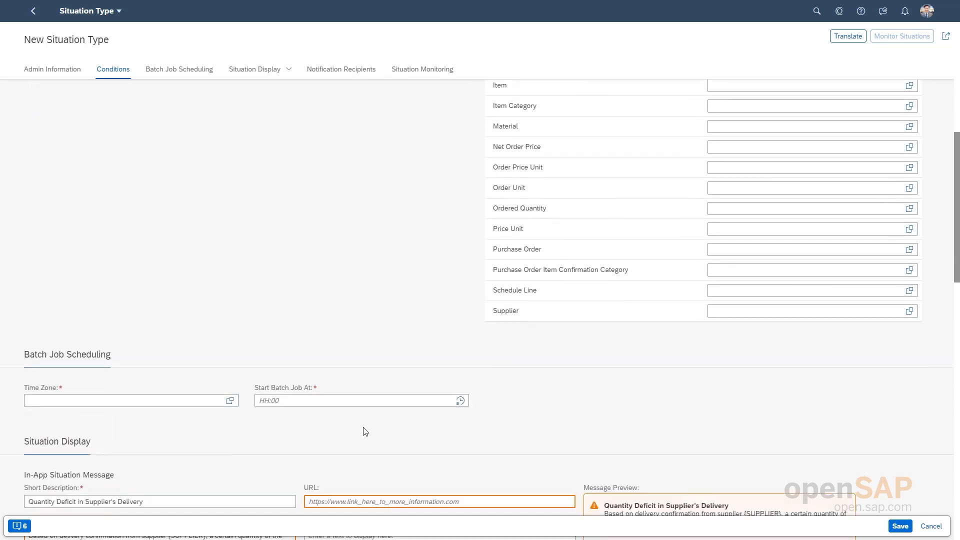
scroll("down", 3)
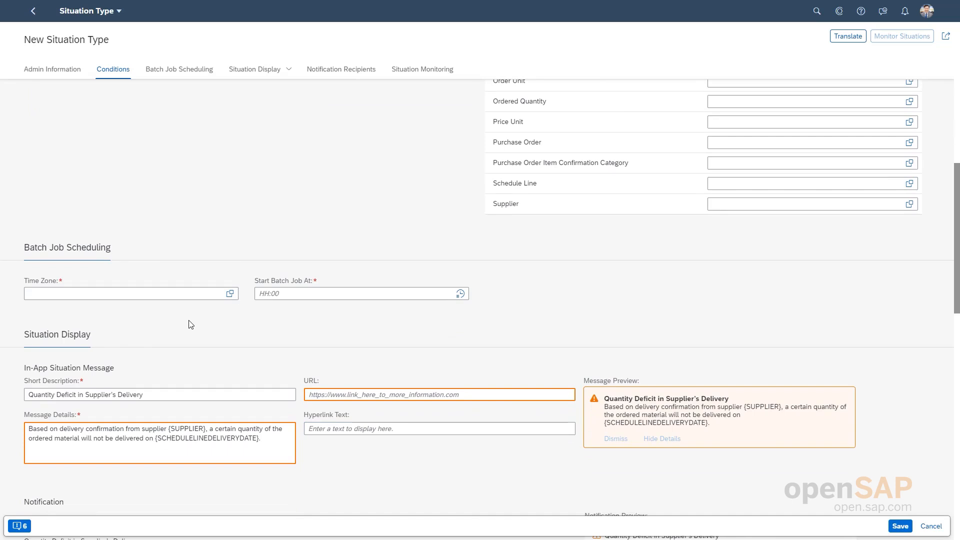
mouse_move(479, 231)
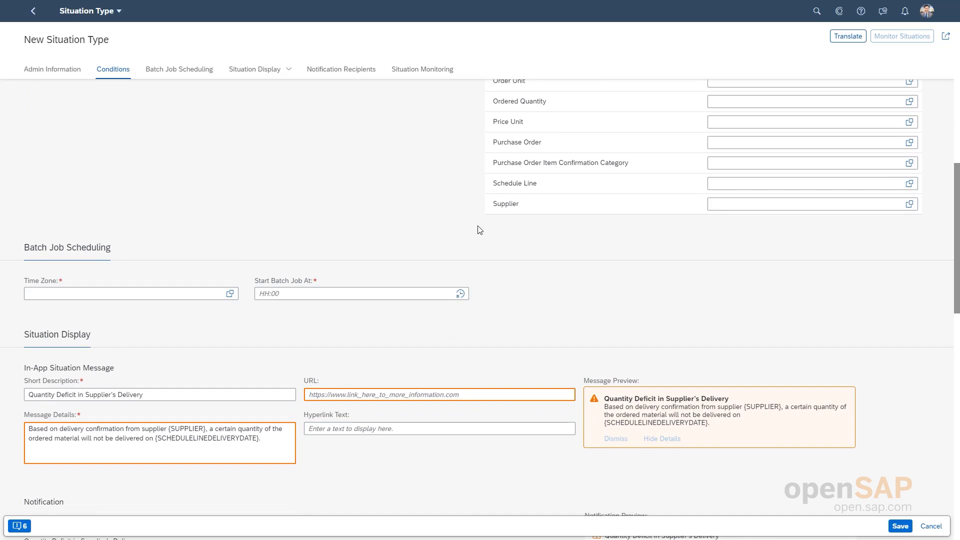
mouse_move(498, 229)
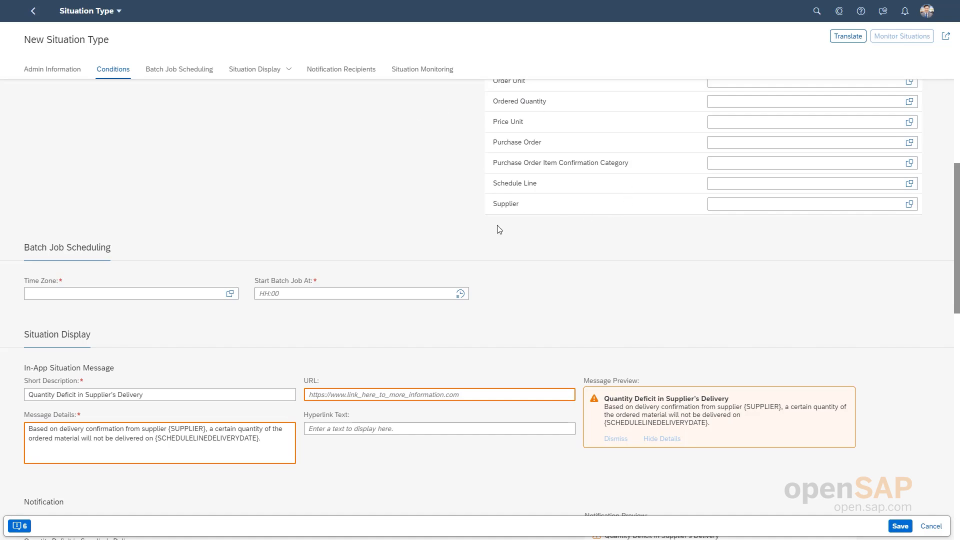
mouse_move(249, 143)
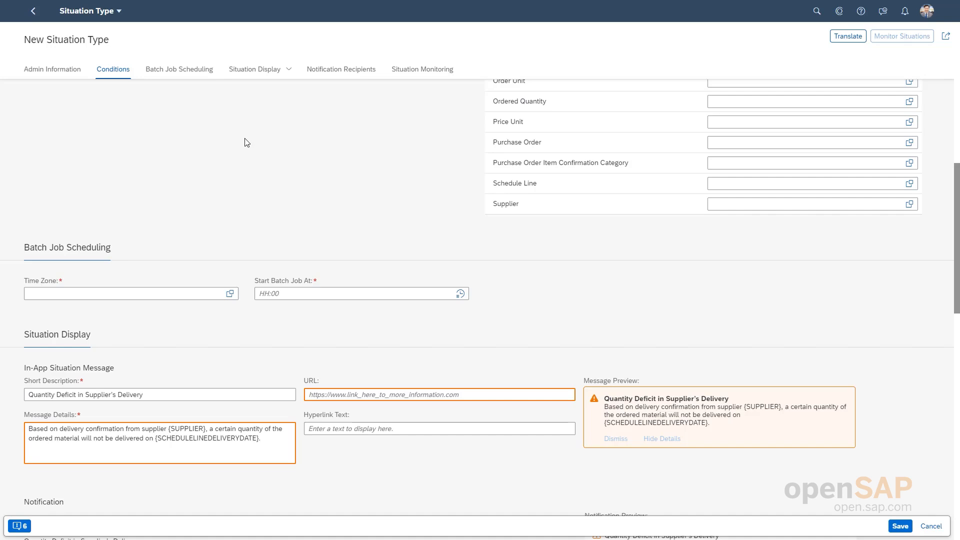
mouse_move(159, 252)
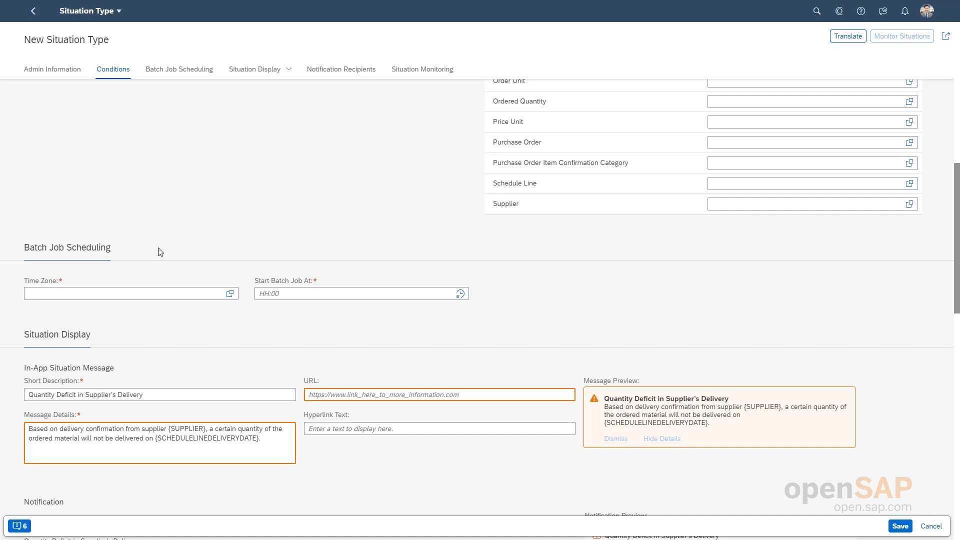
mouse_move(514, 265)
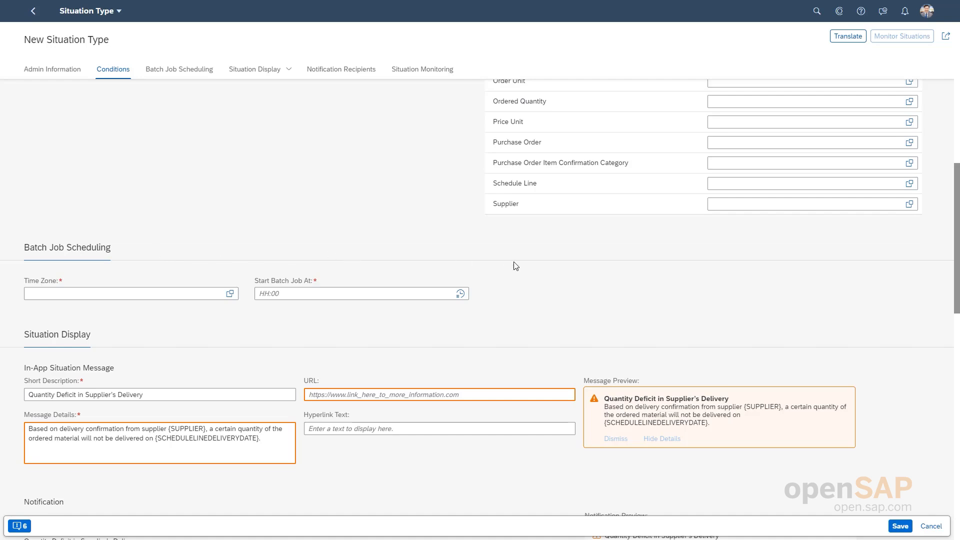
mouse_move(534, 246)
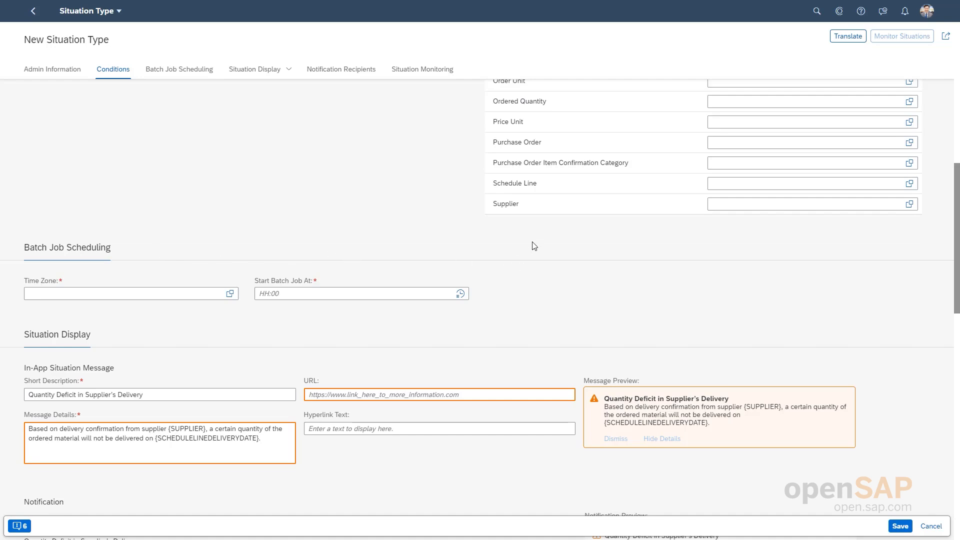
Insert a { at the end of the Message Details text to reveal the available variable list.
scroll("down", 3)
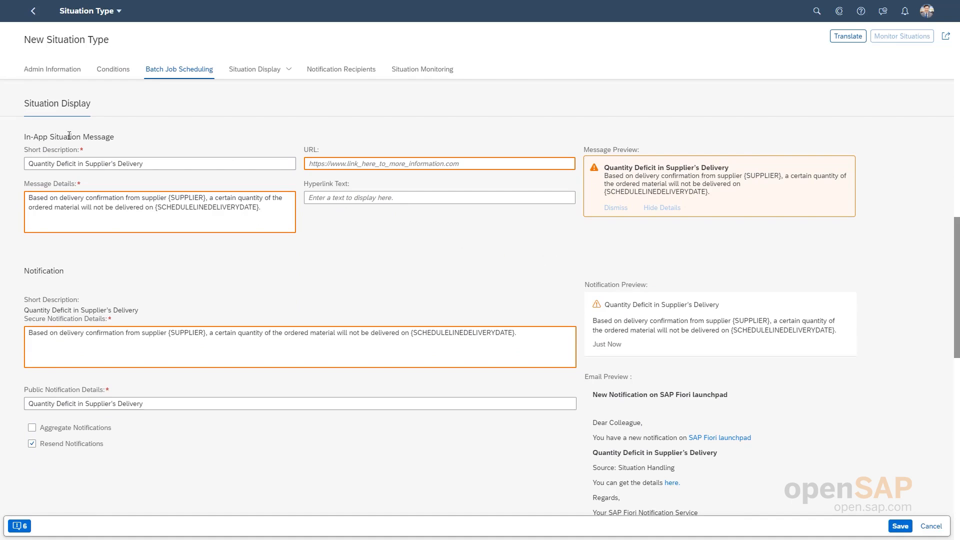
mouse_move(6, 282)
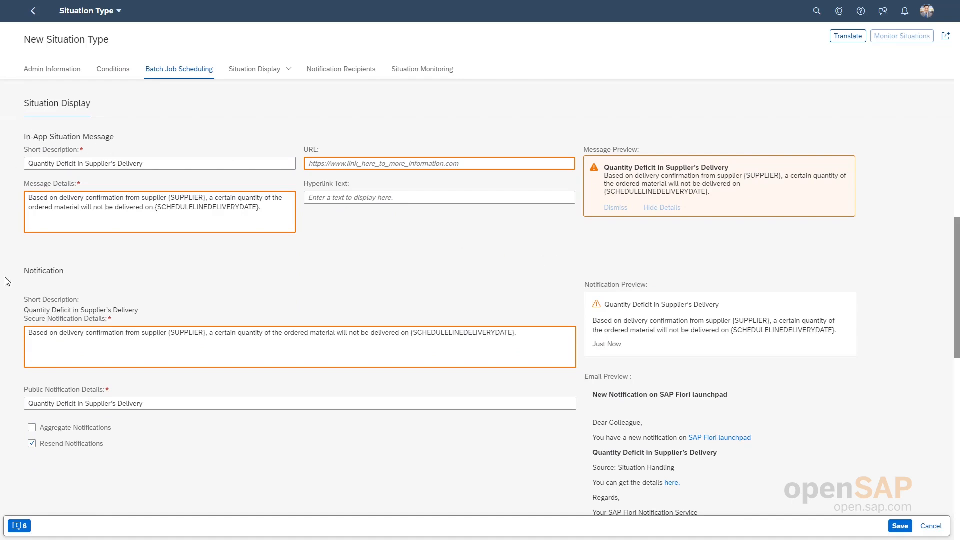
mouse_move(75, 273)
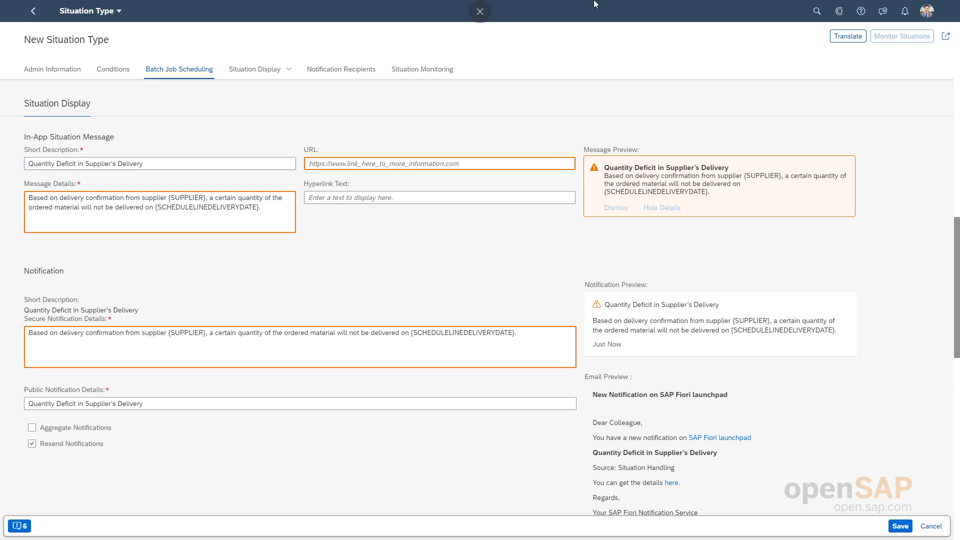
mouse_move(216, 315)
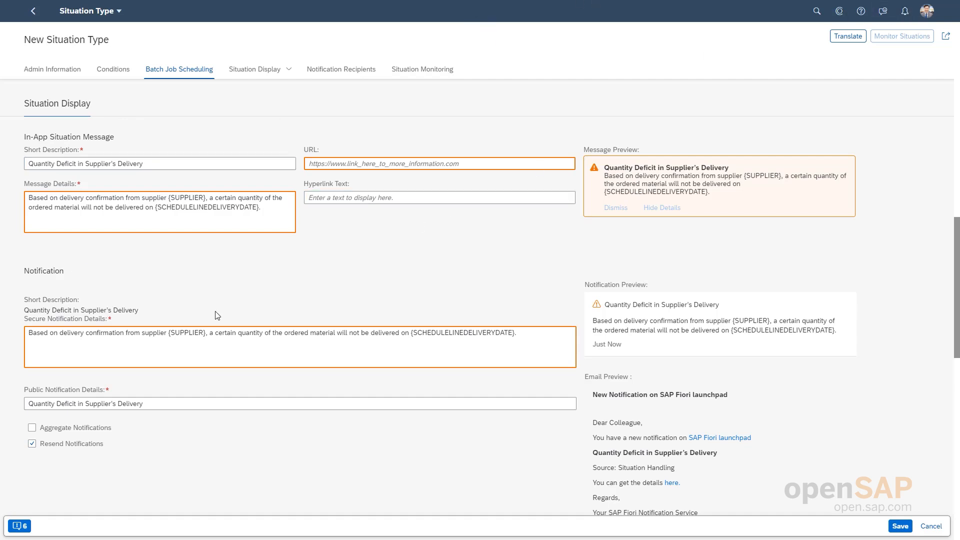
mouse_move(330, 258)
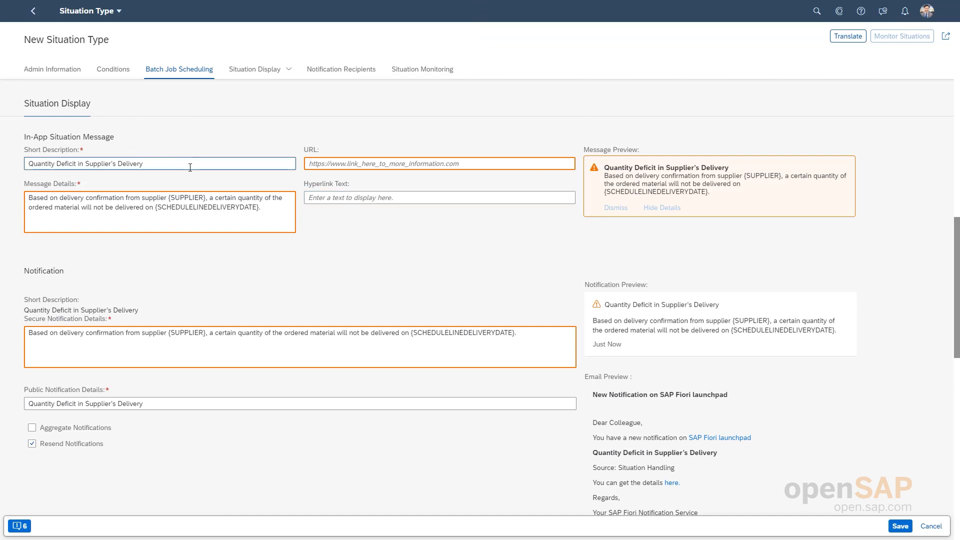
mouse_move(234, 216)
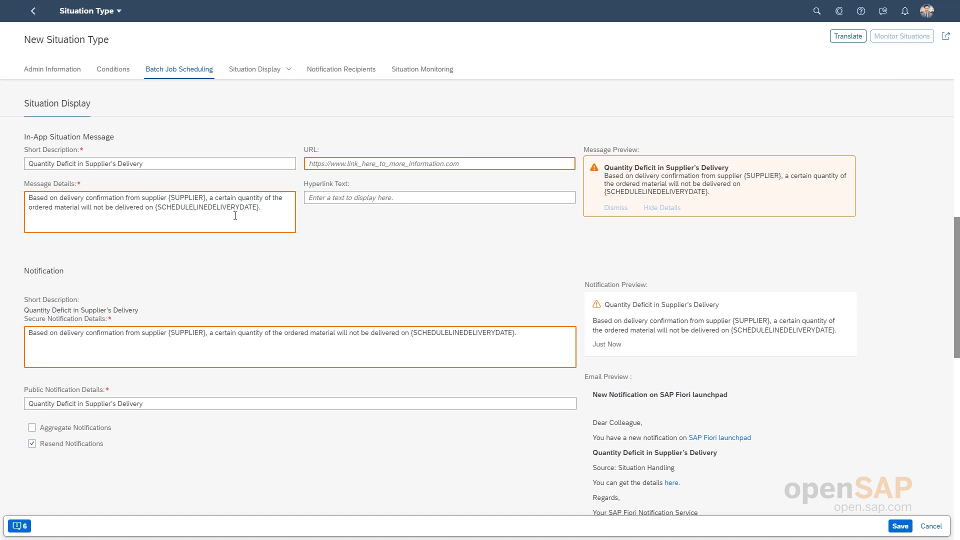
left_click(227, 206)
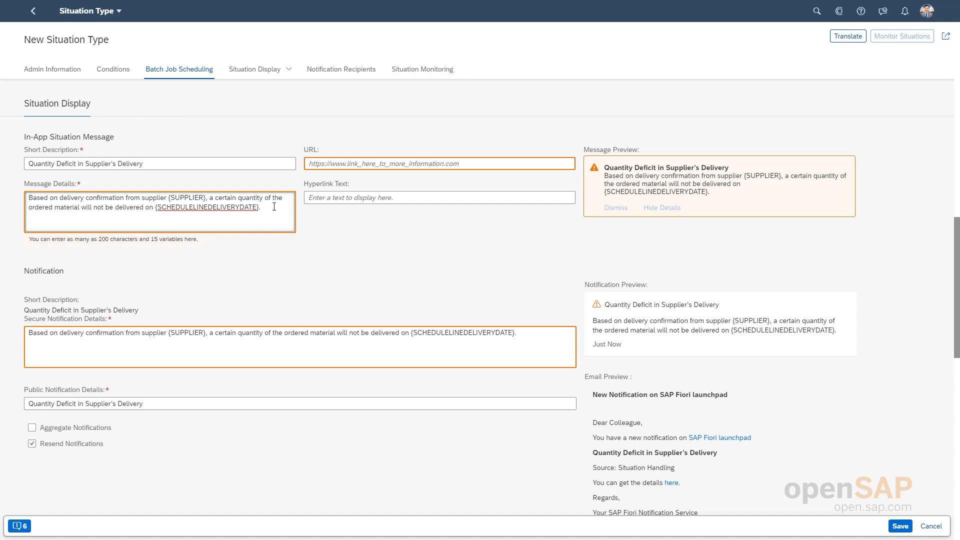
type("{")
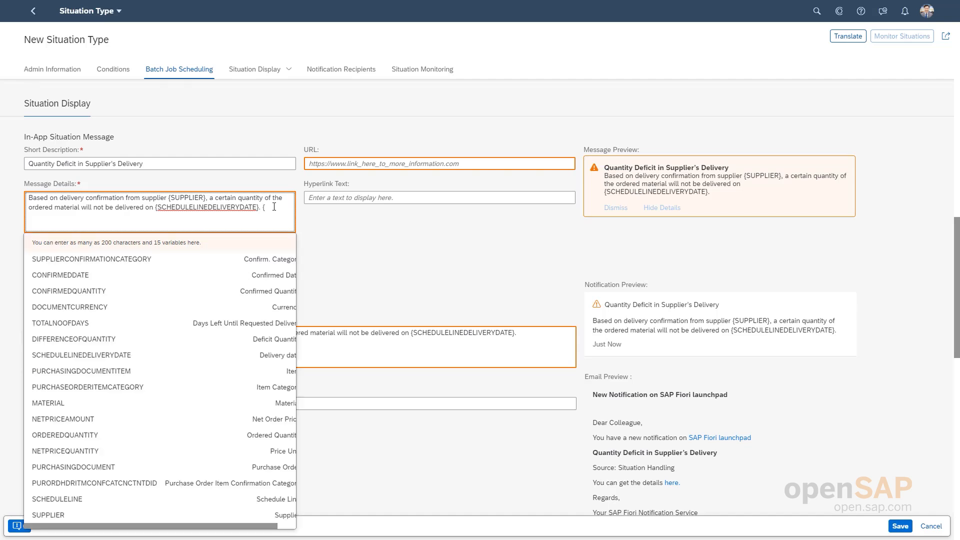
mouse_move(52, 375)
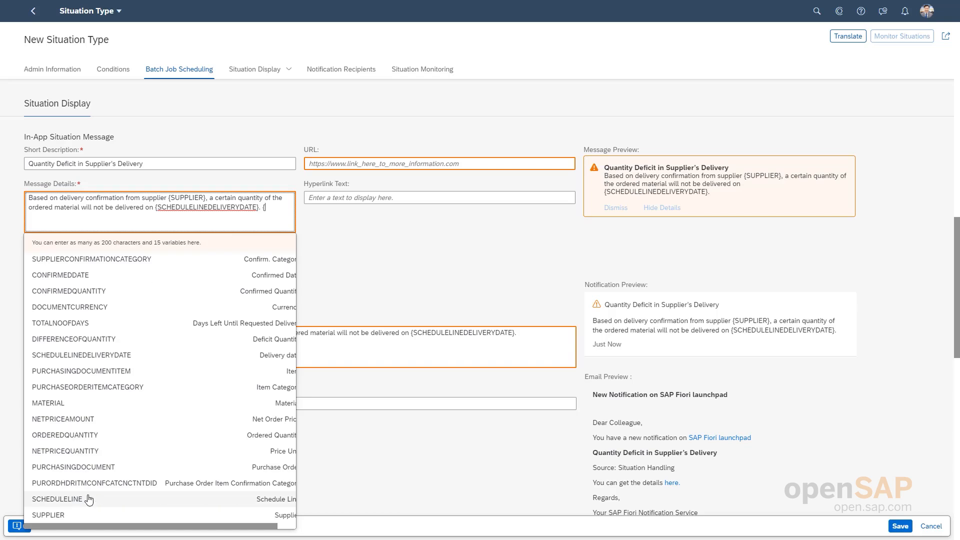
mouse_move(121, 275)
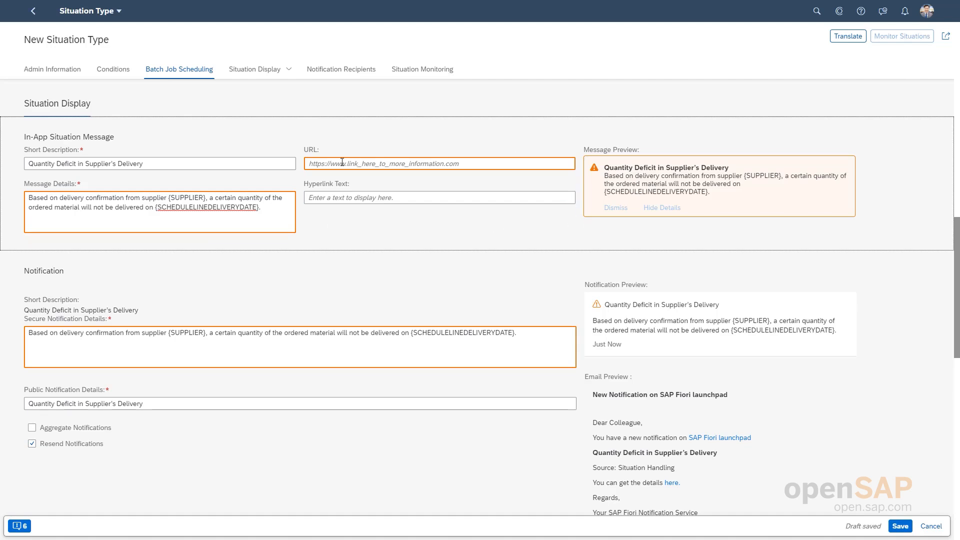
mouse_move(404, 178)
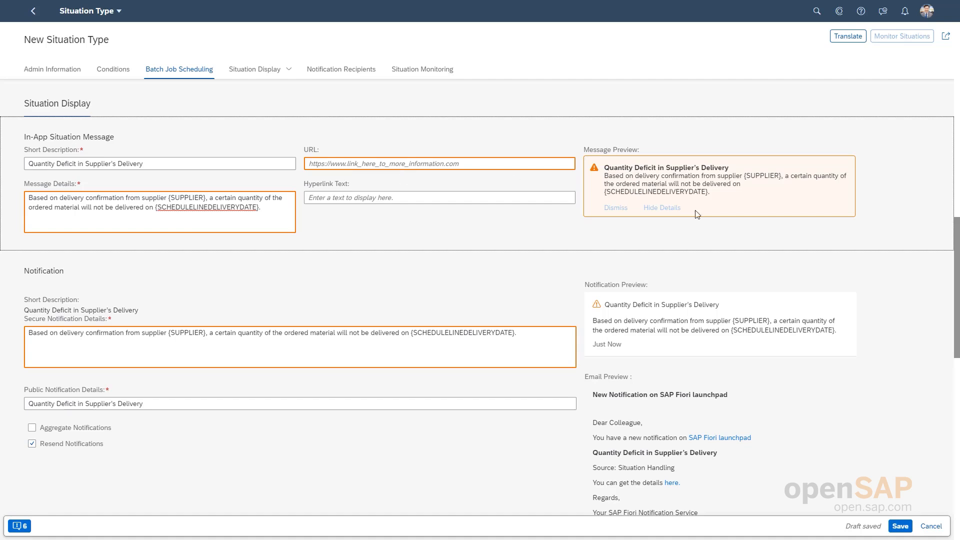
mouse_move(701, 222)
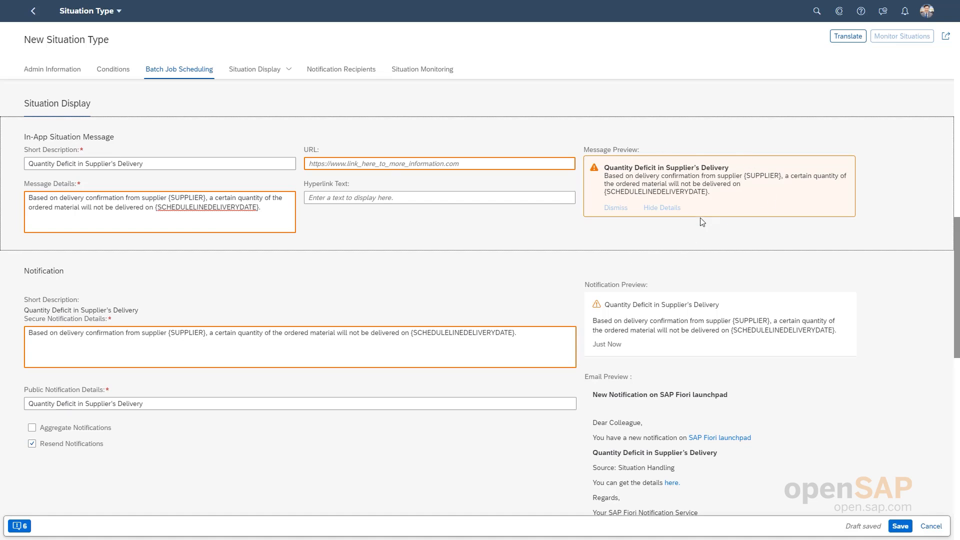
mouse_move(734, 200)
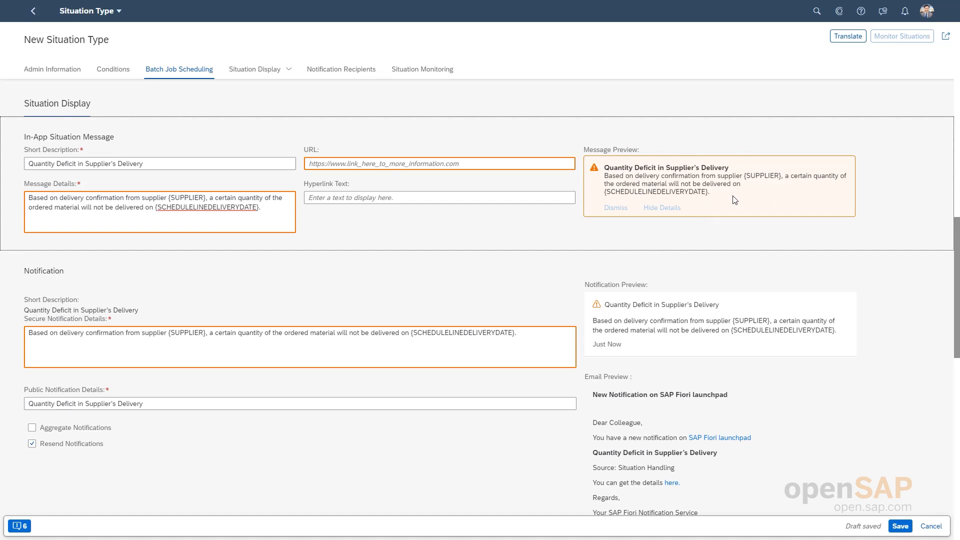
scroll("down", 3)
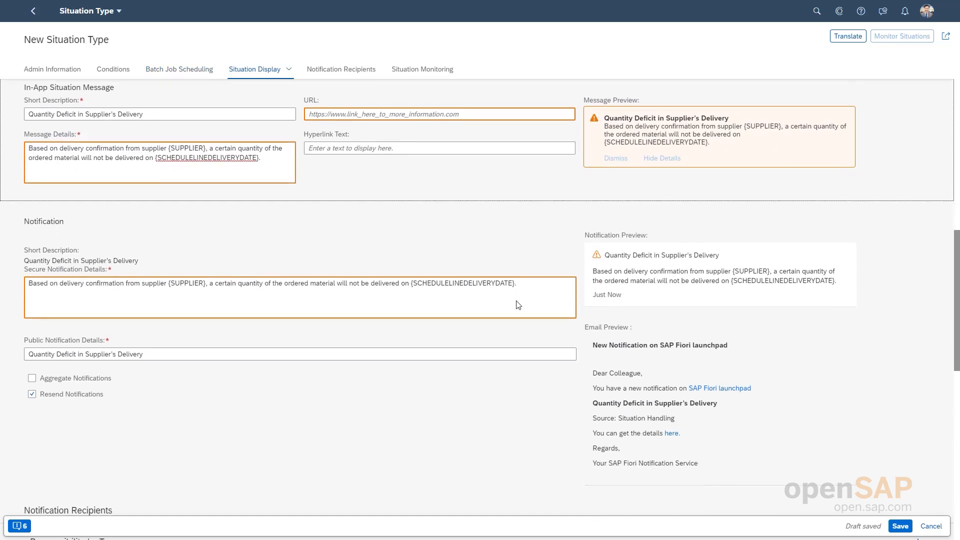
scroll("down", 3)
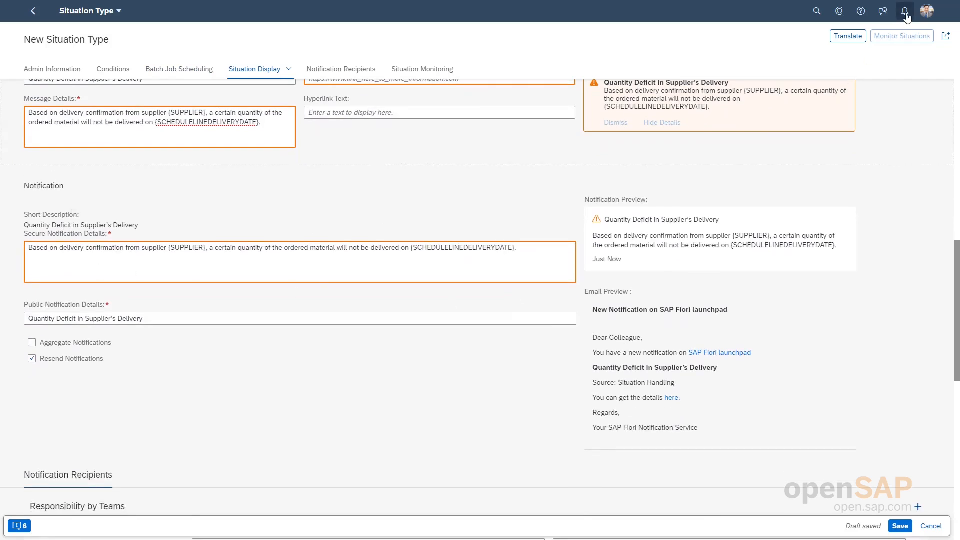
mouse_move(538, 280)
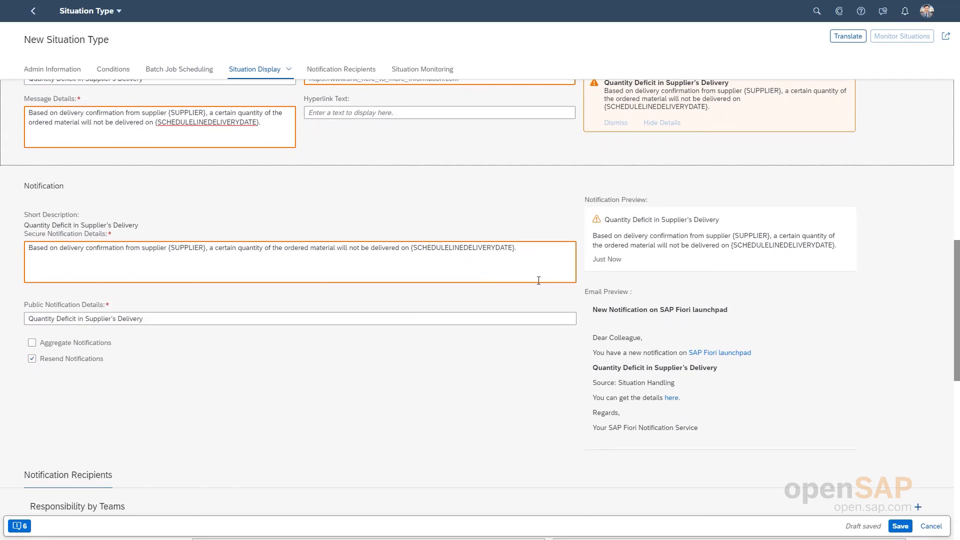
mouse_move(520, 243)
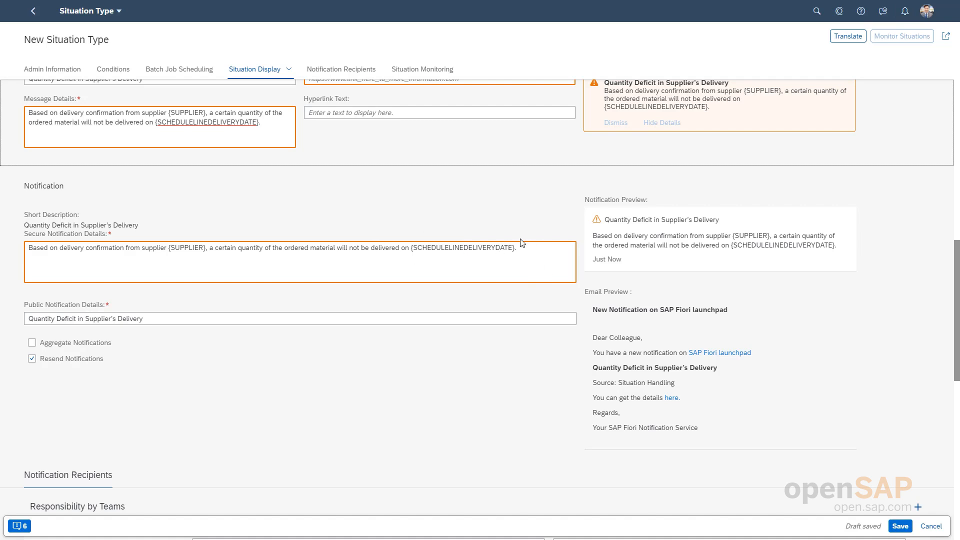
mouse_move(634, 267)
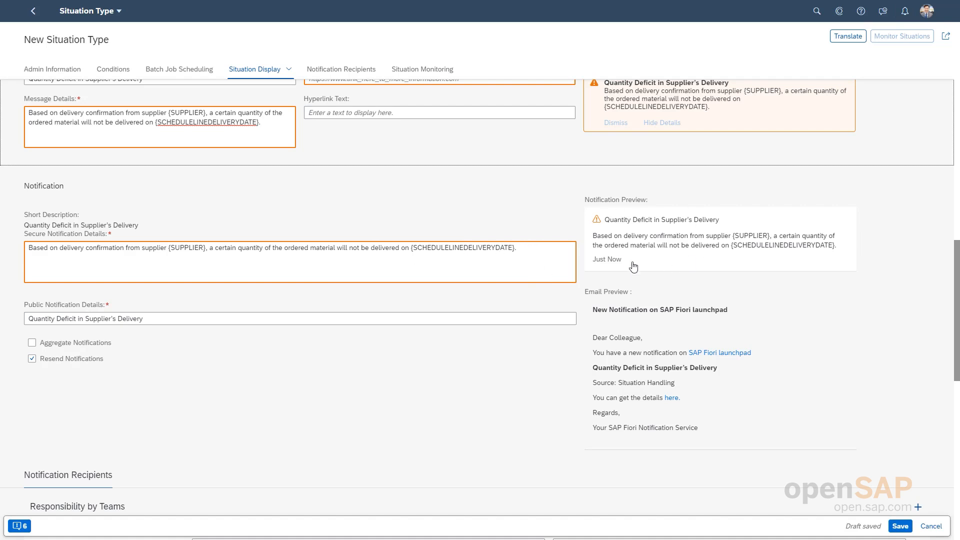
mouse_move(684, 245)
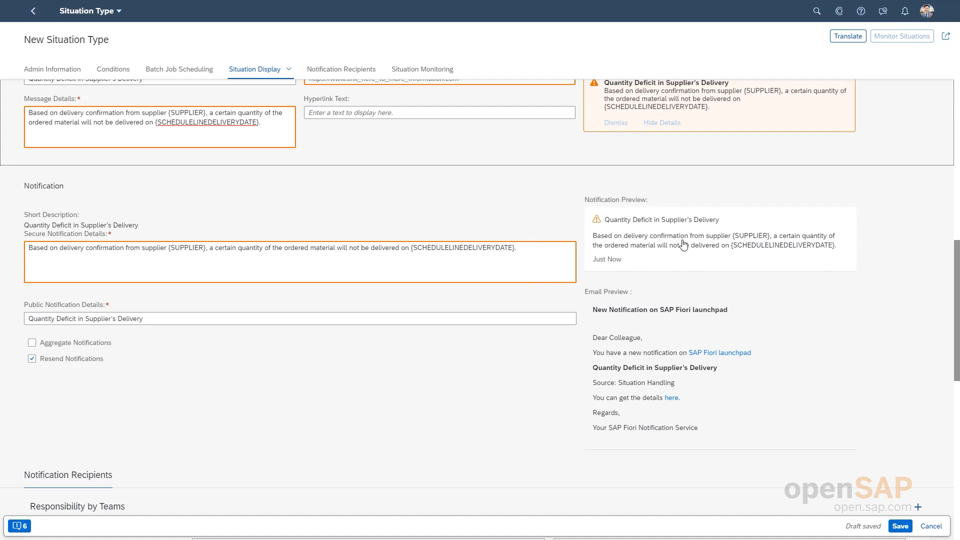
scroll("down", 3)
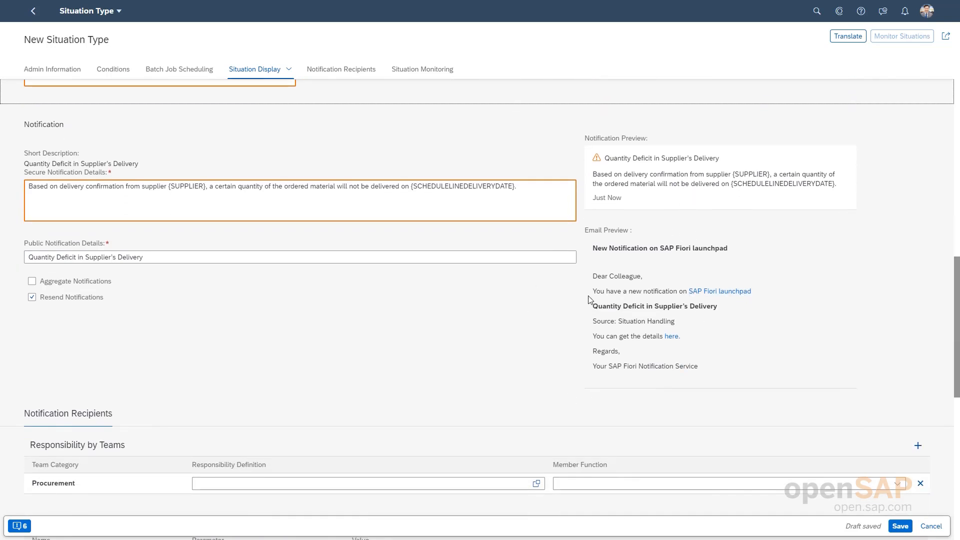
mouse_move(227, 333)
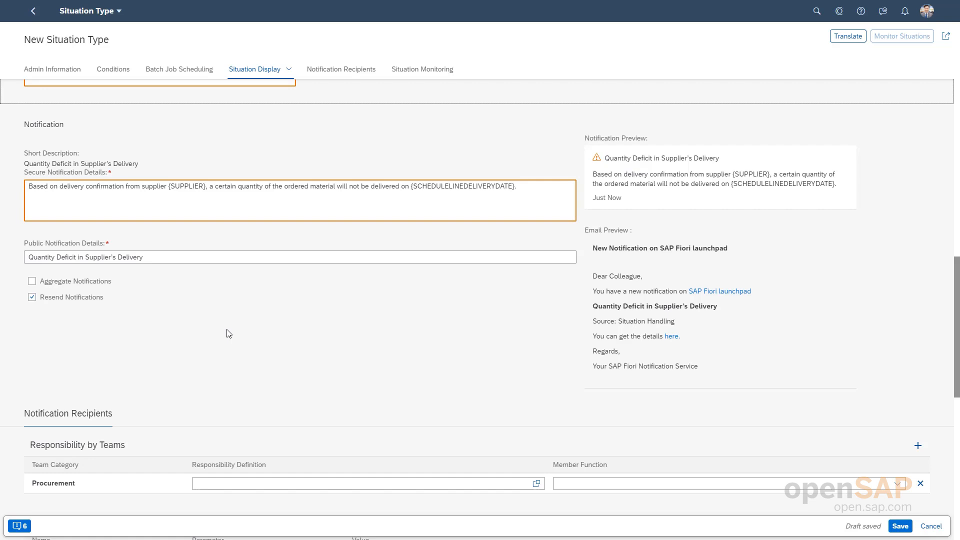
mouse_move(132, 313)
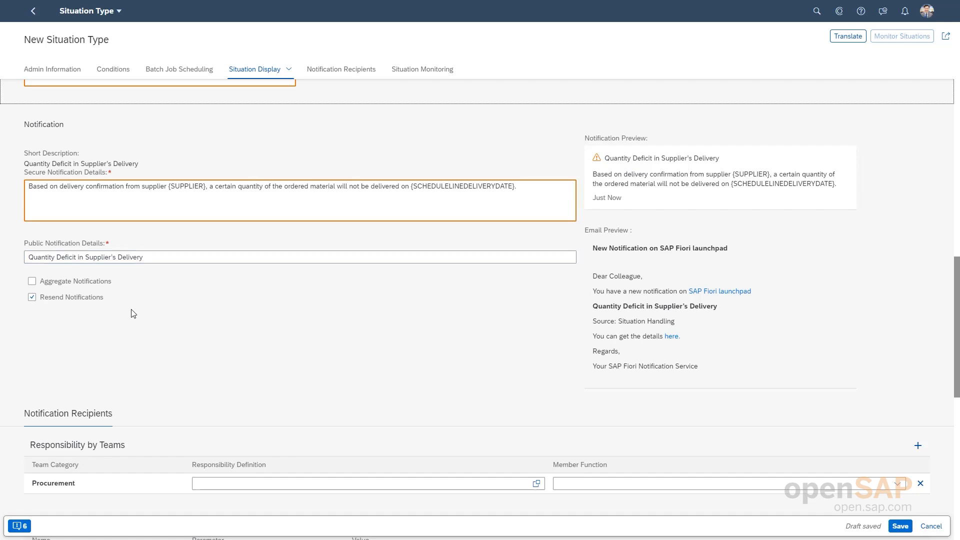
mouse_move(137, 287)
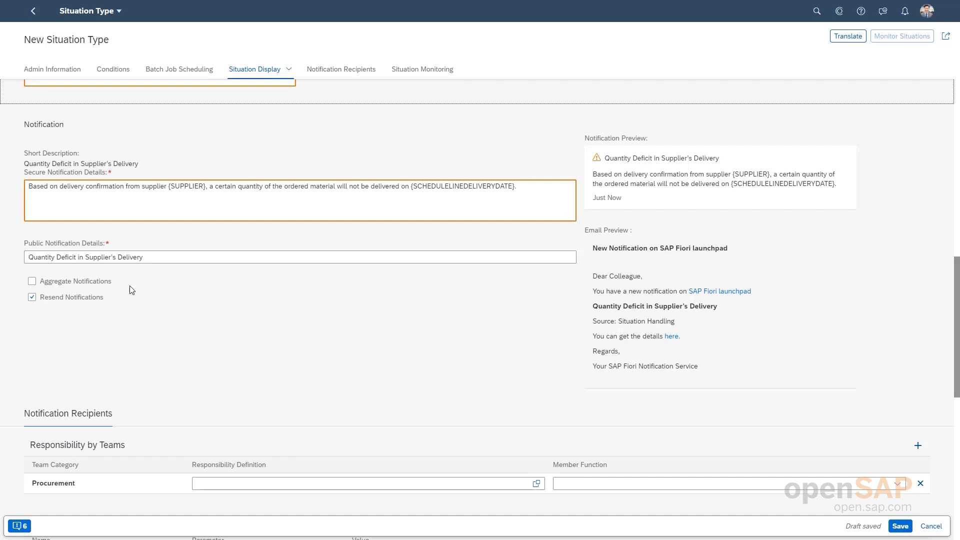
mouse_move(5, 269)
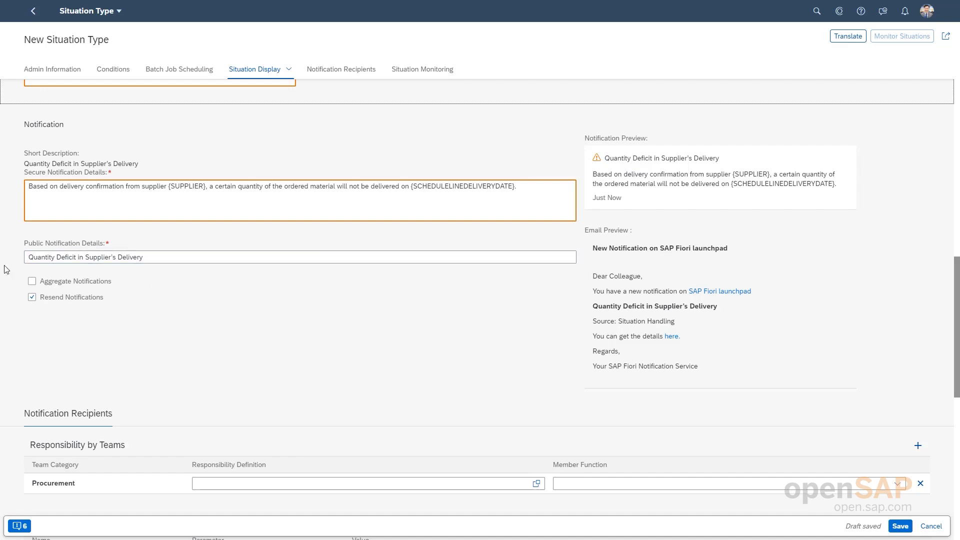
mouse_move(300, 279)
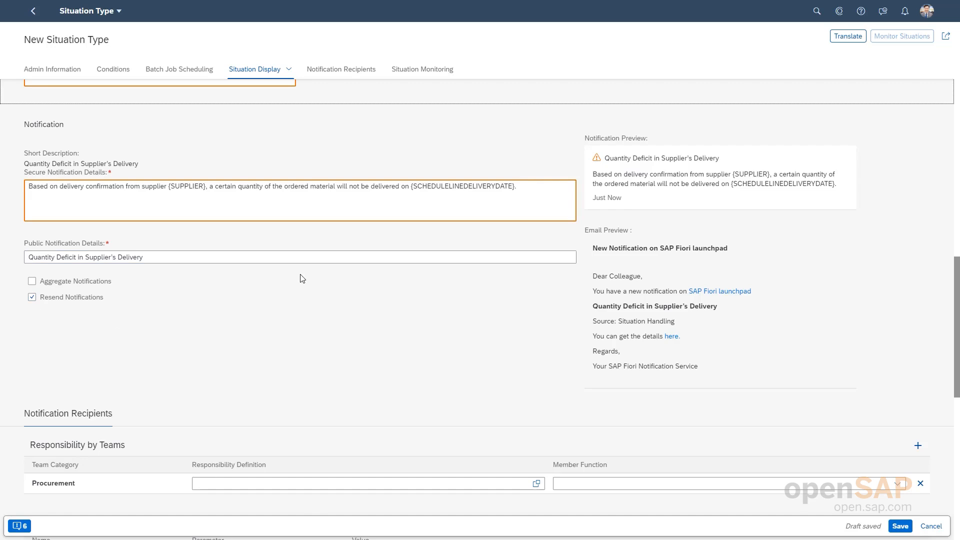
mouse_move(156, 300)
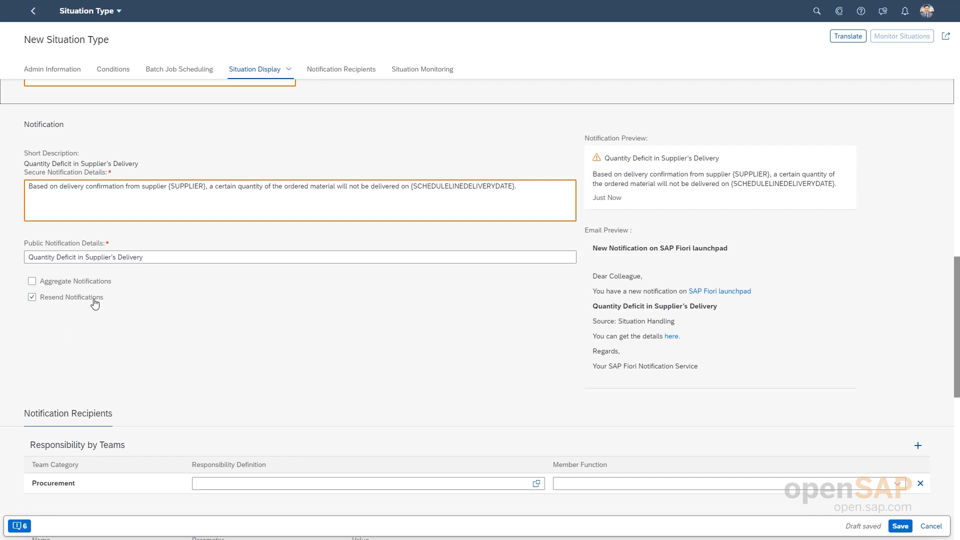
mouse_move(95, 300)
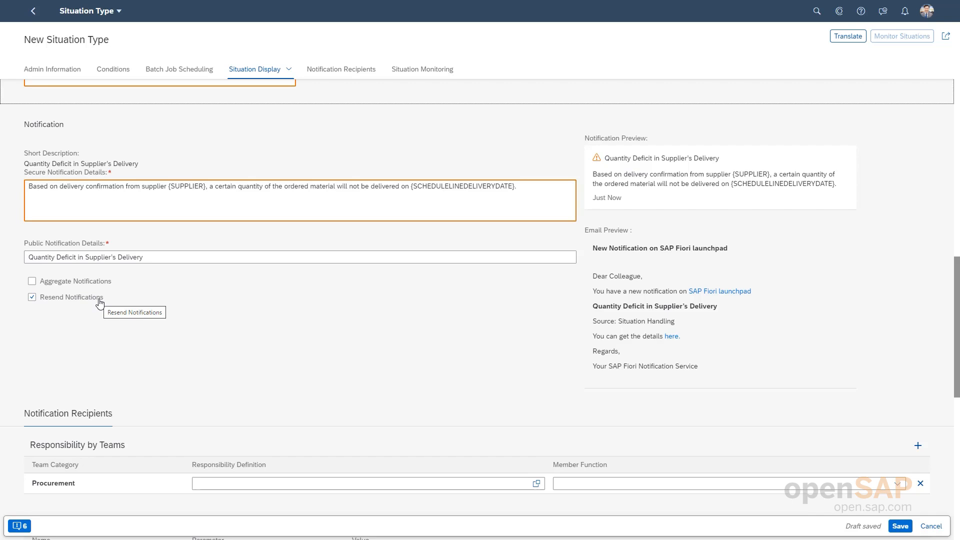
mouse_move(78, 326)
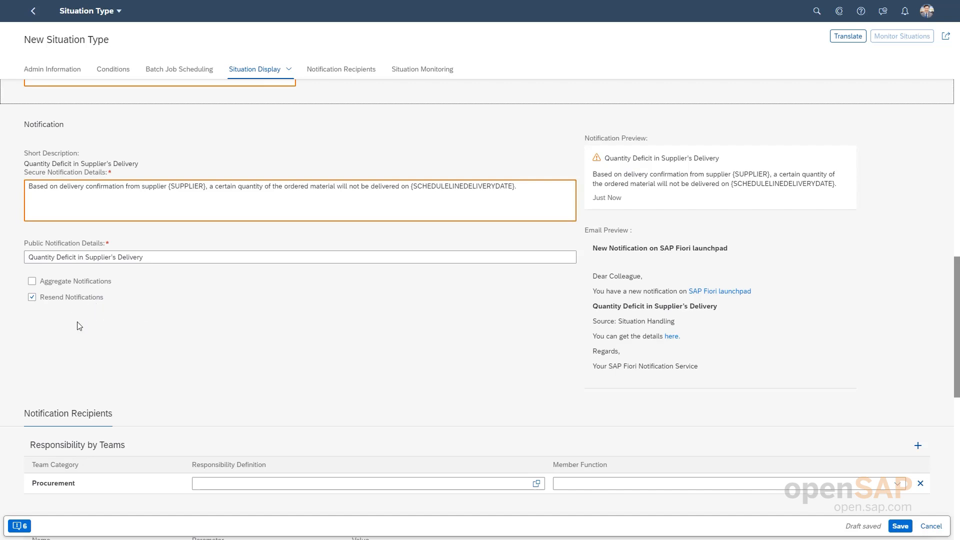
mouse_move(171, 335)
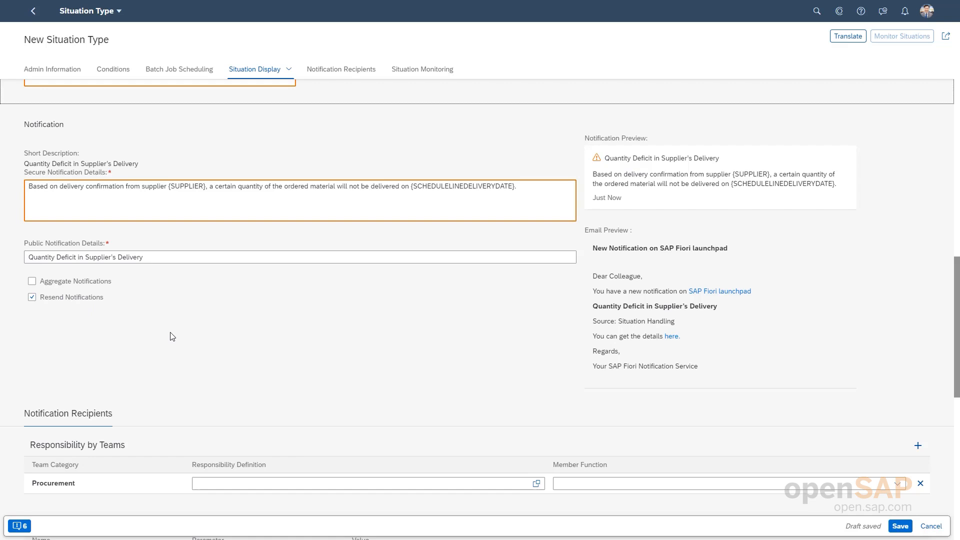
mouse_move(415, 340)
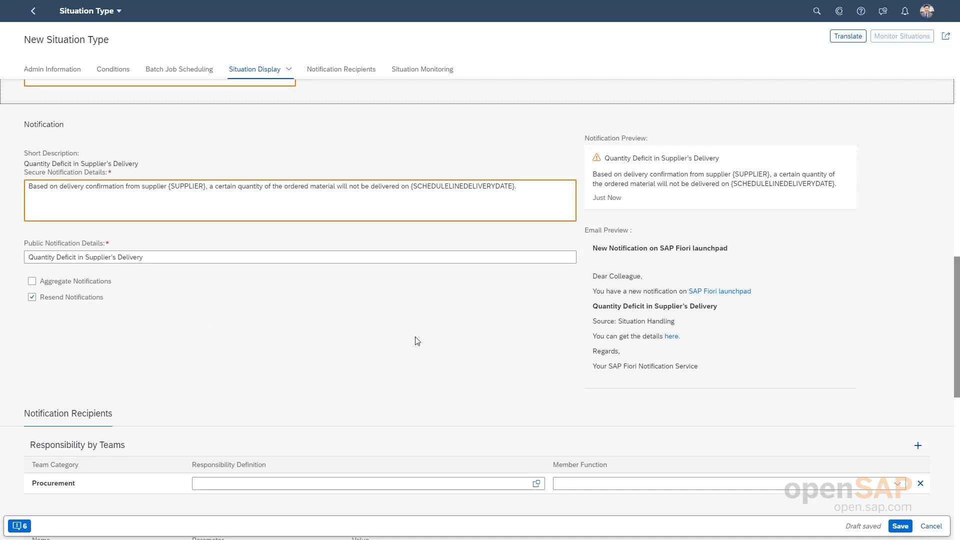
Scroll down to the Notification Recipients and Situation Monitoring sections of the new situation type.
scroll("down", 3)
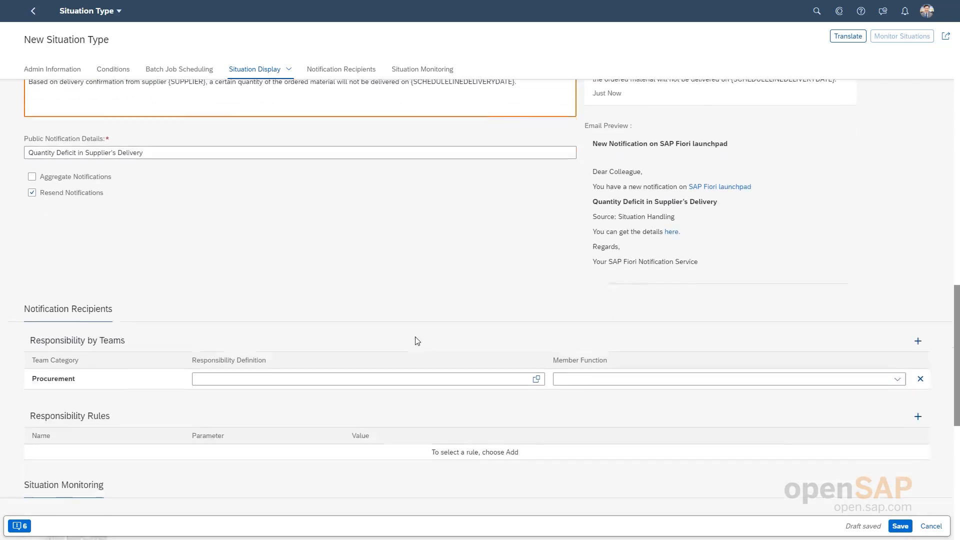
scroll("down", 3)
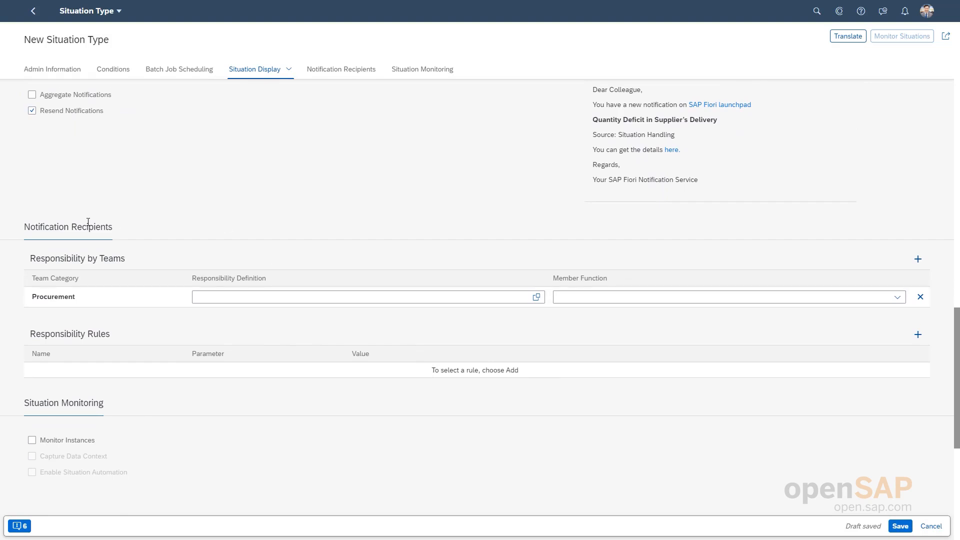
scroll("down", 3)
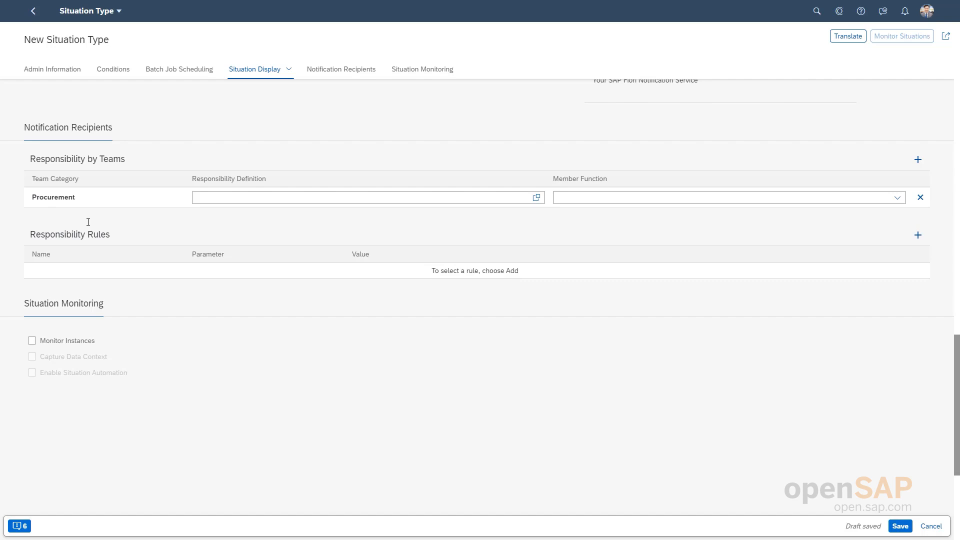
mouse_move(135, 225)
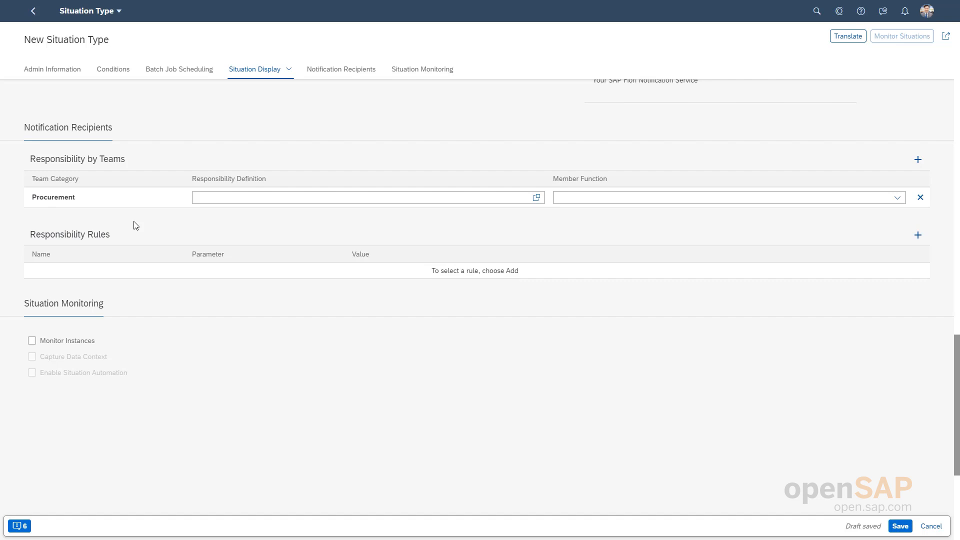
mouse_move(159, 214)
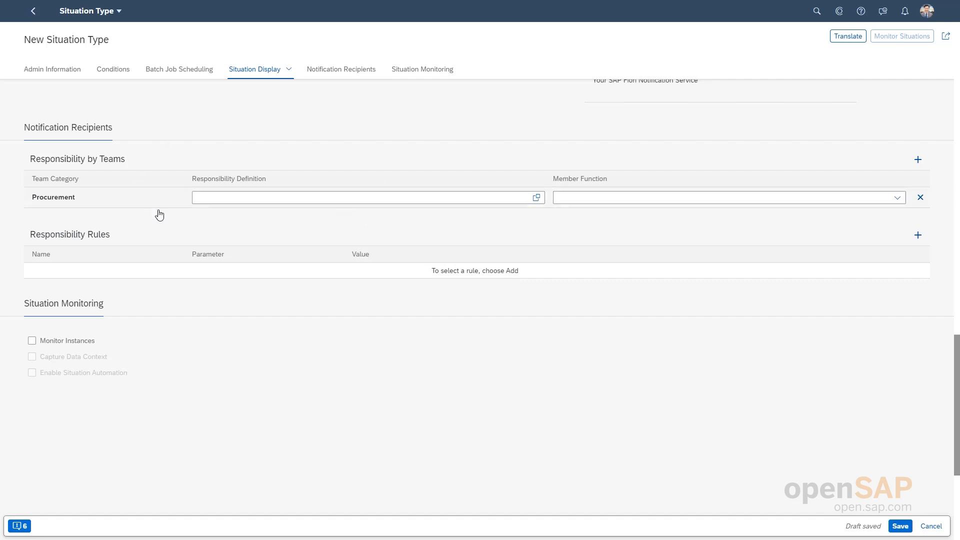
mouse_move(313, 228)
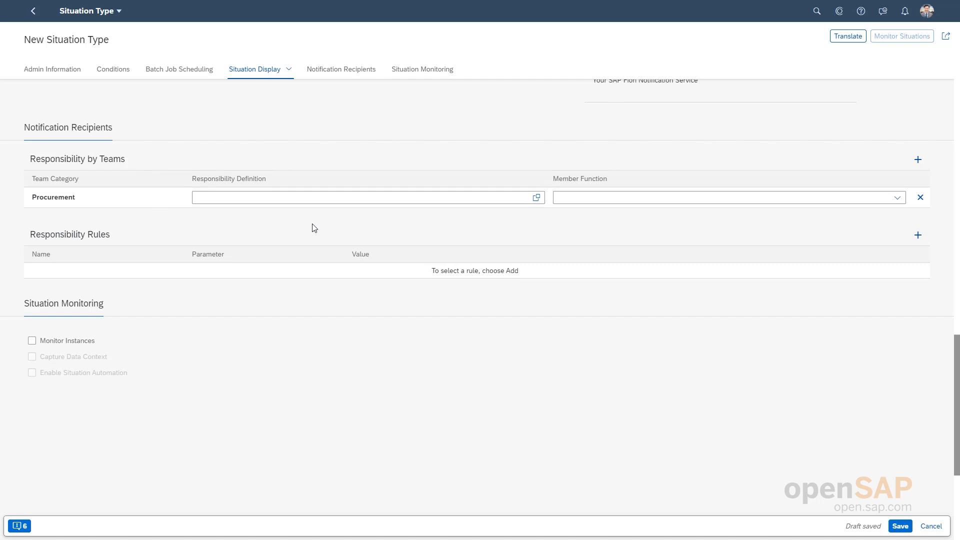
left_click(367, 197)
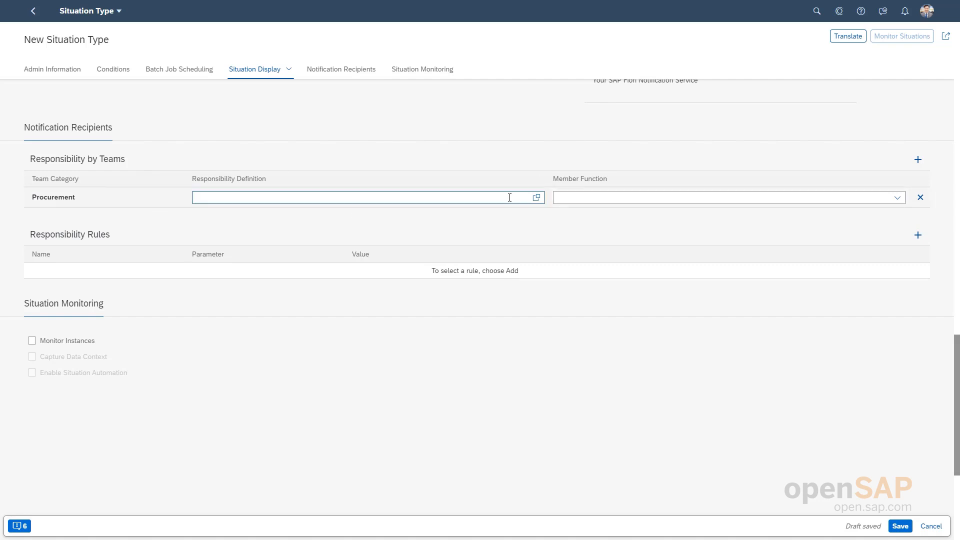
left_click(537, 197)
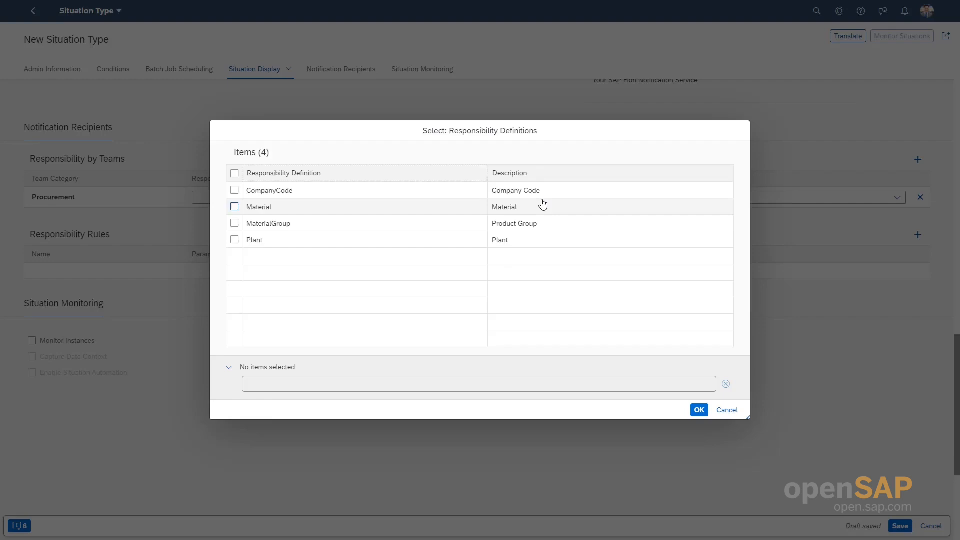
mouse_move(308, 215)
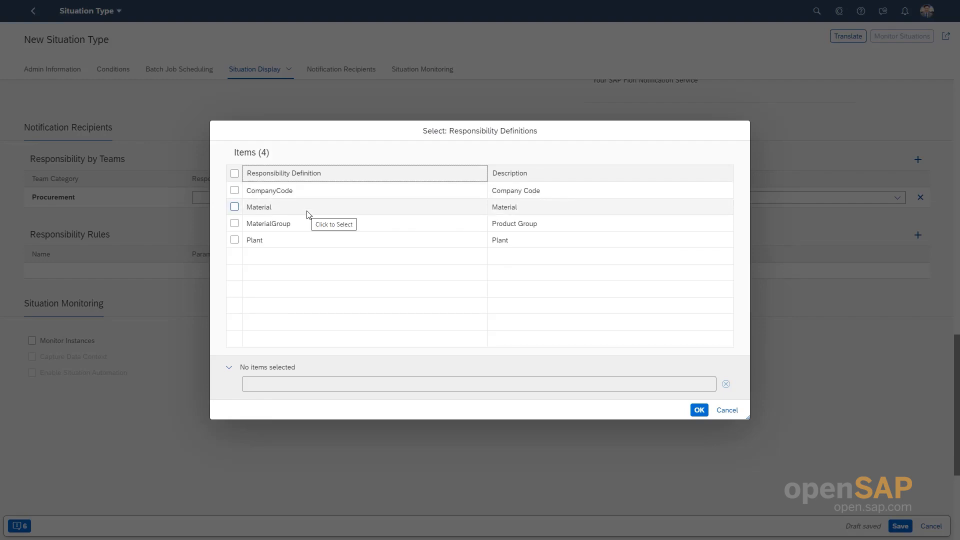
mouse_move(328, 239)
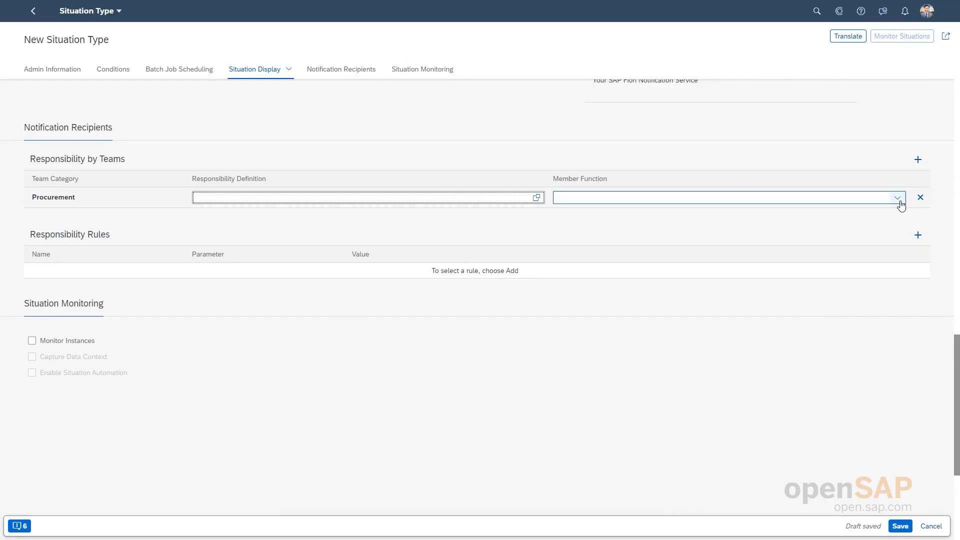
left_click(896, 197)
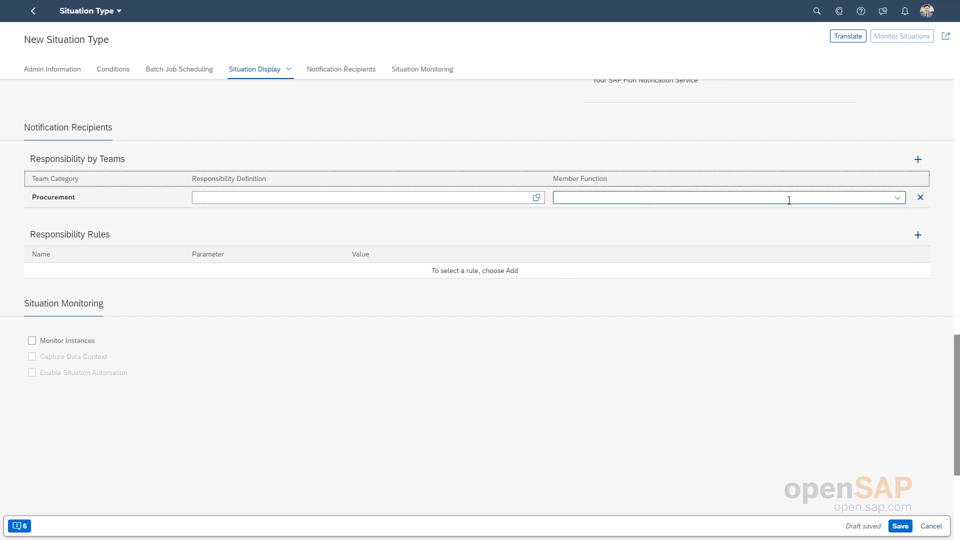
mouse_move(108, 255)
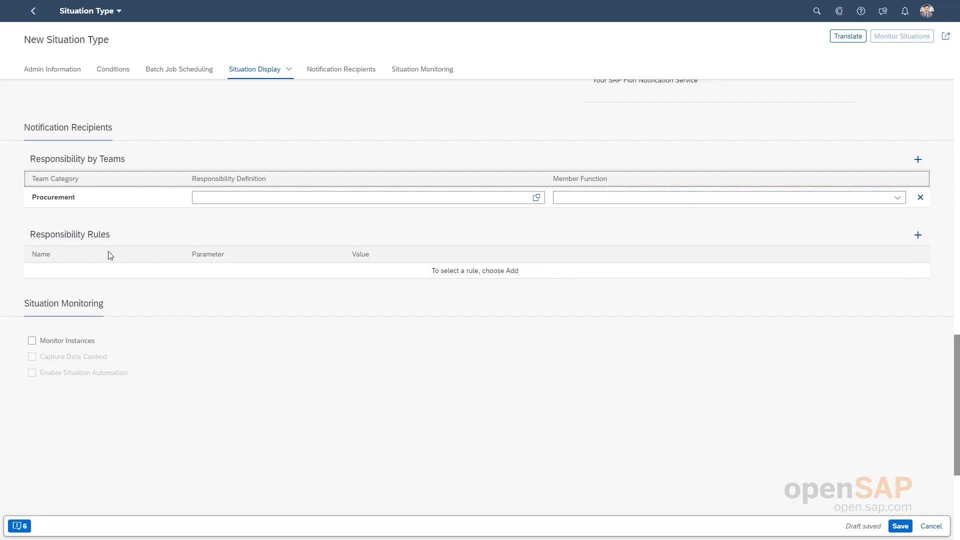
mouse_move(173, 241)
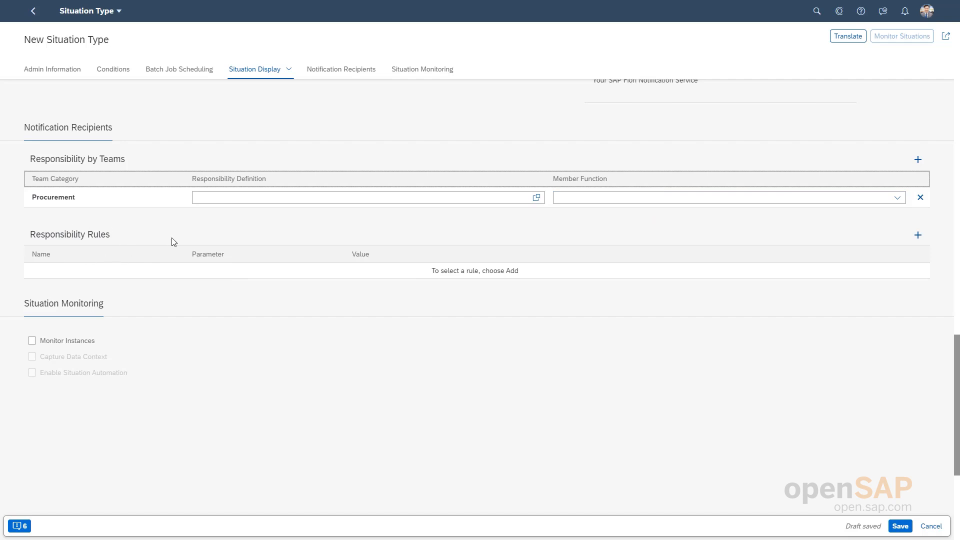
mouse_move(174, 283)
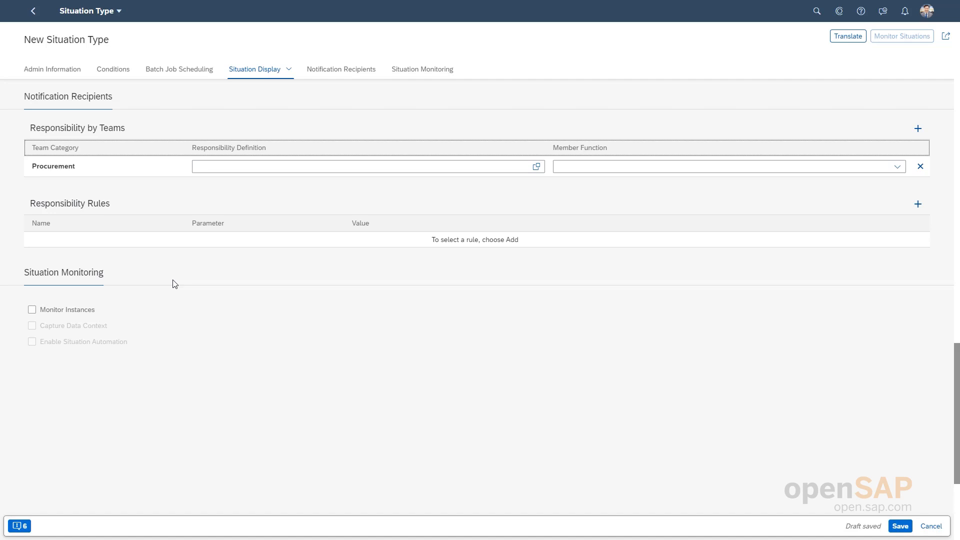
mouse_move(835, 261)
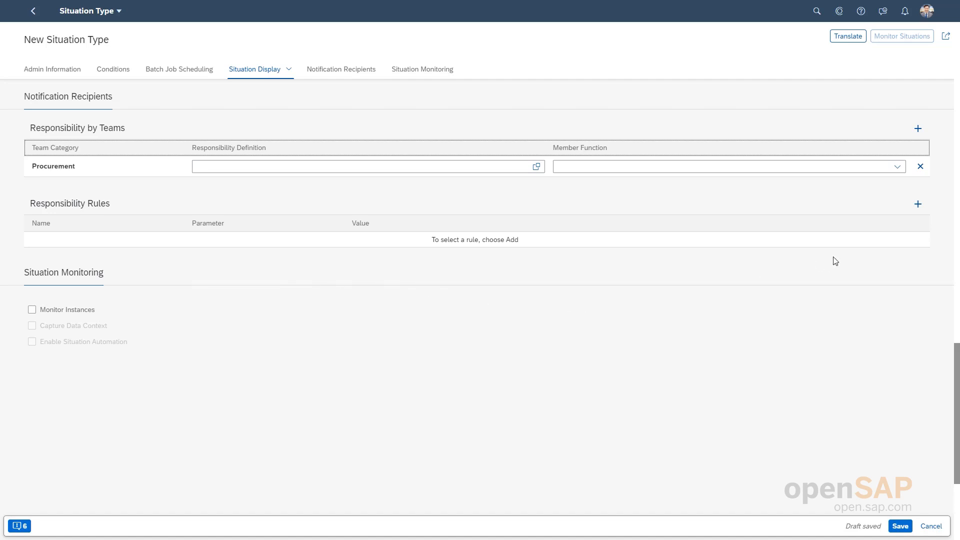